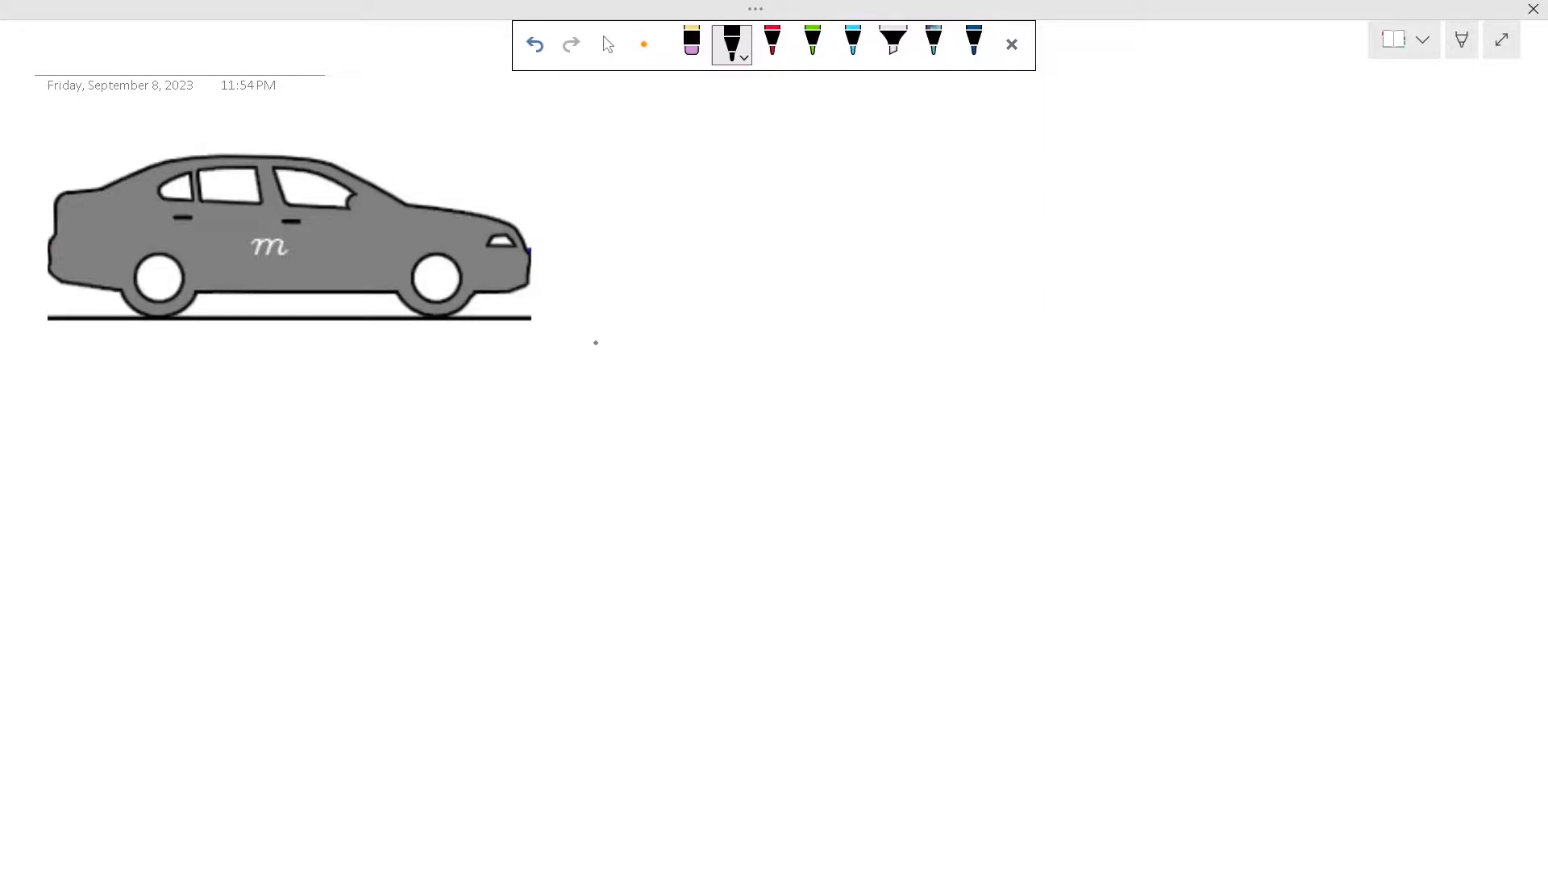
Draw the F force arrow, µNẋ friction term and x motion arrow, then write F − µNẋ = mẍ
left_click_drag(531, 243, 602, 243)
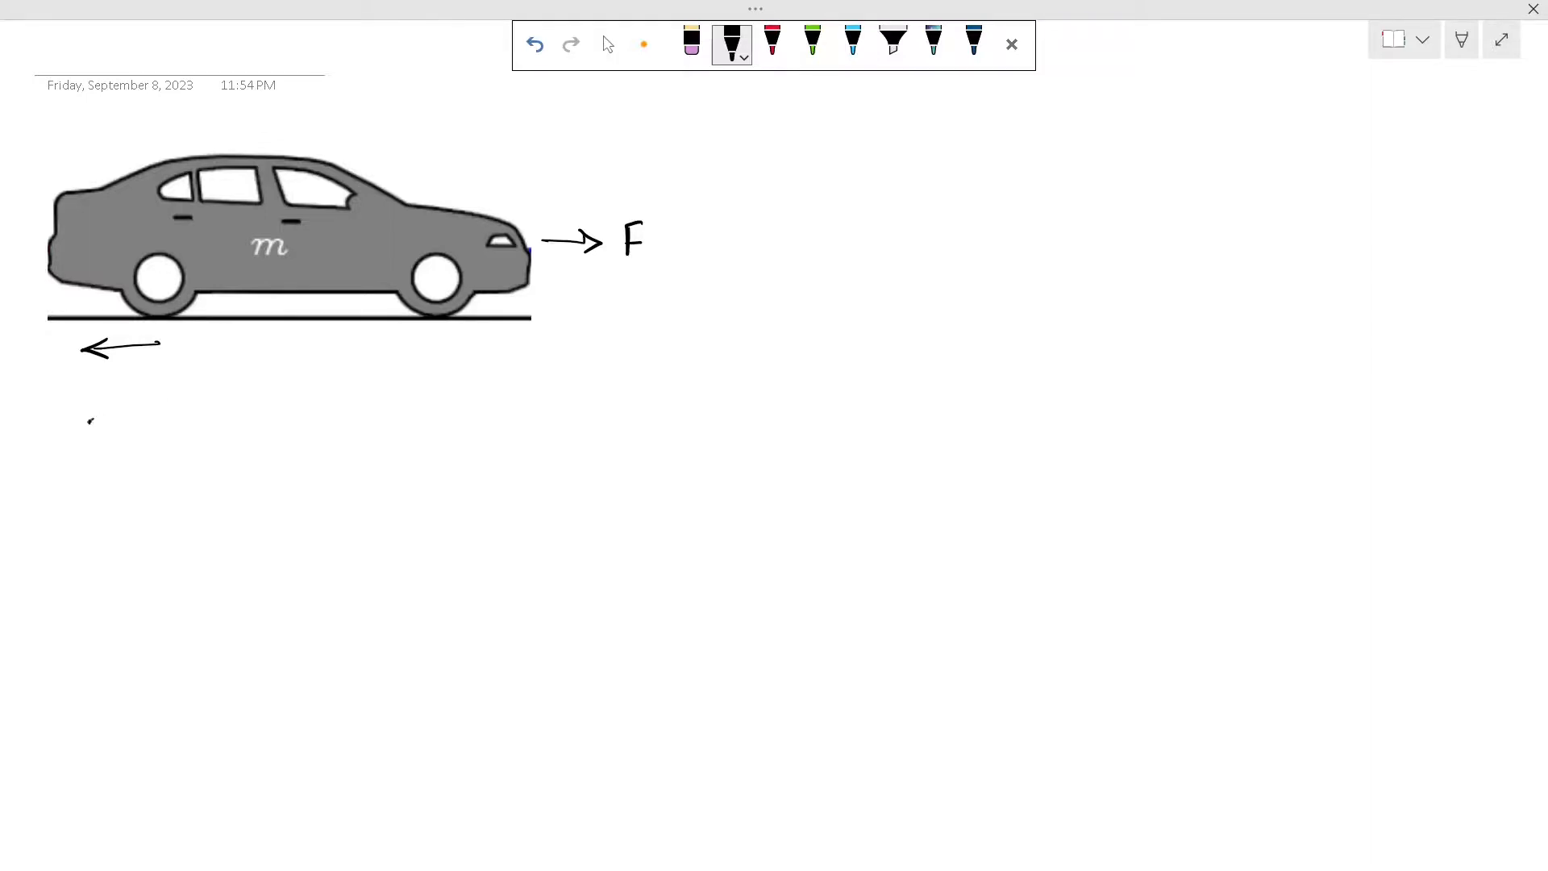
left_click_drag(89, 415, 163, 386)
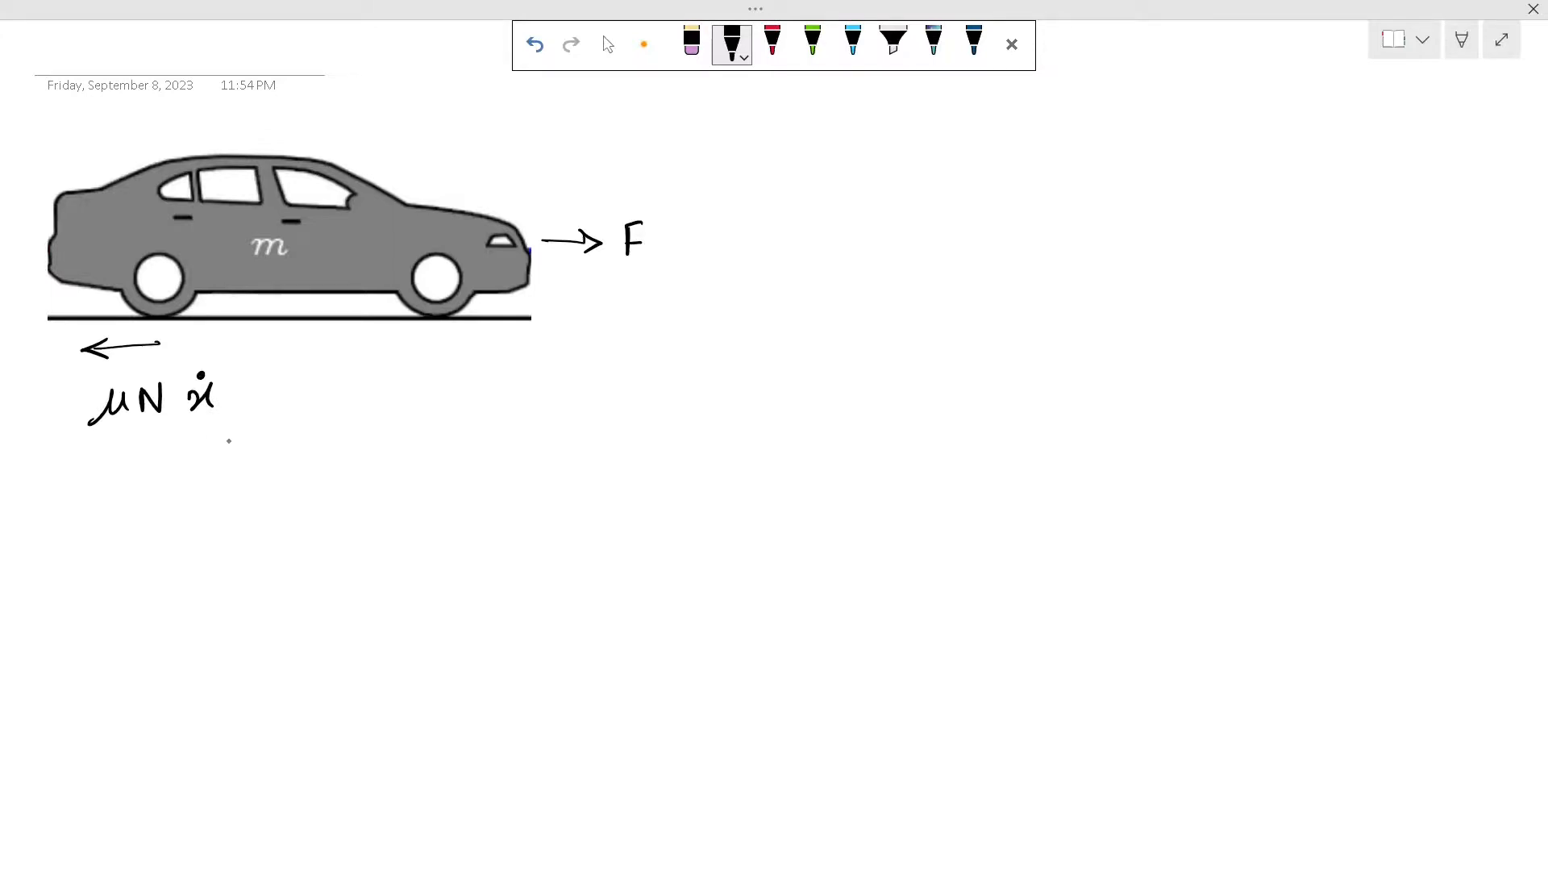
left_click_drag(422, 160, 493, 156)
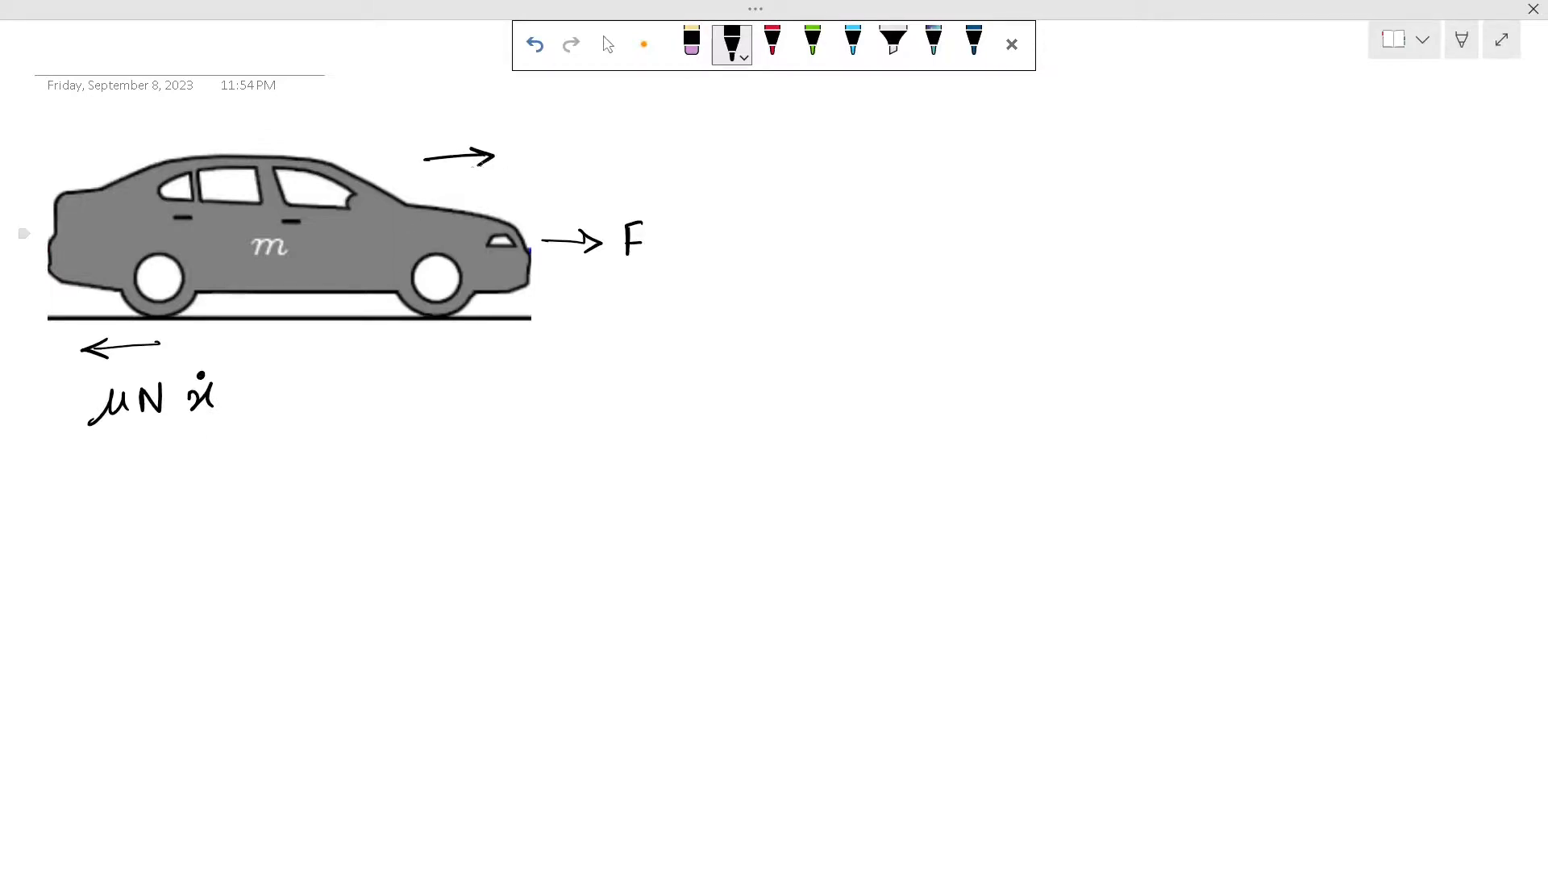
left_click_drag(446, 139, 464, 148)
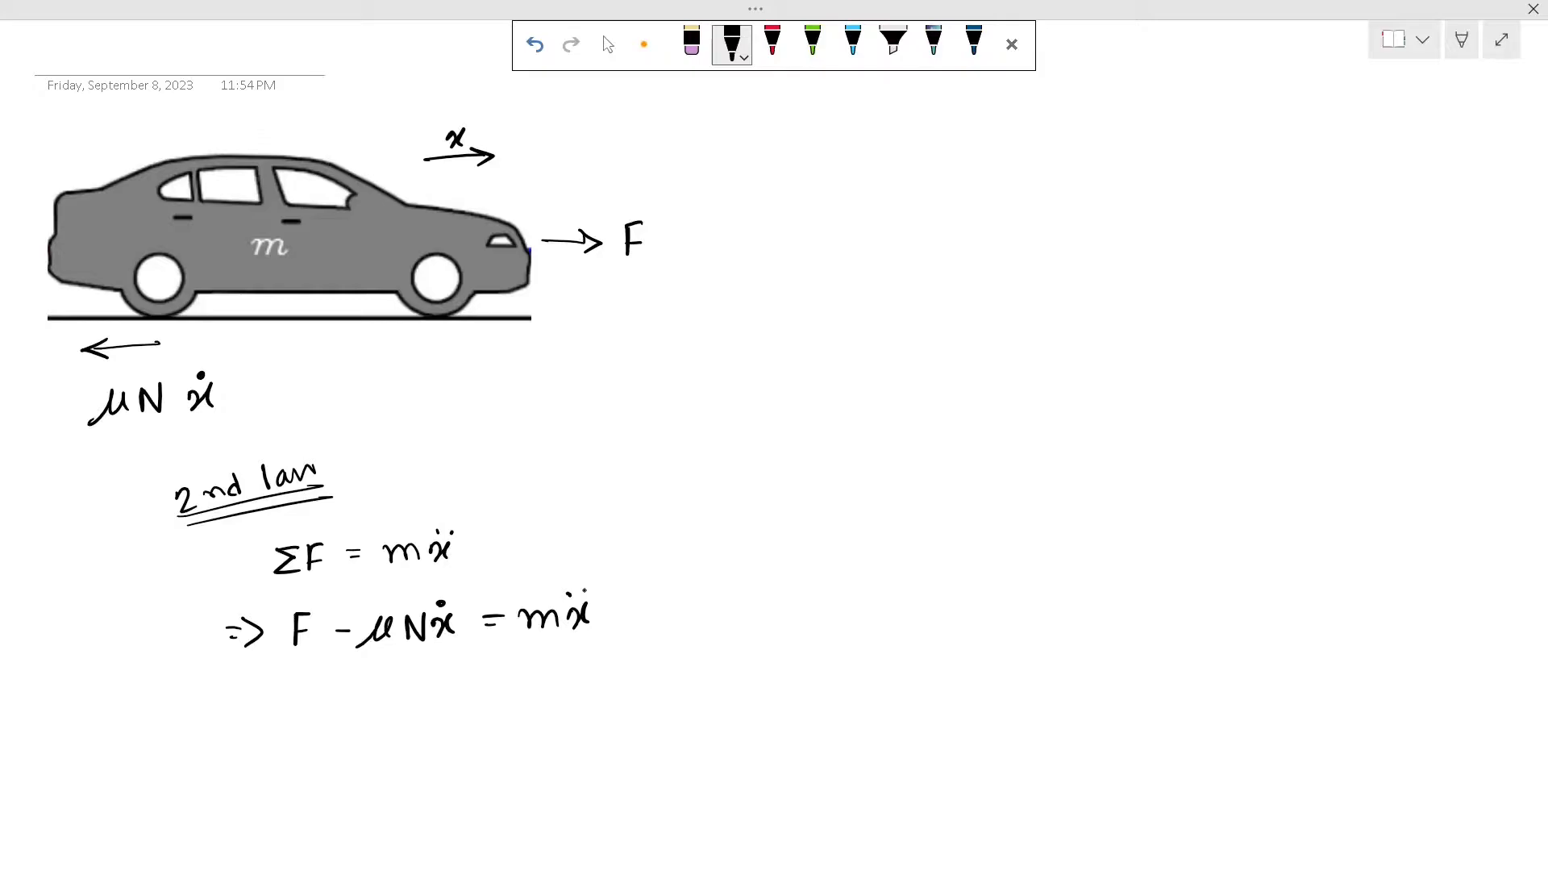
left_click(852, 44)
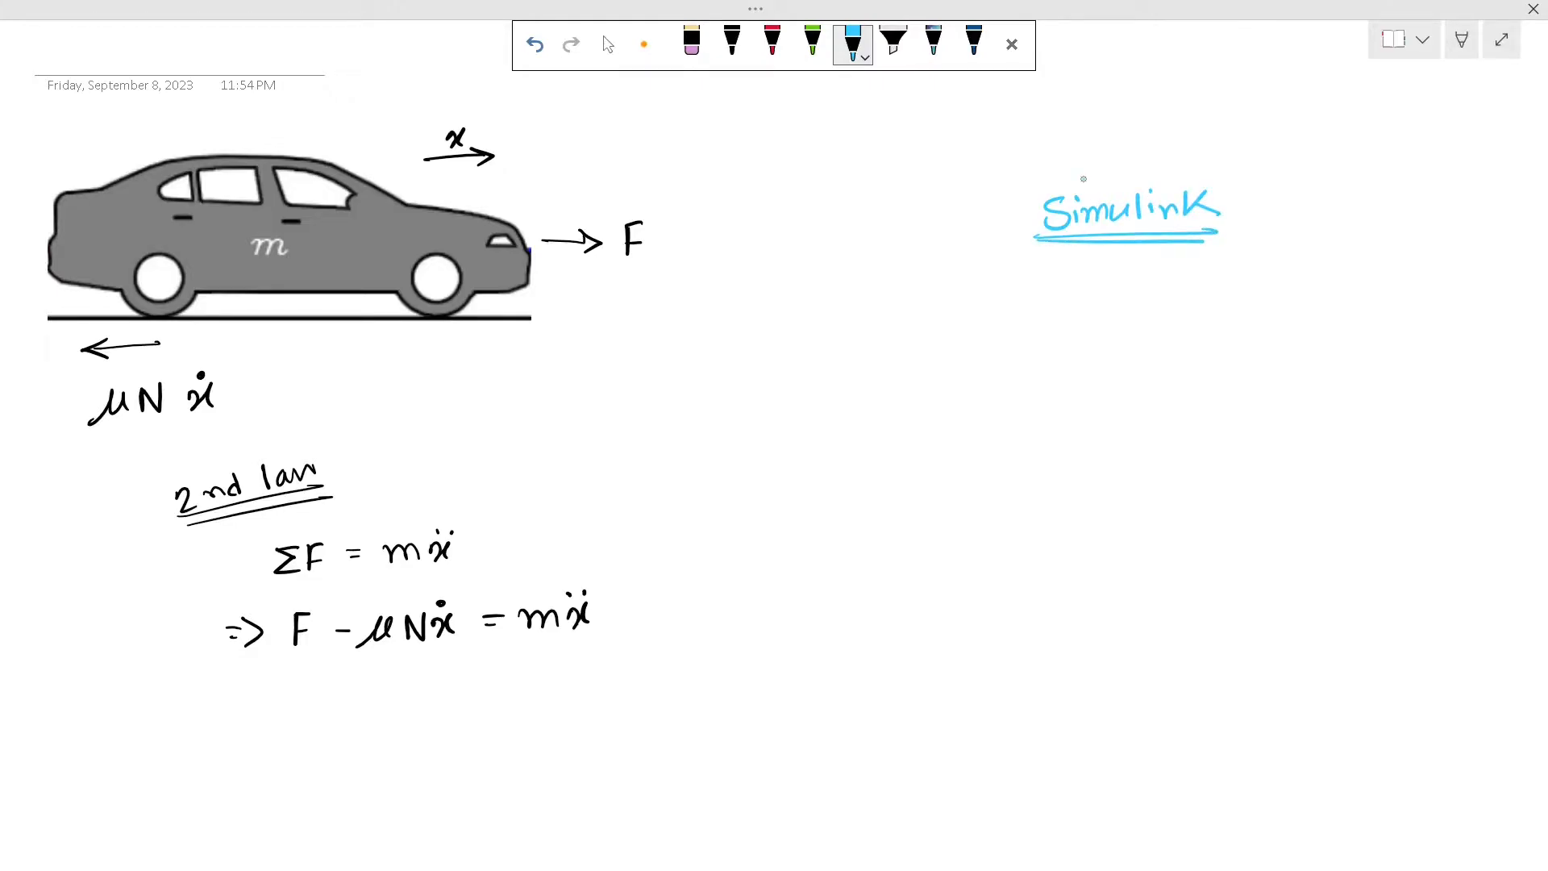
Switch to dark blue ink to sketch the sum, 1/m gain and 1/s integrator block diagram
left_click(972, 45)
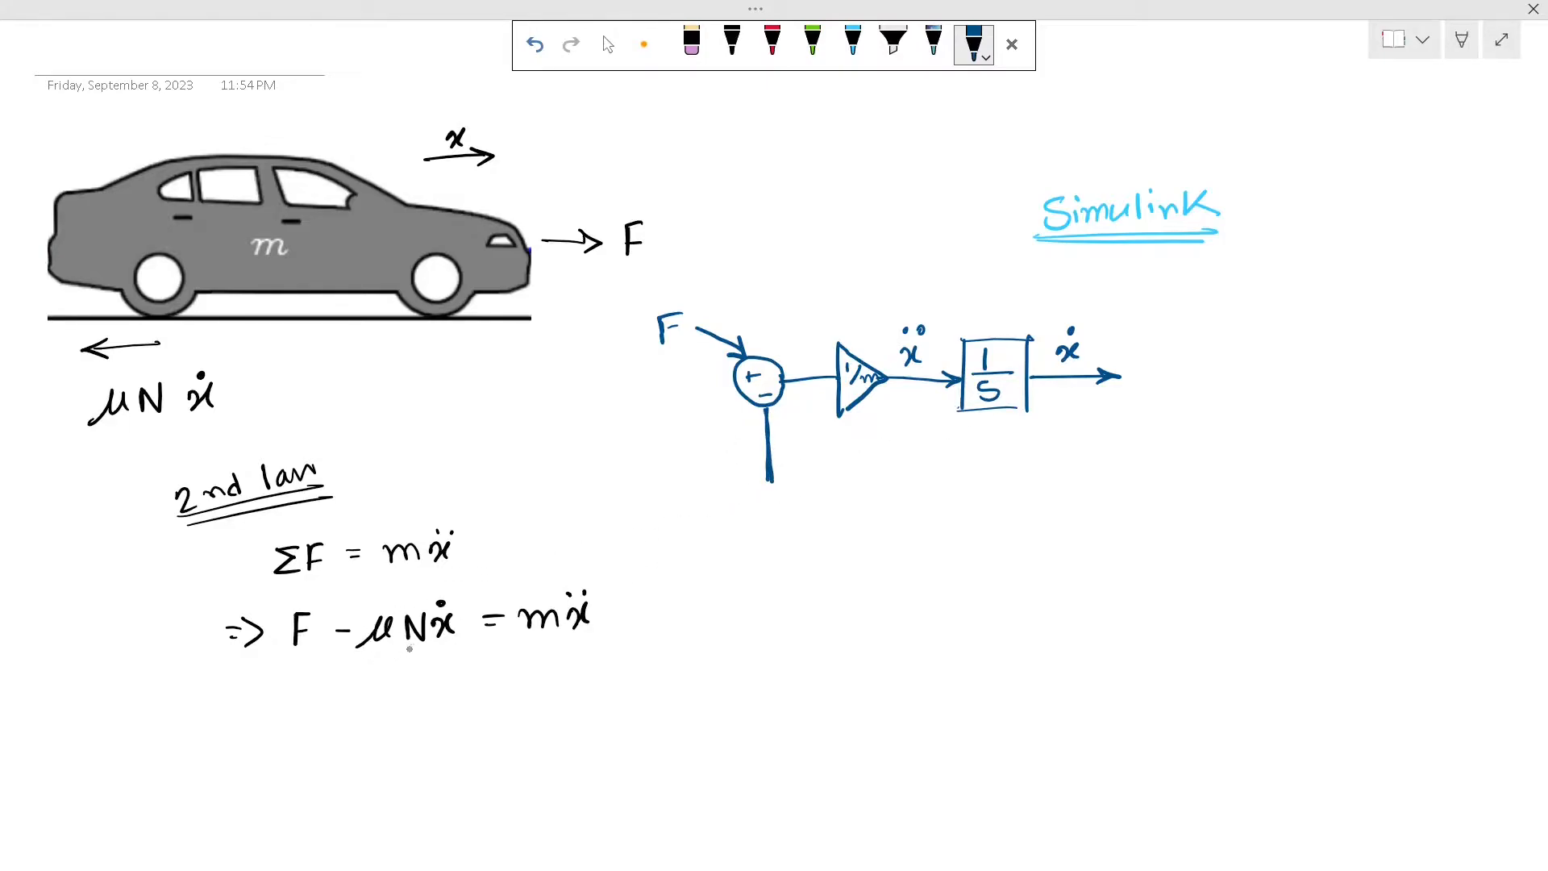
mouse_move(913, 464)
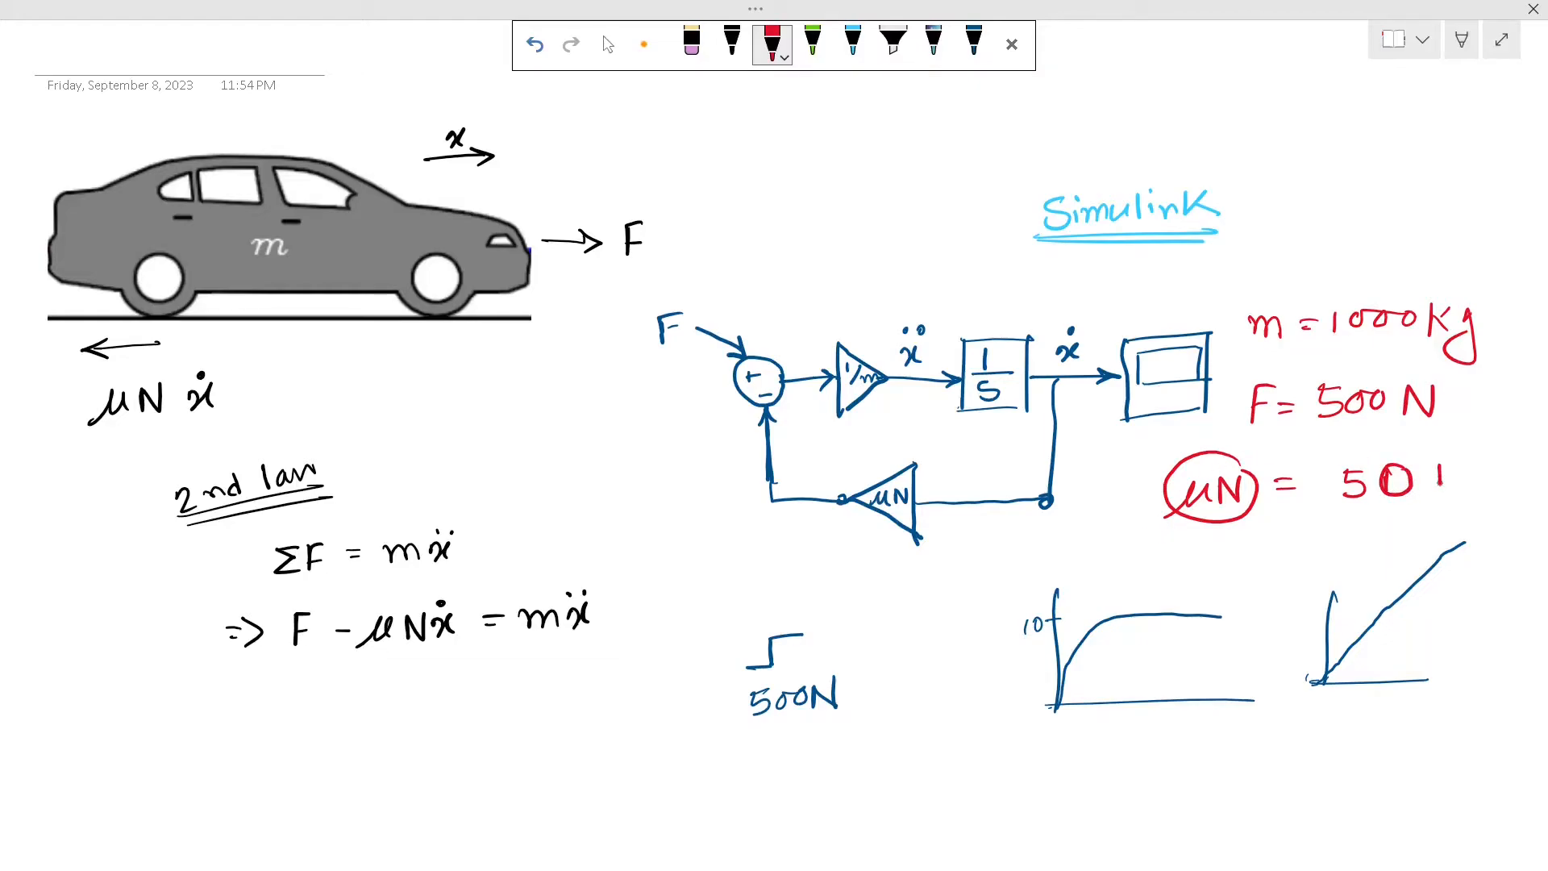
Switch pen colour before noting m = 1000 kg, F = 500 N and µN = 50
left_click(608, 45)
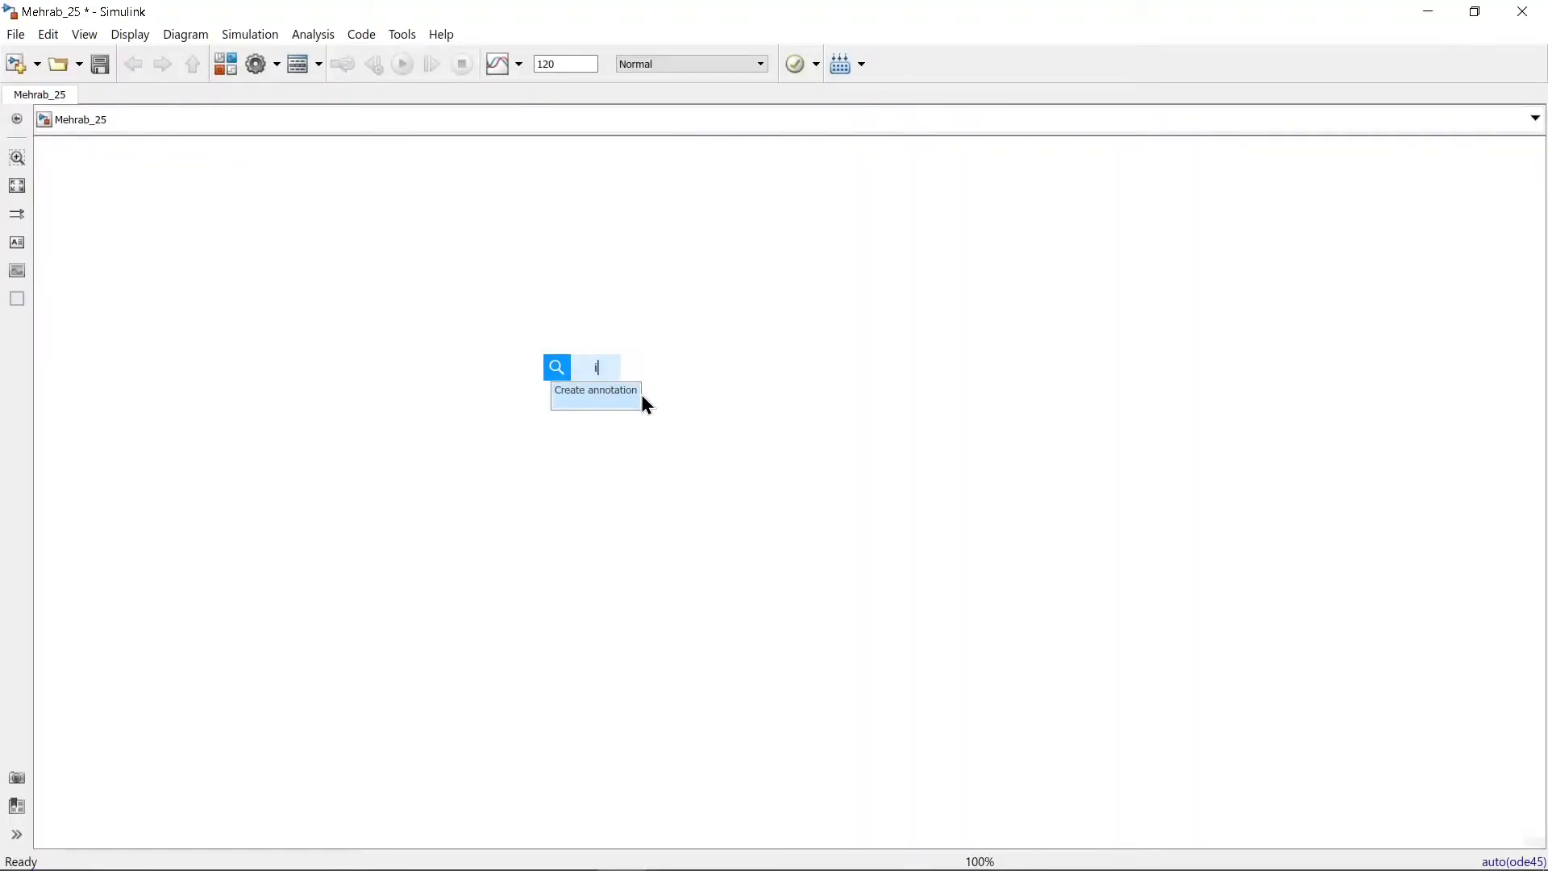
Insert Integrator, Sum, Gain, and Step blocks via Quick Insert onto the empty model
type("ntegra")
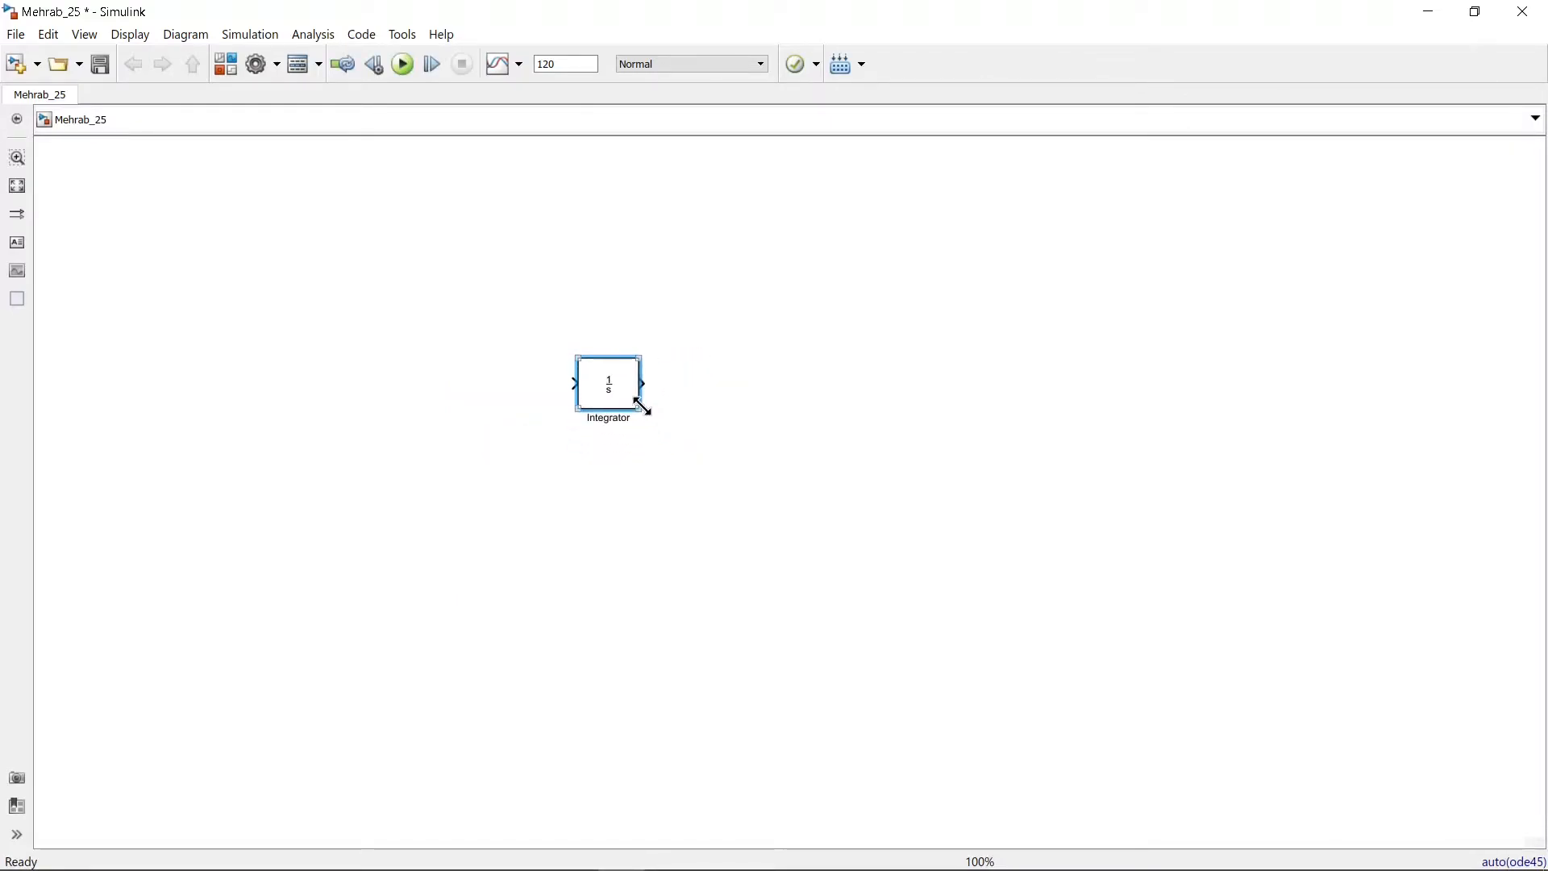
type("sum")
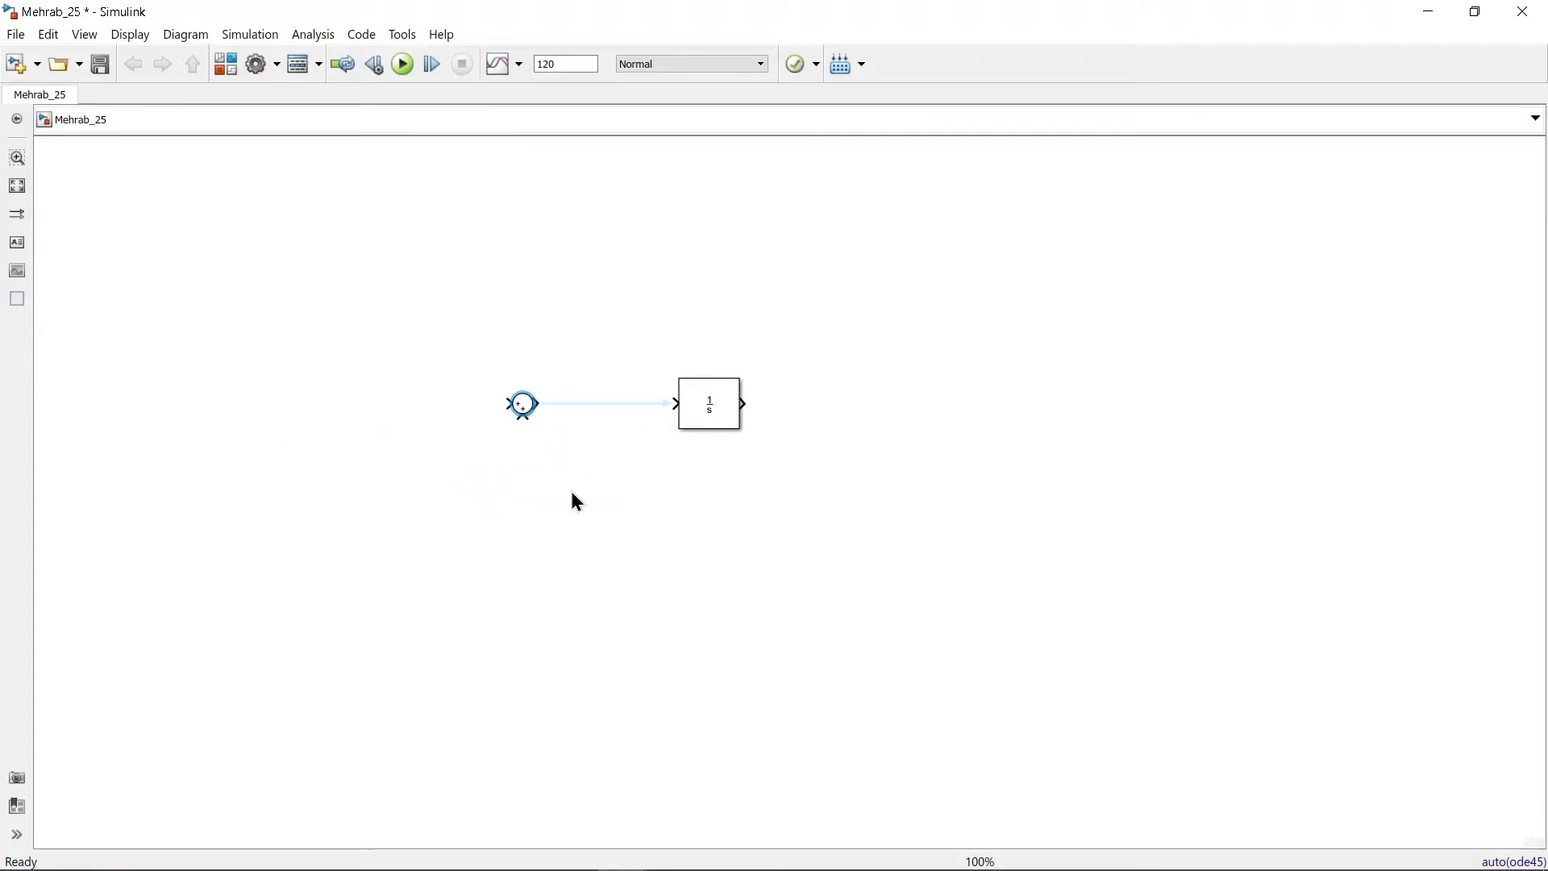
type("g")
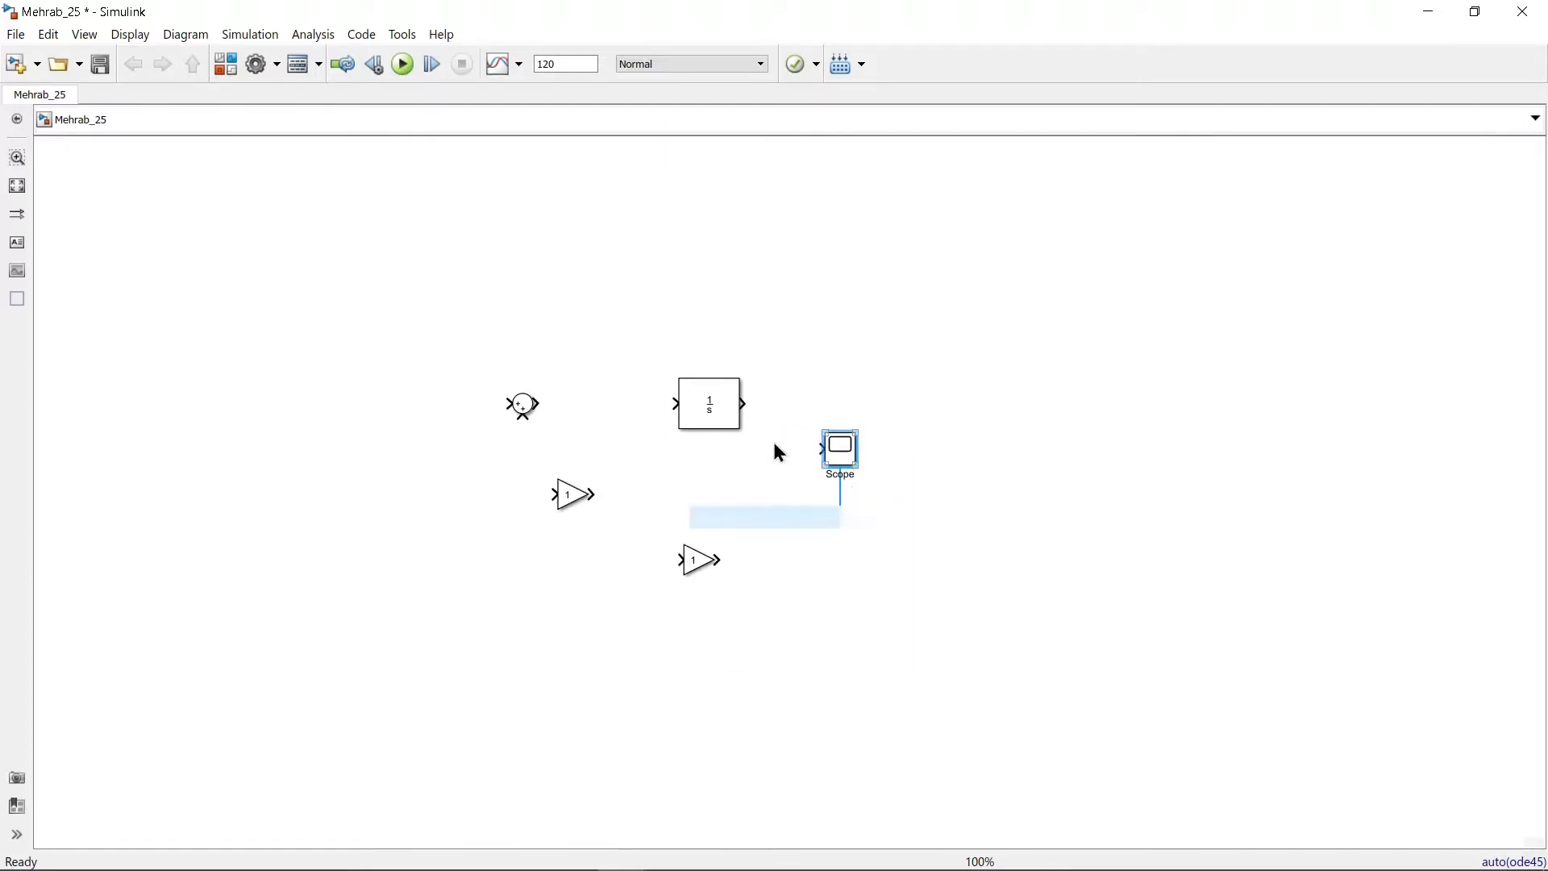
type("step")
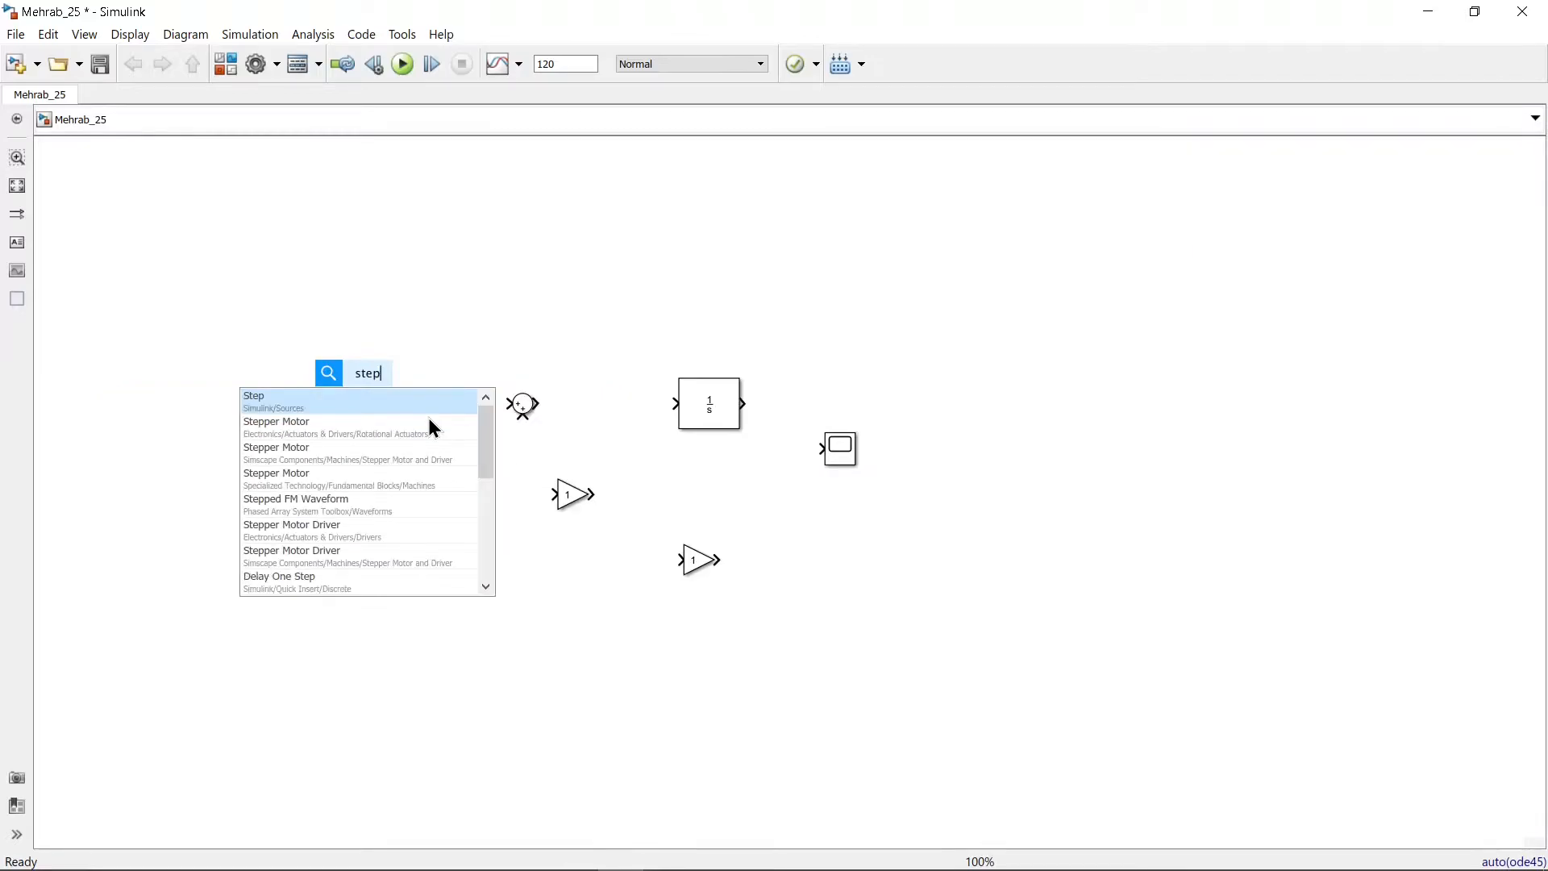
left_click(253, 399)
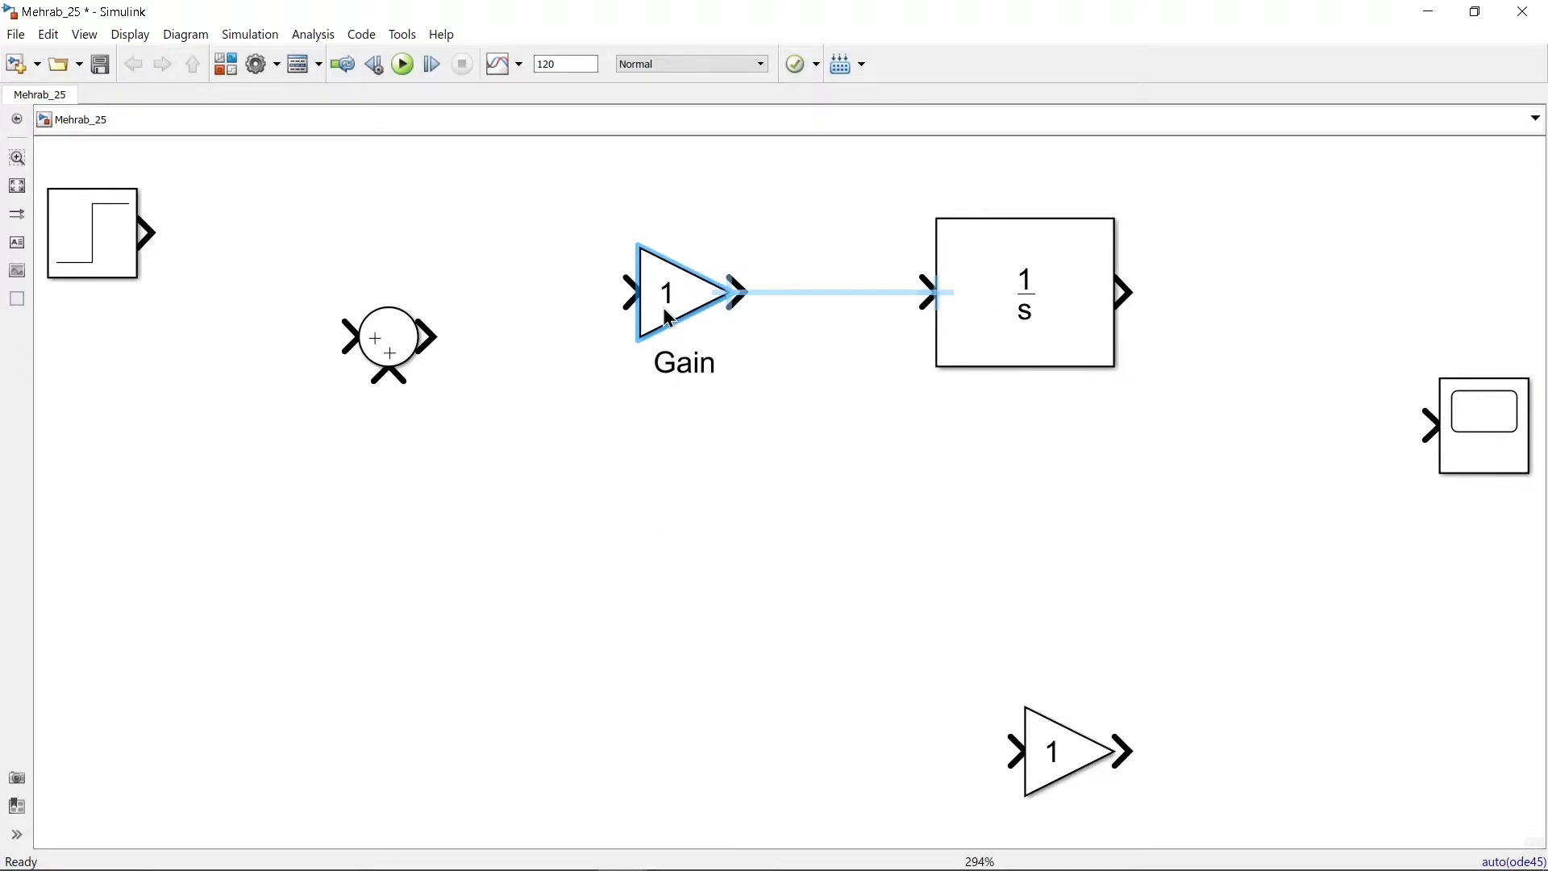
Set the upper gain block's value to 1/1000
left_click(676, 292)
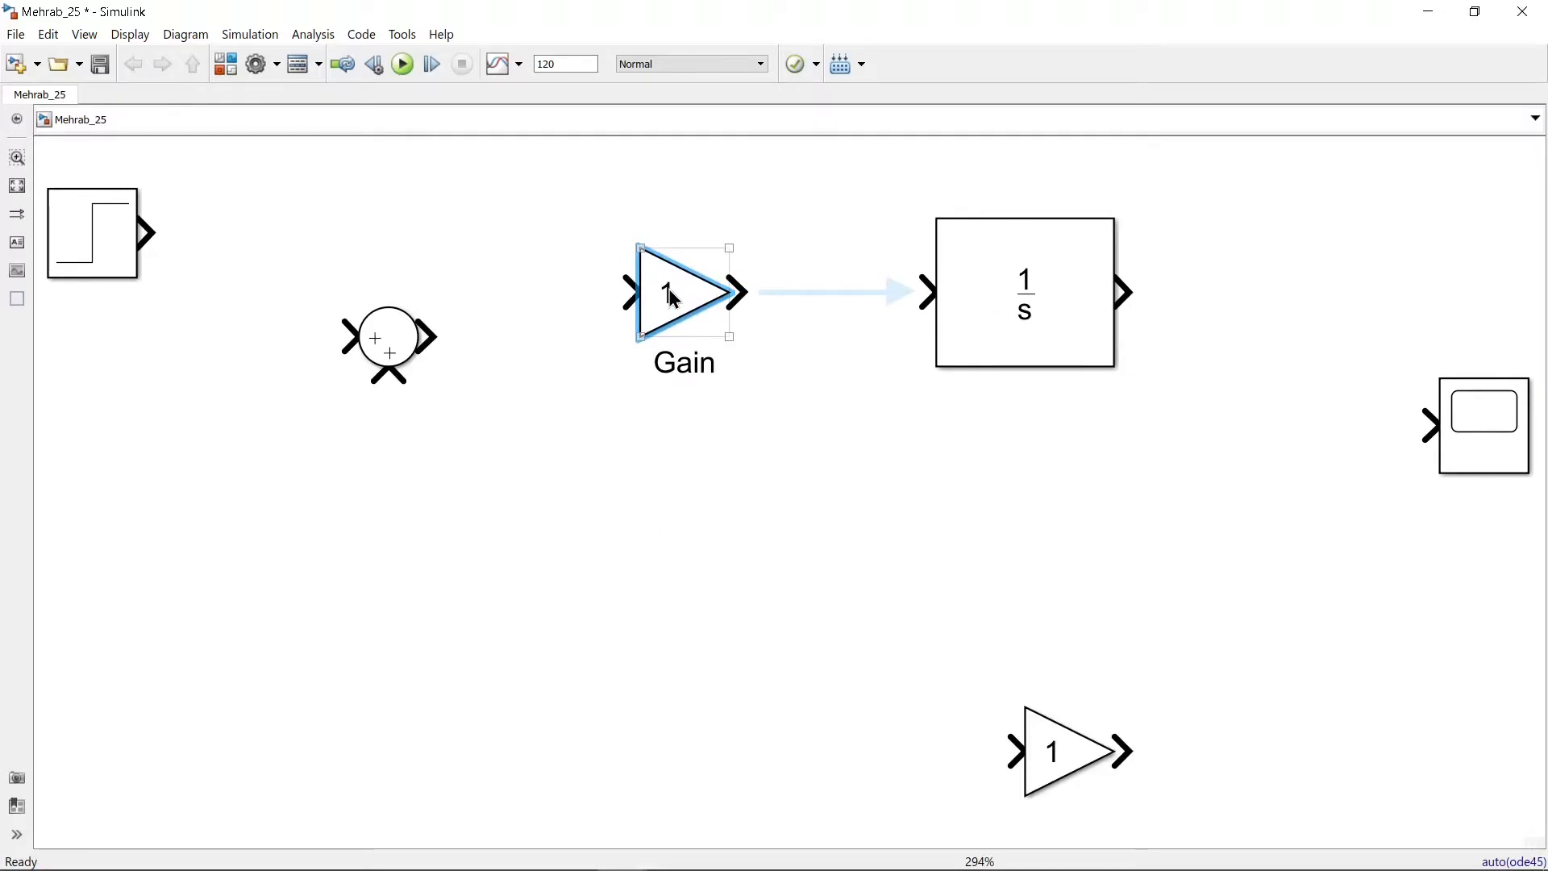
double_click(671, 292)
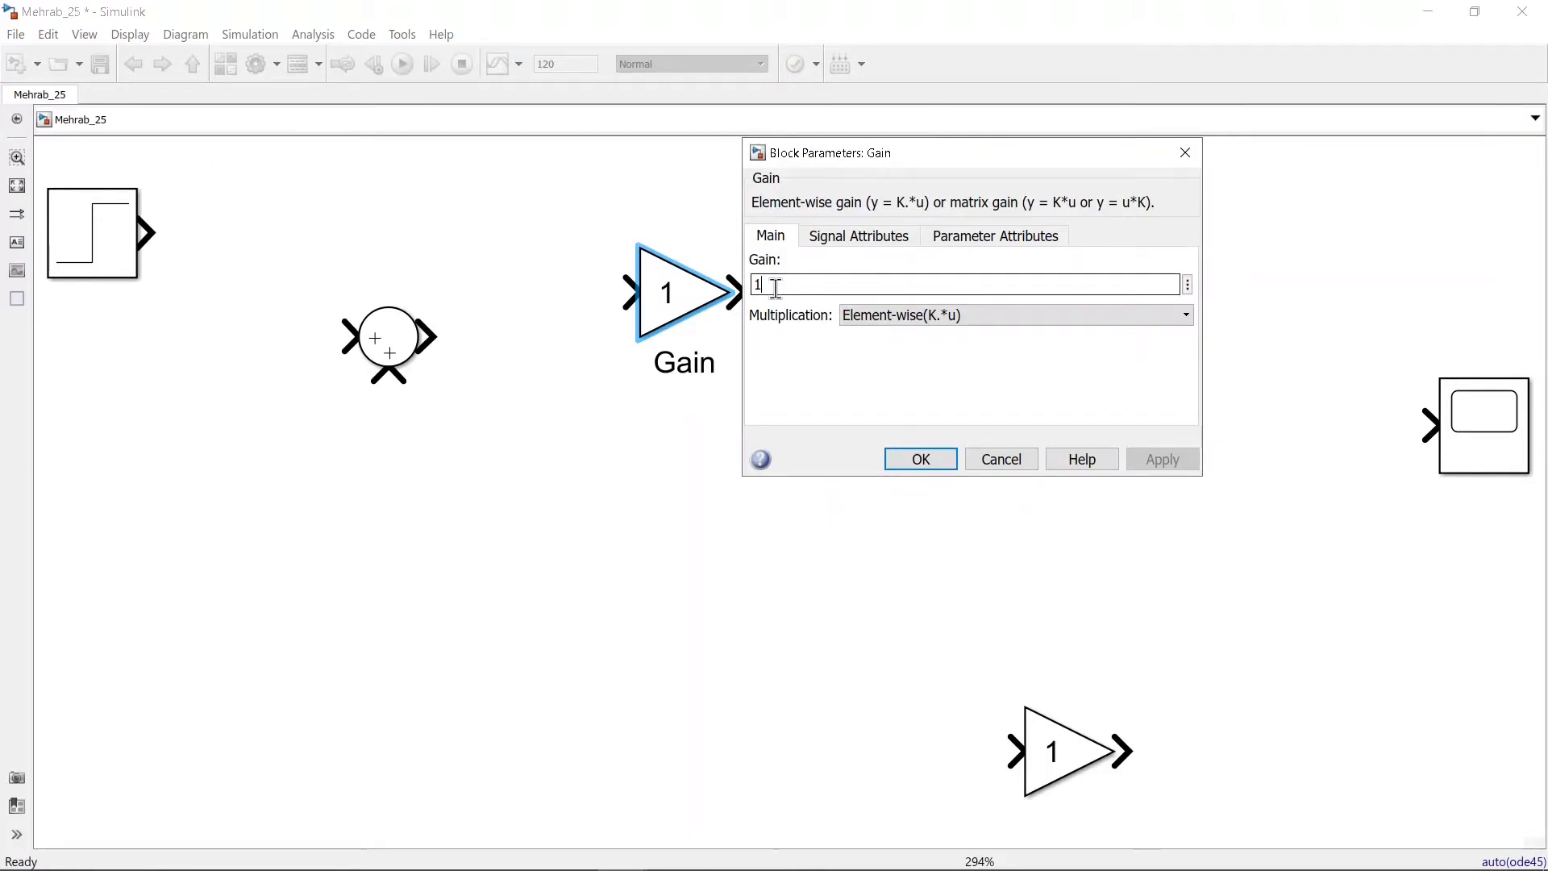
type("1/1000")
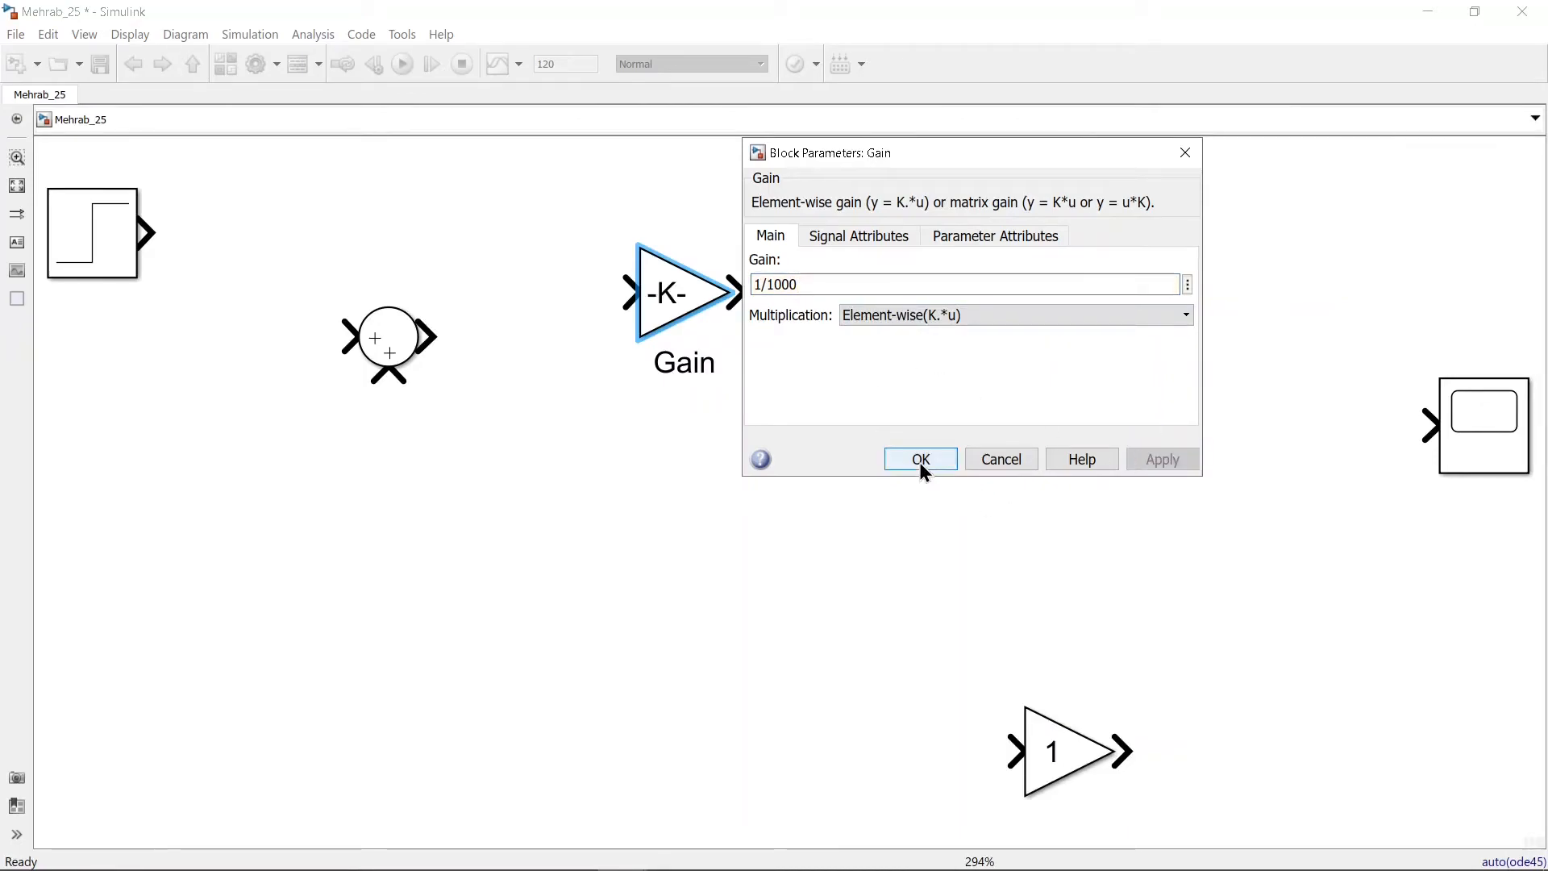
left_click(919, 459)
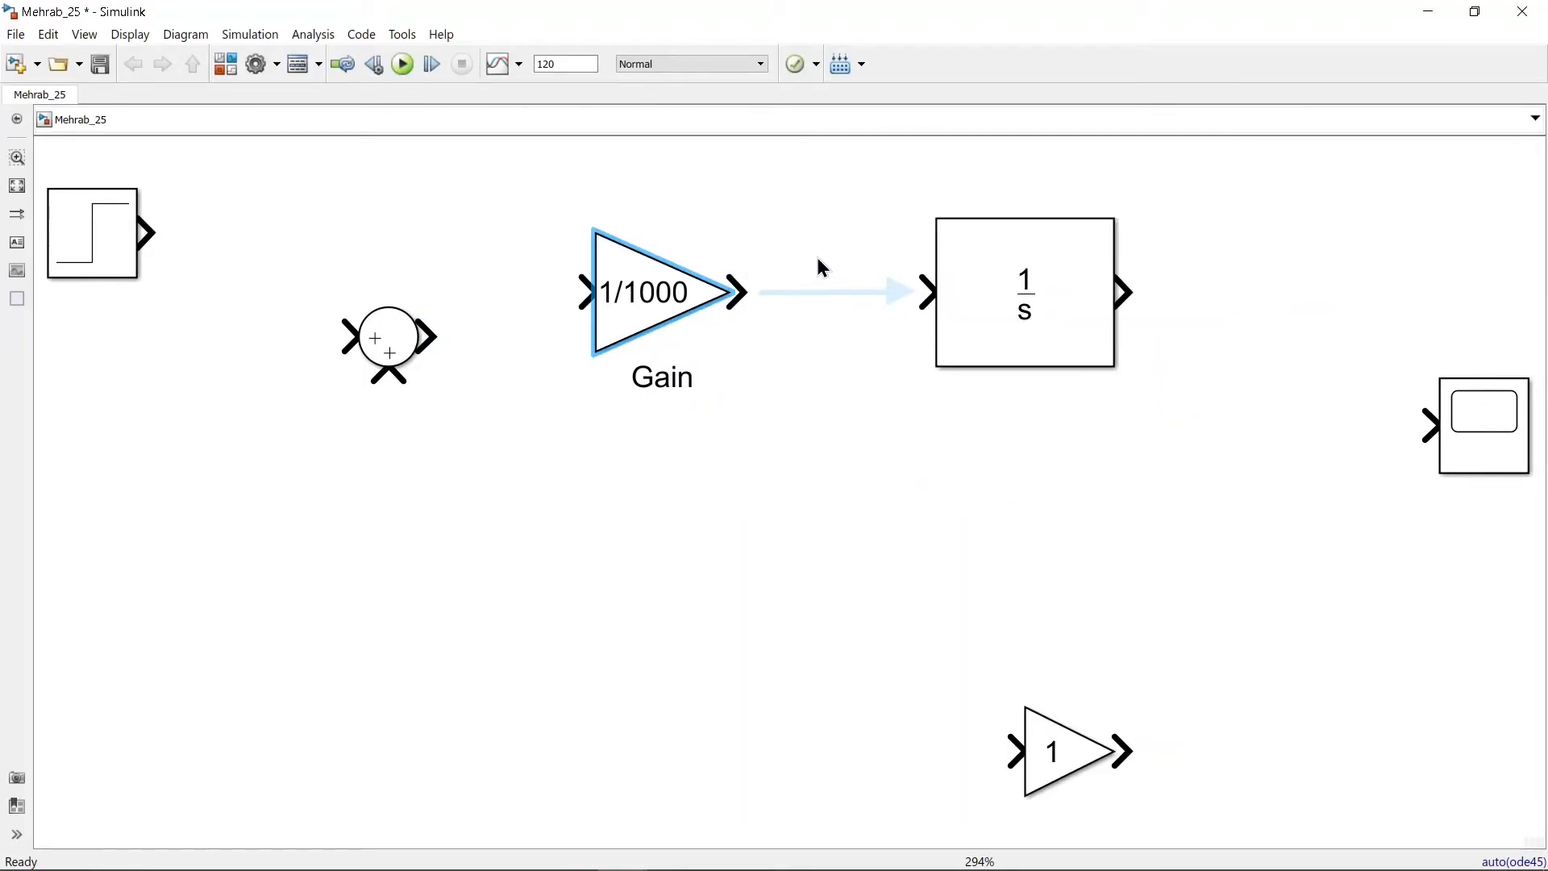
Label the gain-to-integrator signal a and the integrator-to-scope signal velocity
double_click(824, 266)
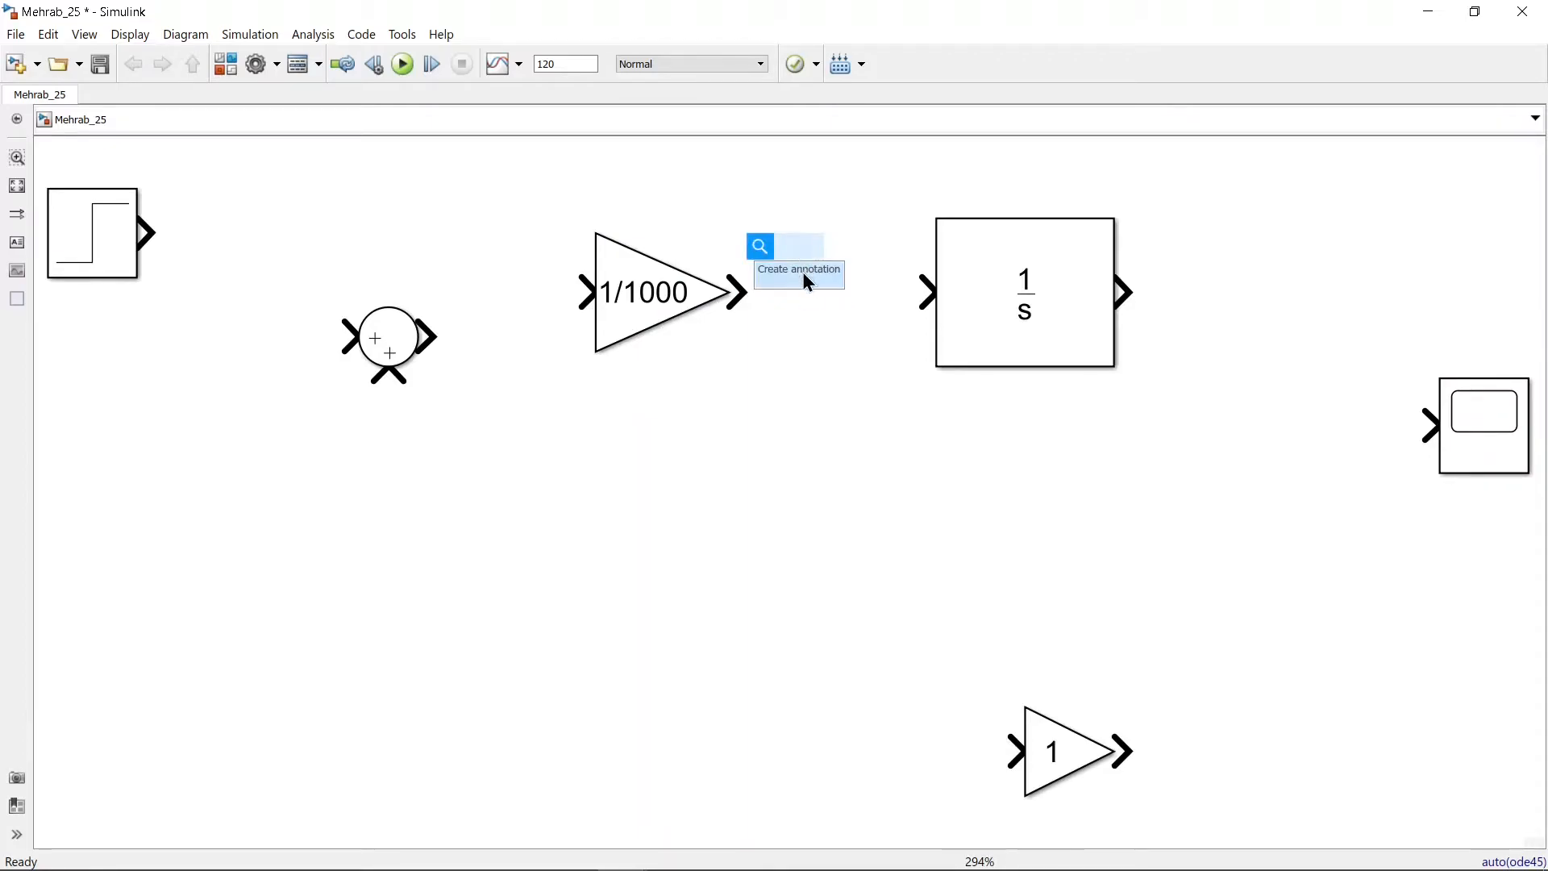
left_click(799, 269)
type("a")
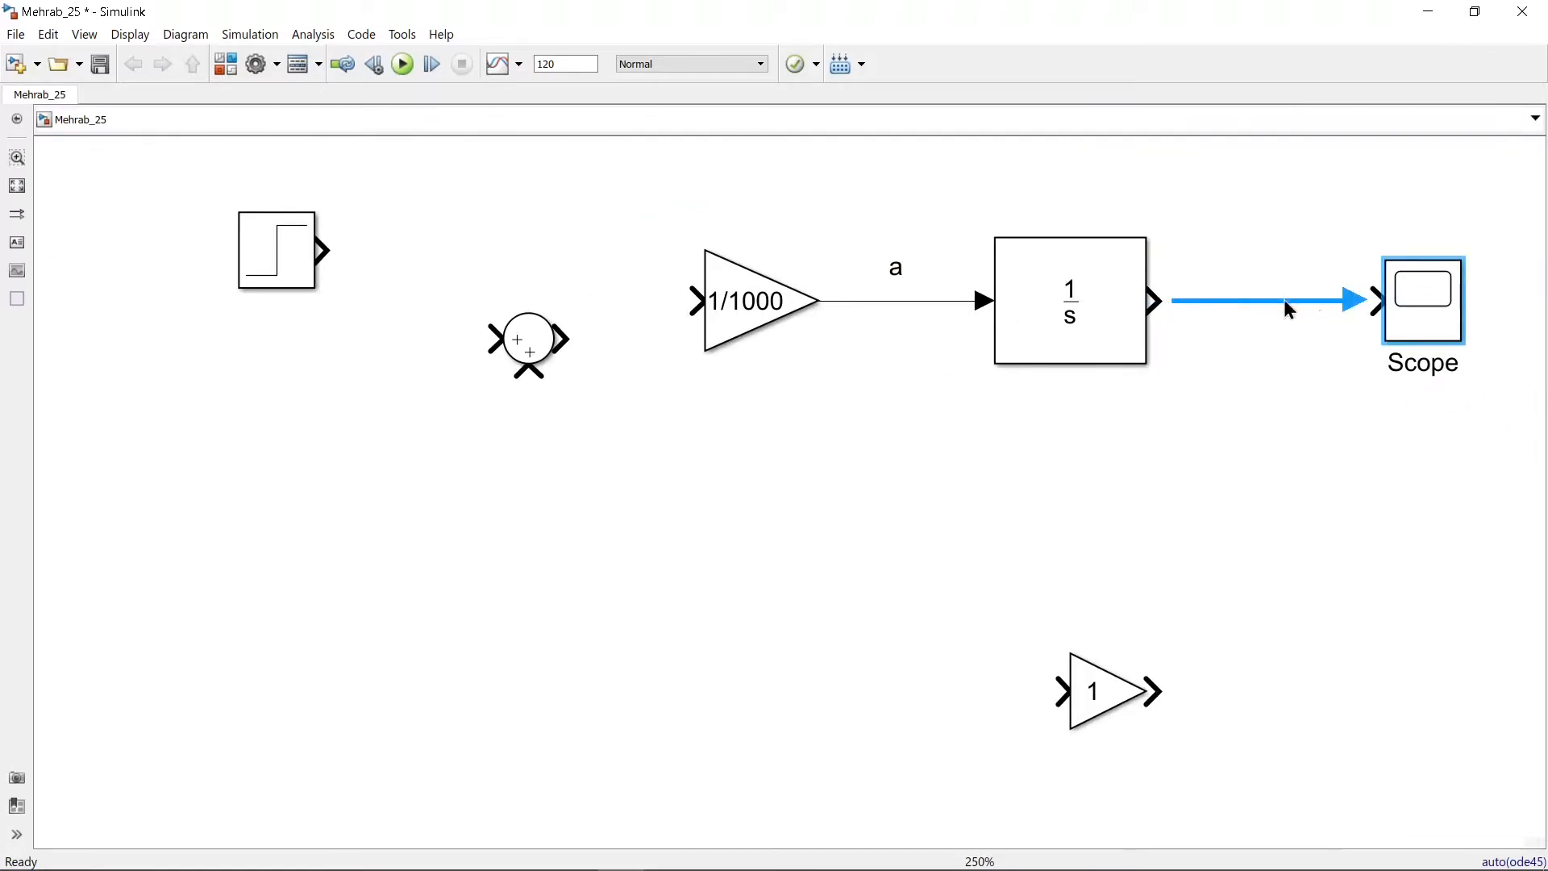
left_click(1069, 301)
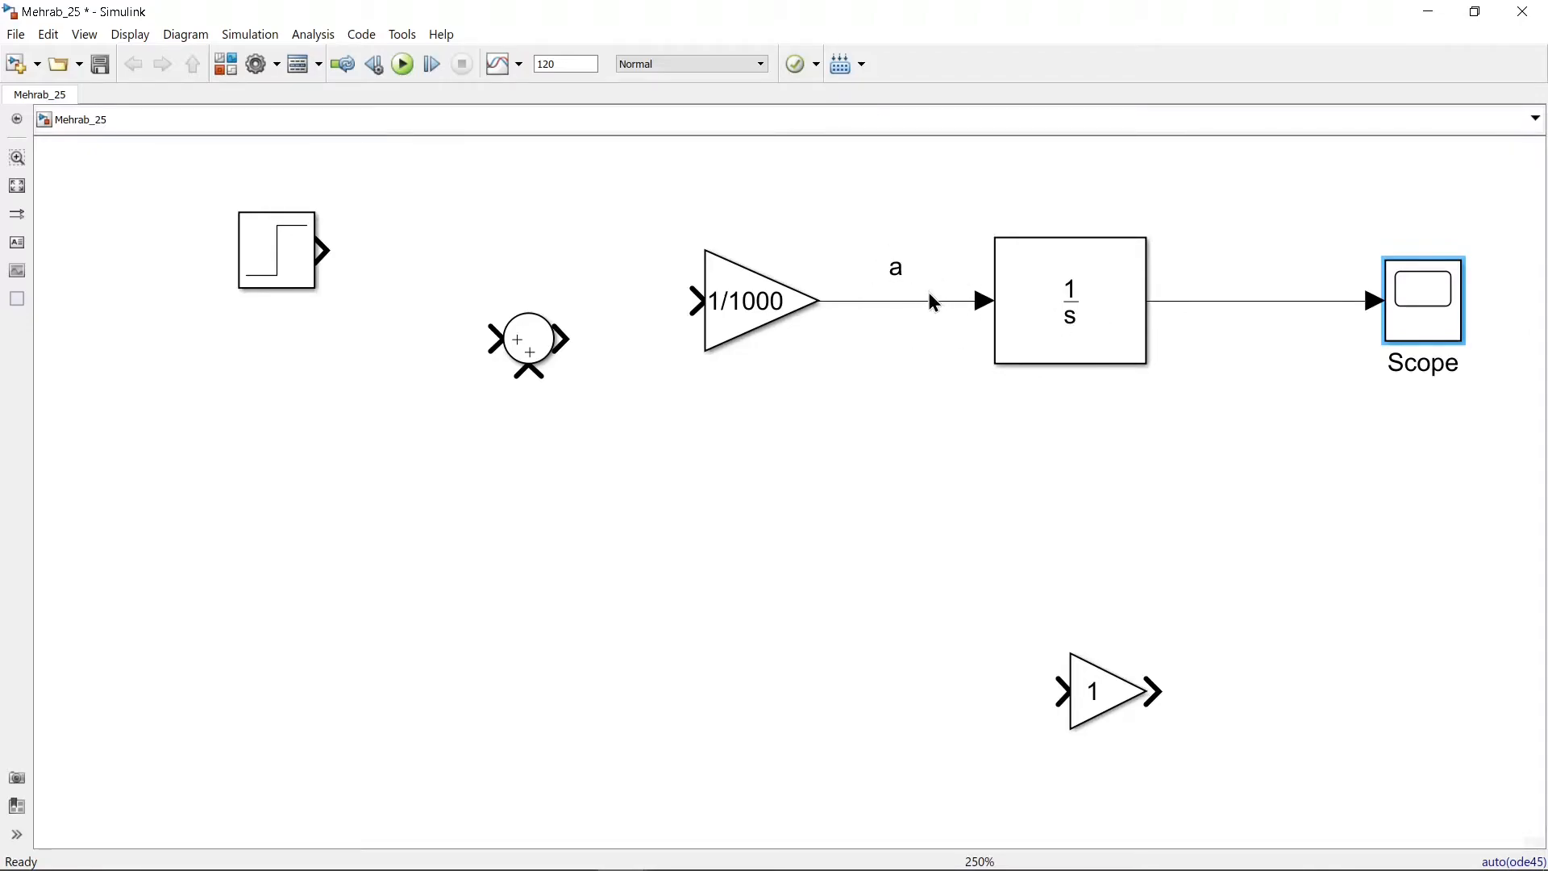
left_click(1231, 306)
type("velocity")
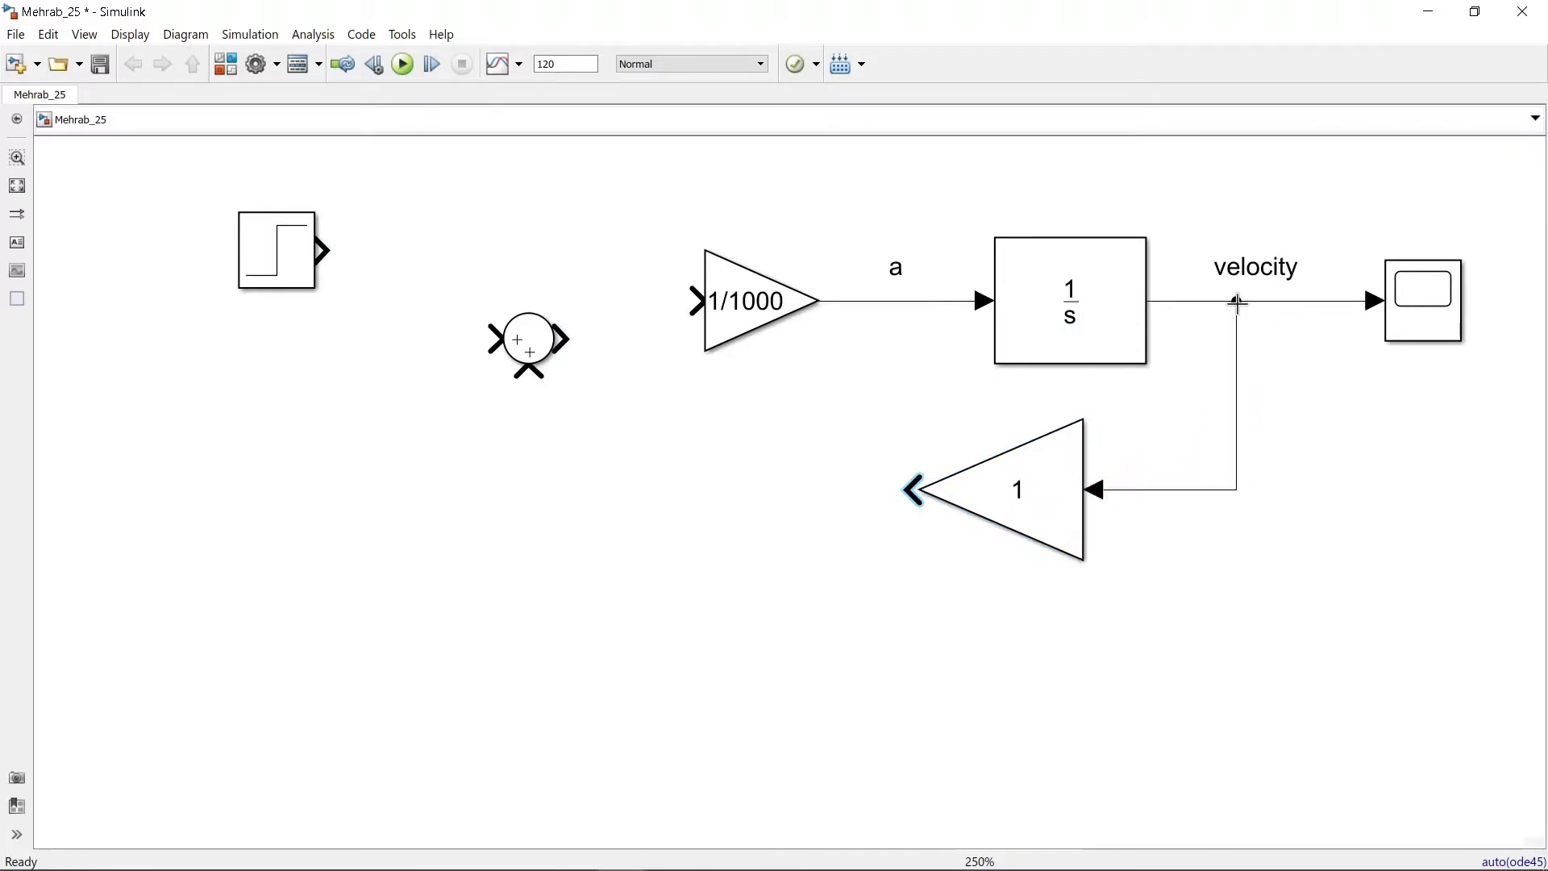
Set the feedback gain to 50 and the sum junction's sign list to |+-
double_click(1017, 488)
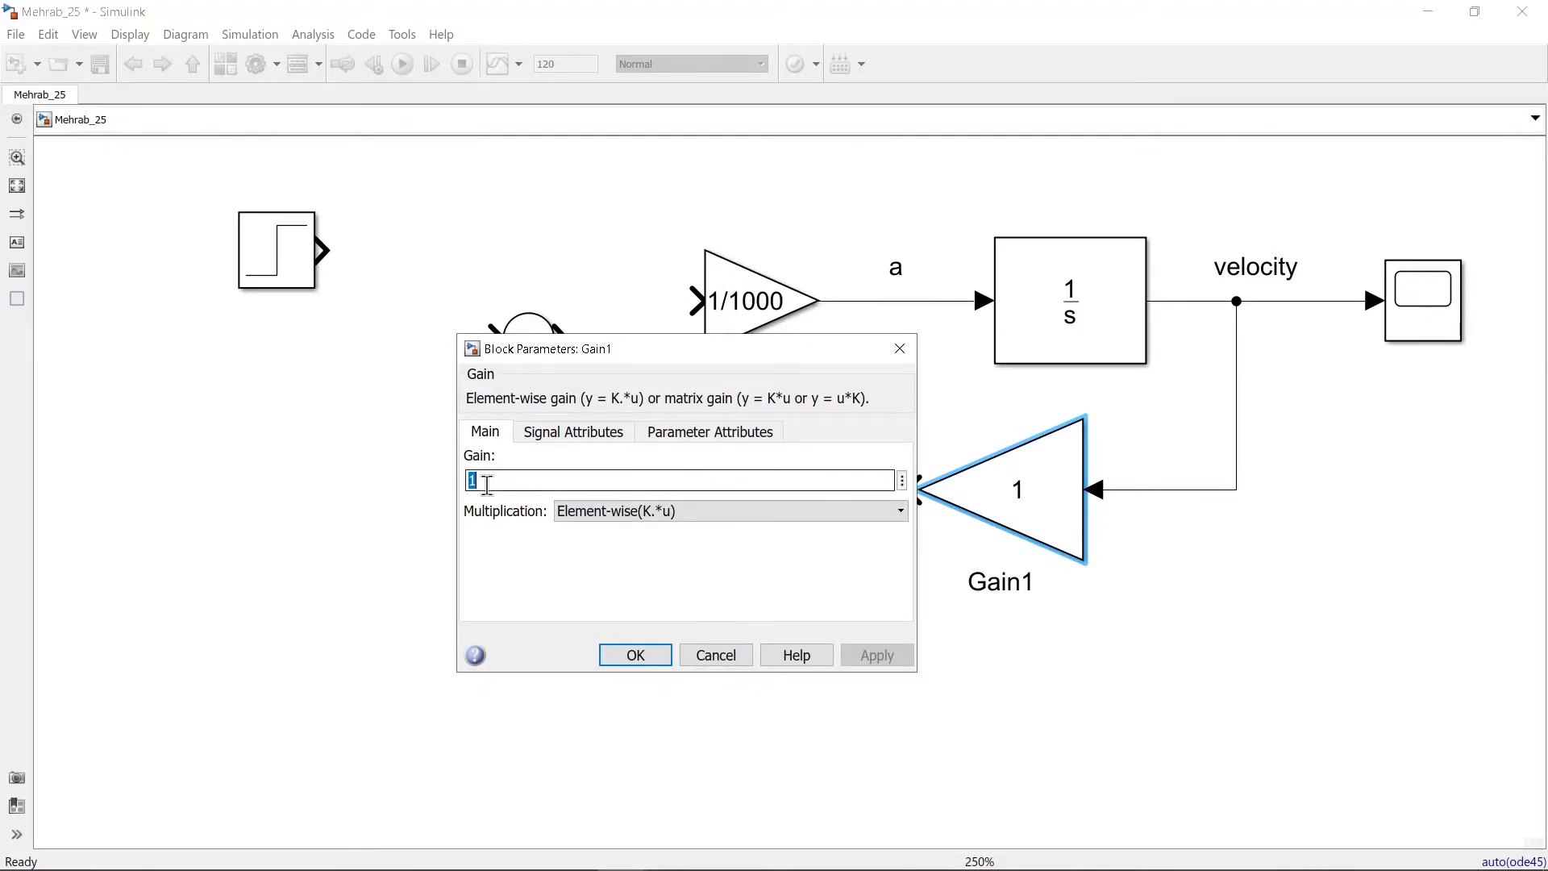
type("50")
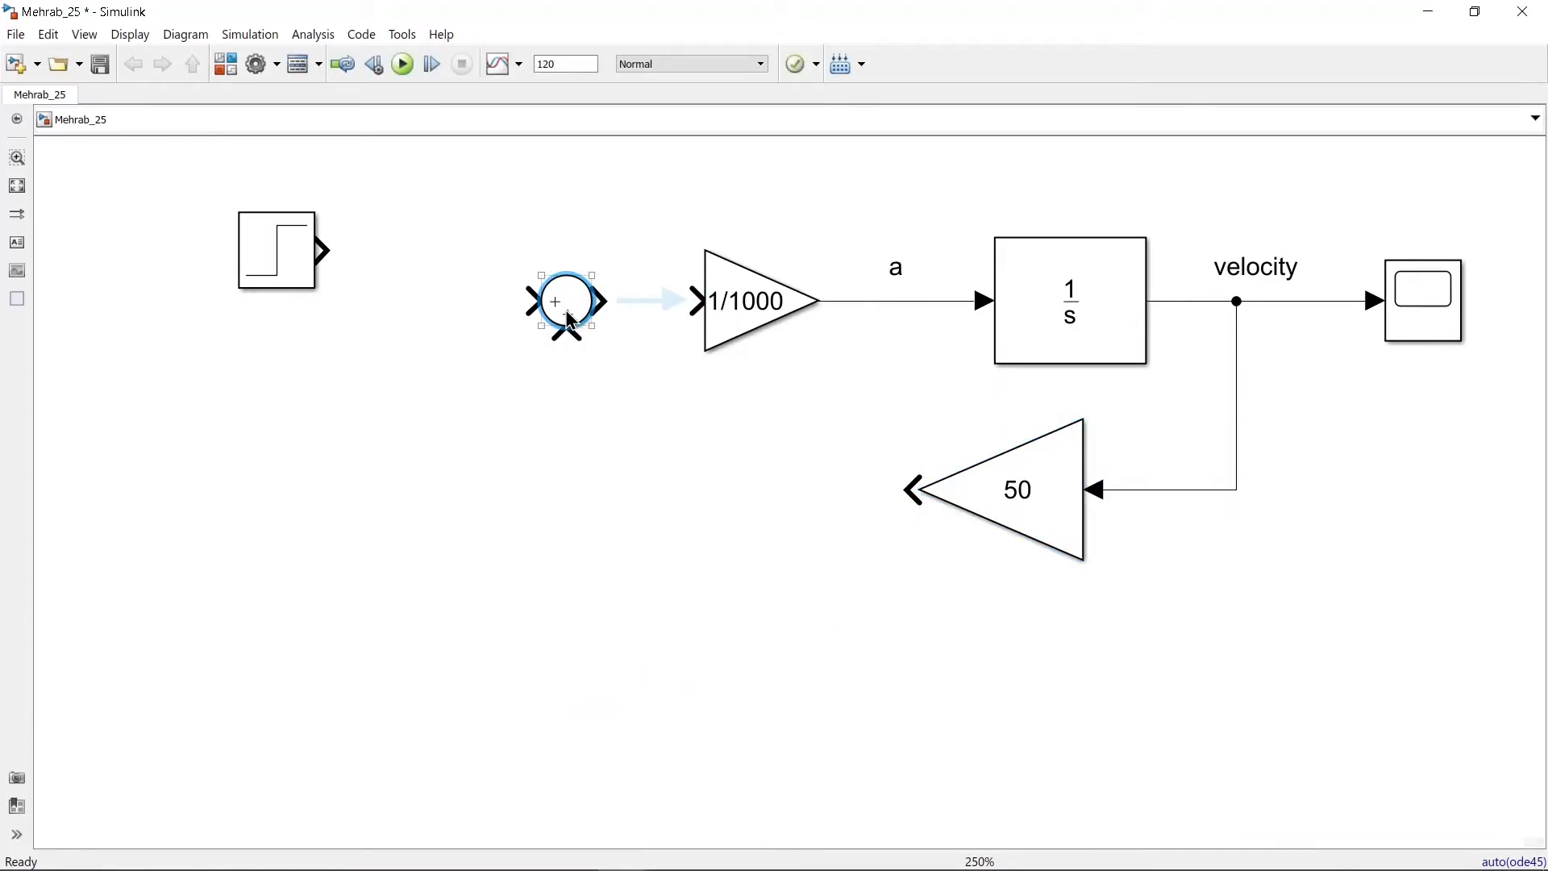
double_click(566, 302)
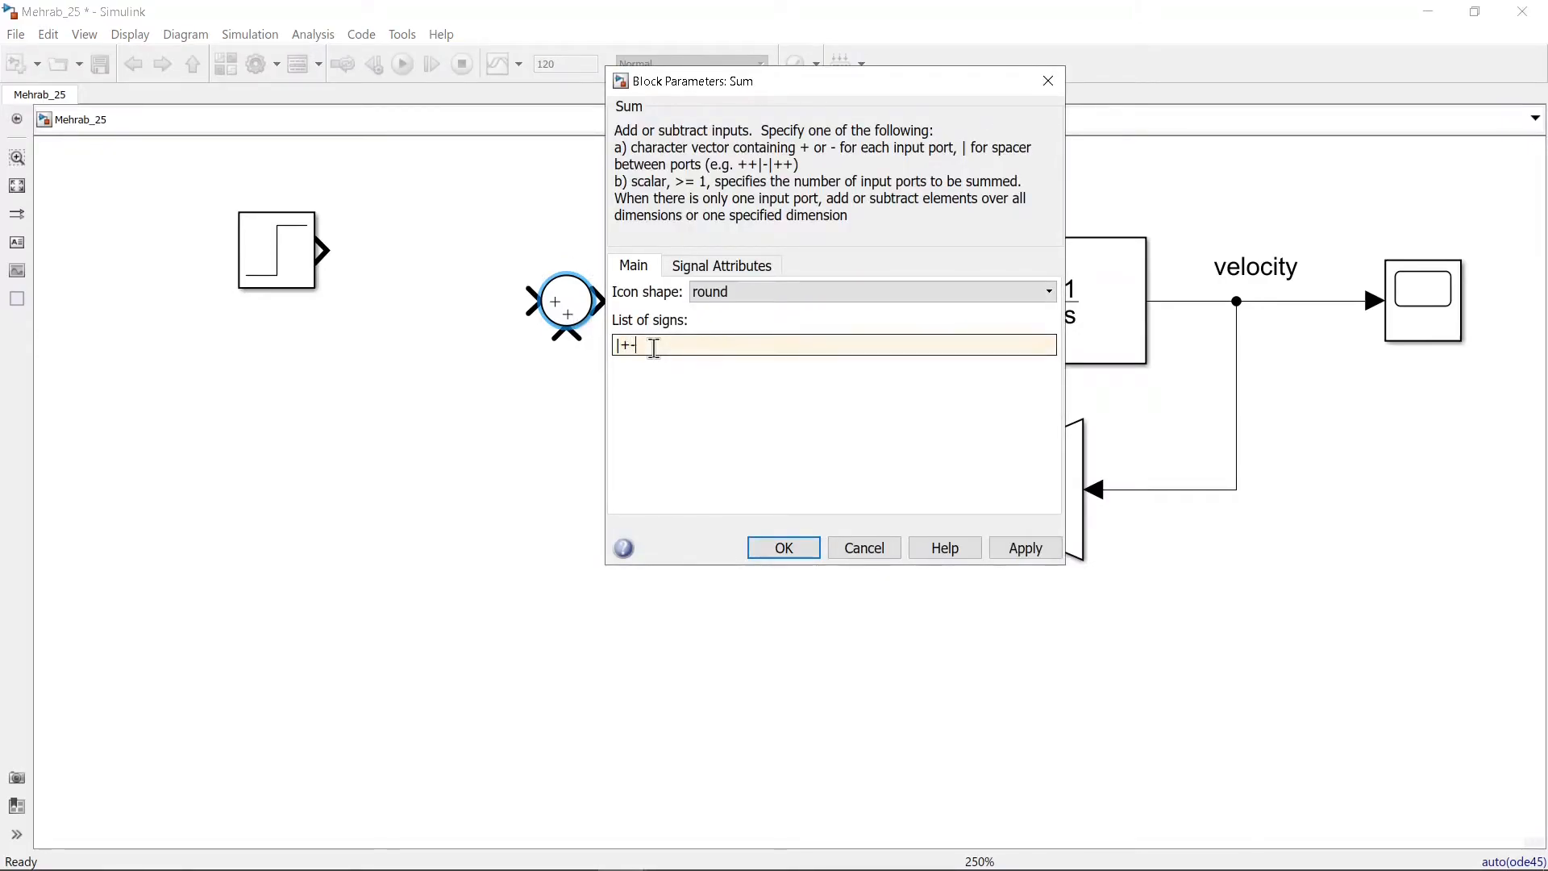
left_click(782, 548)
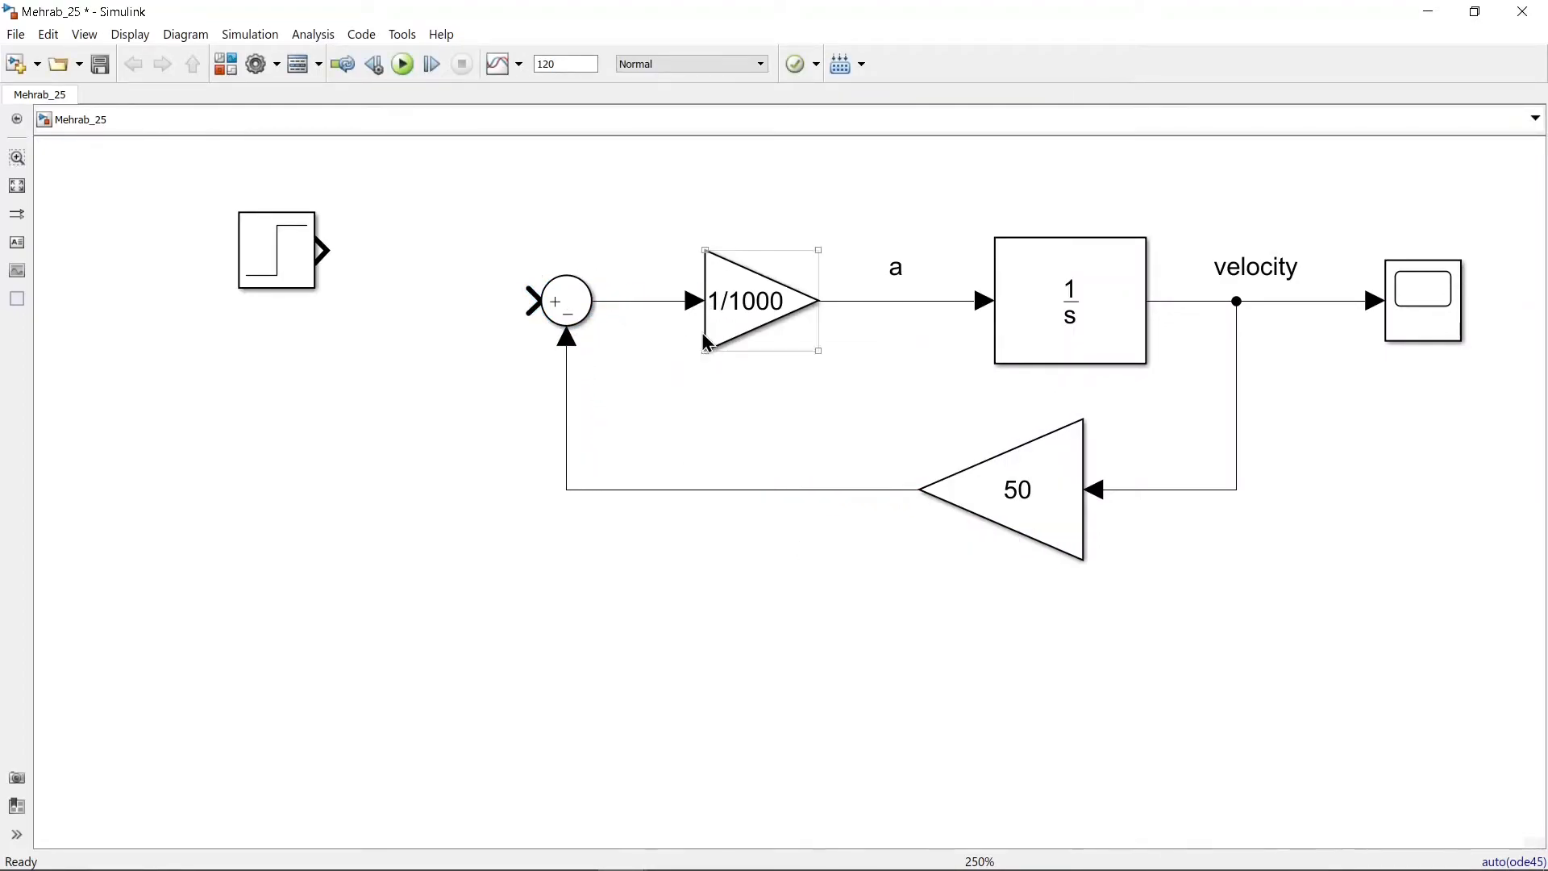
Set the step source's final value to 500
double_click(276, 250)
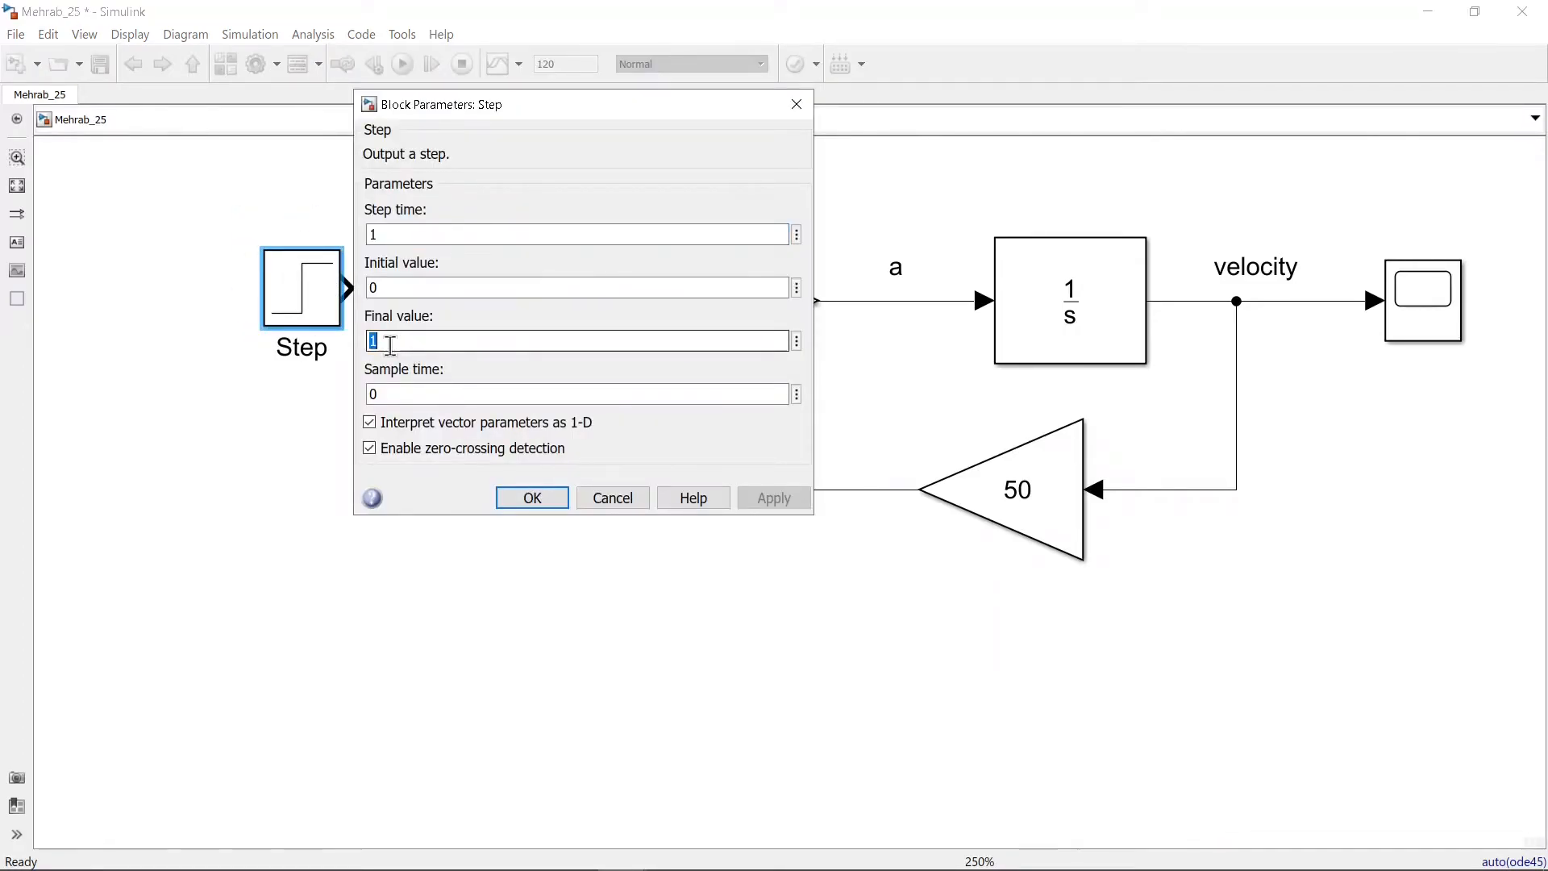
type("500")
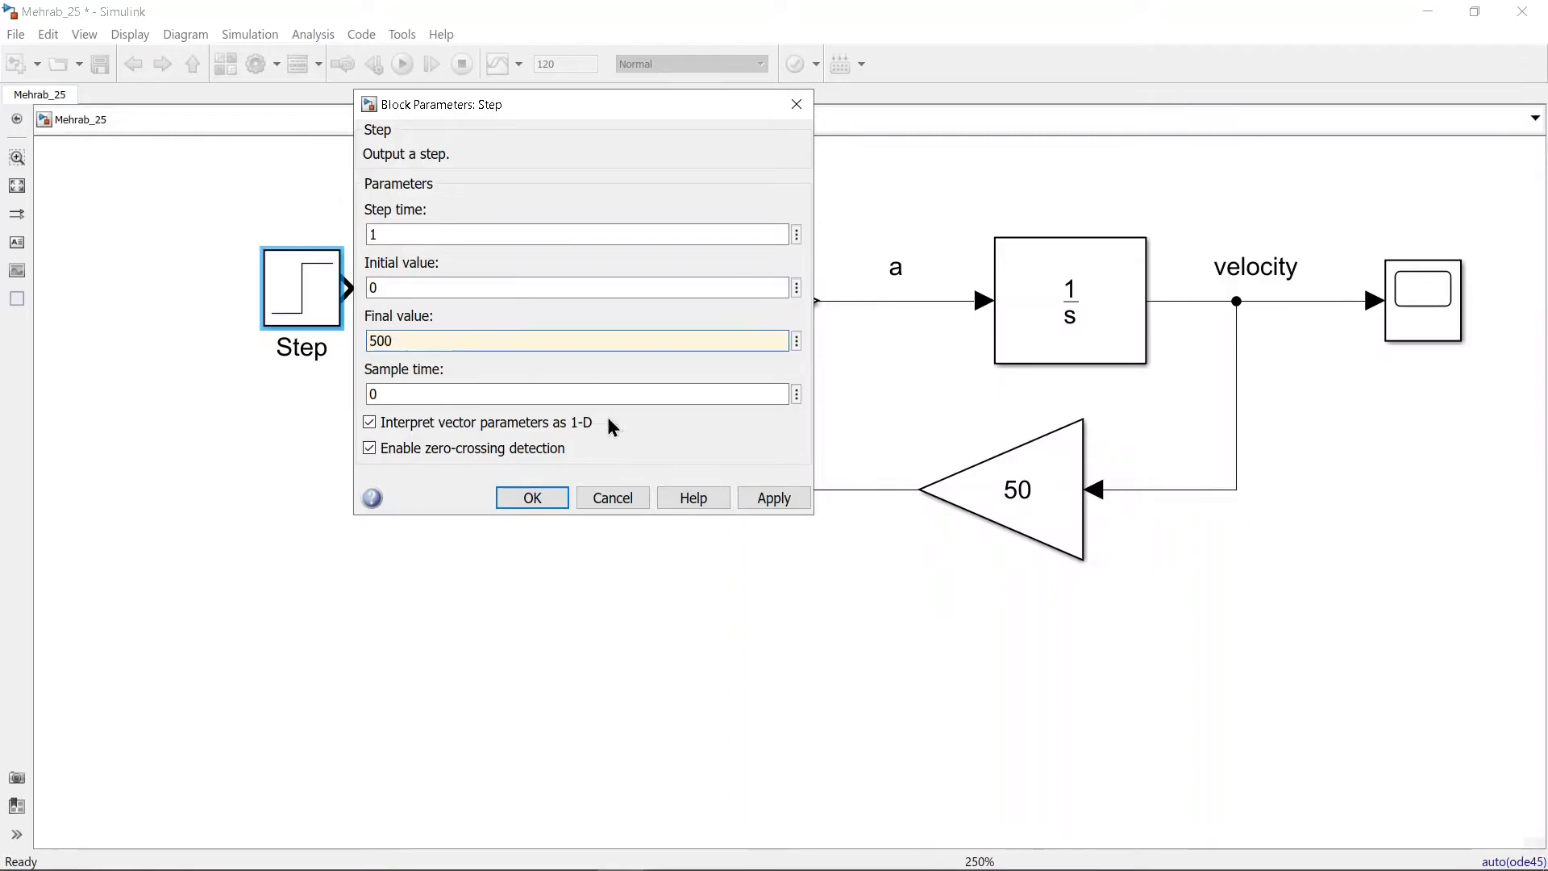
left_click(530, 498)
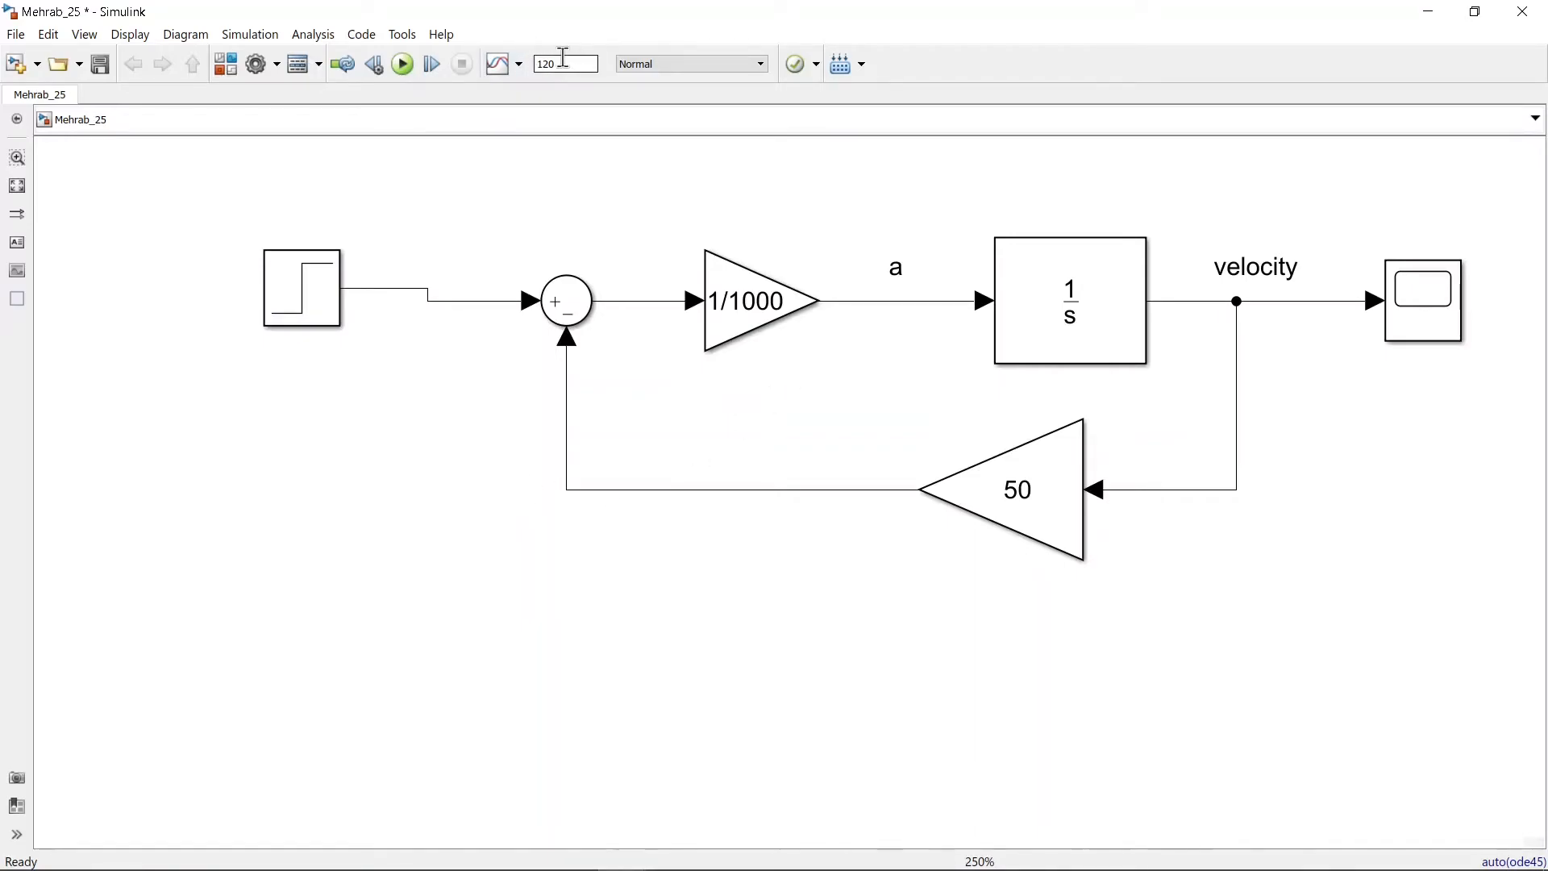
mouse_move(566, 63)
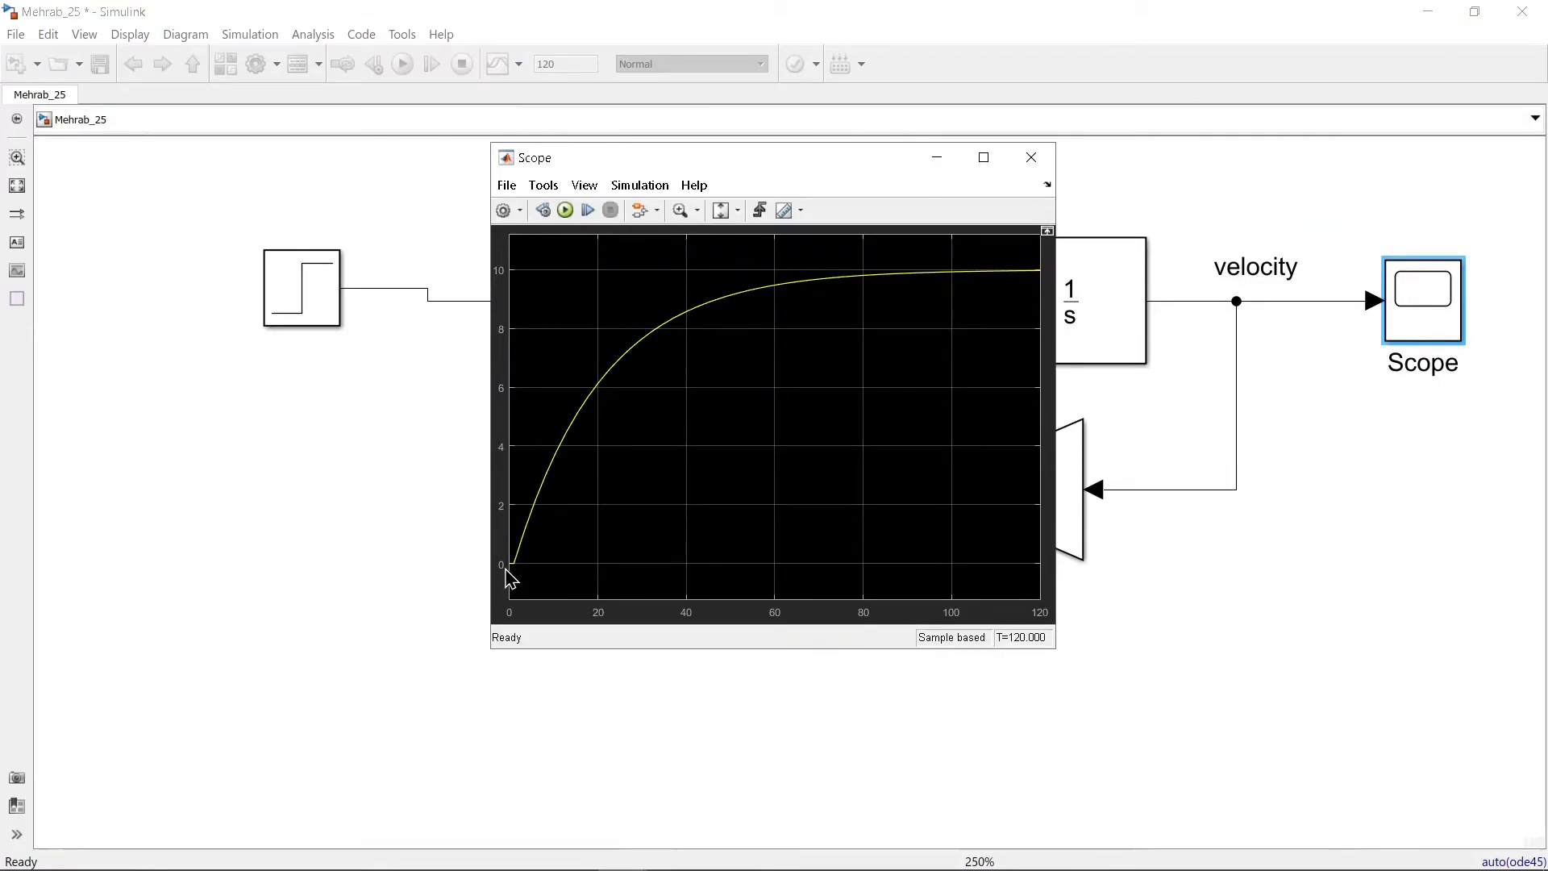
mouse_move(521, 576)
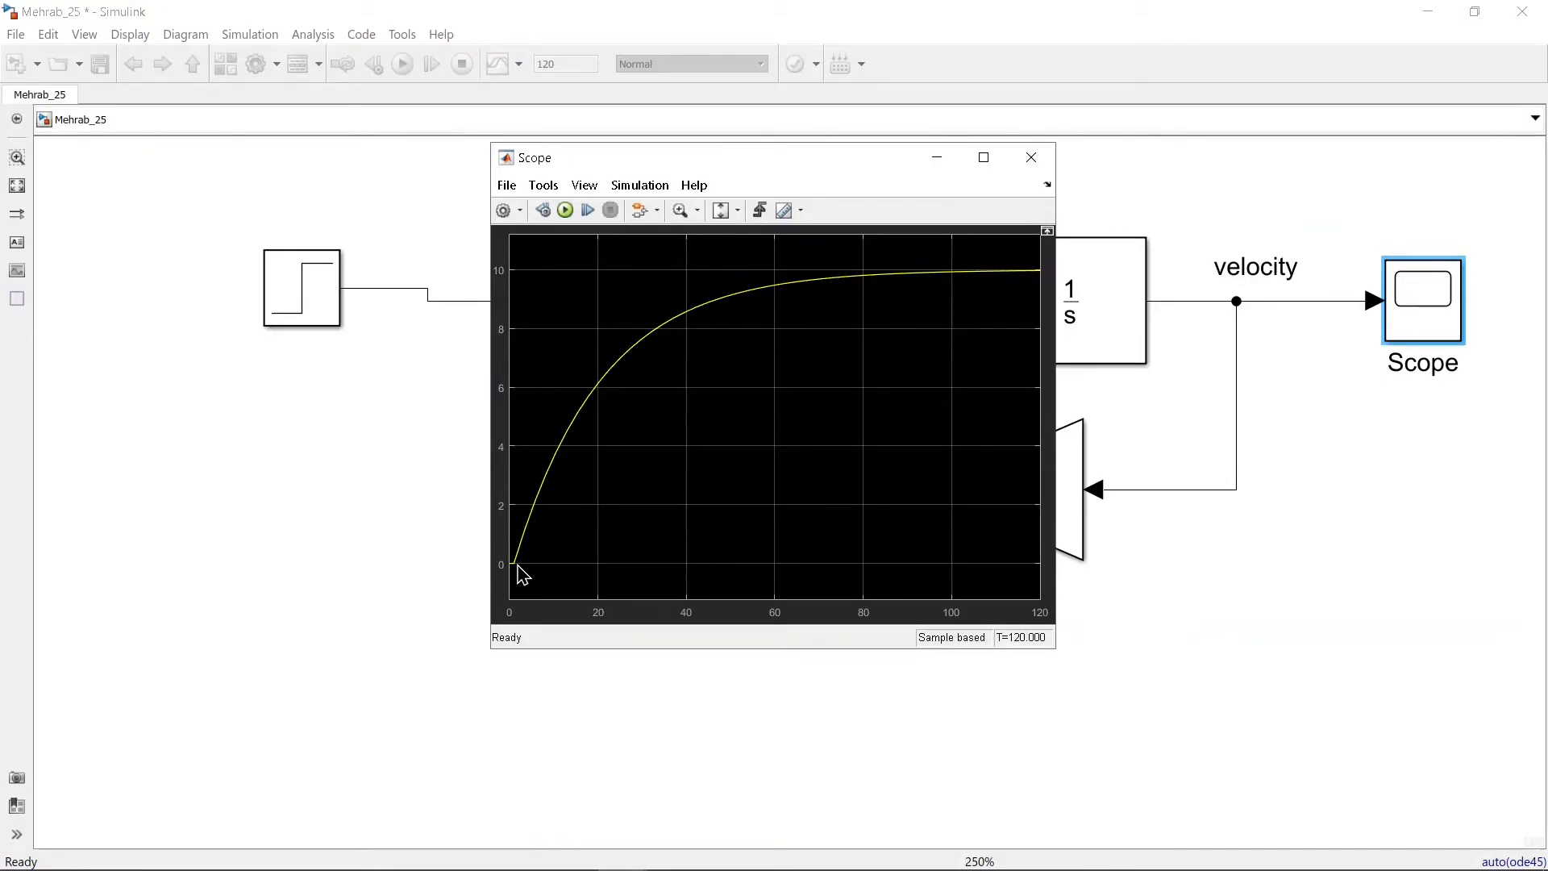
mouse_move(735, 288)
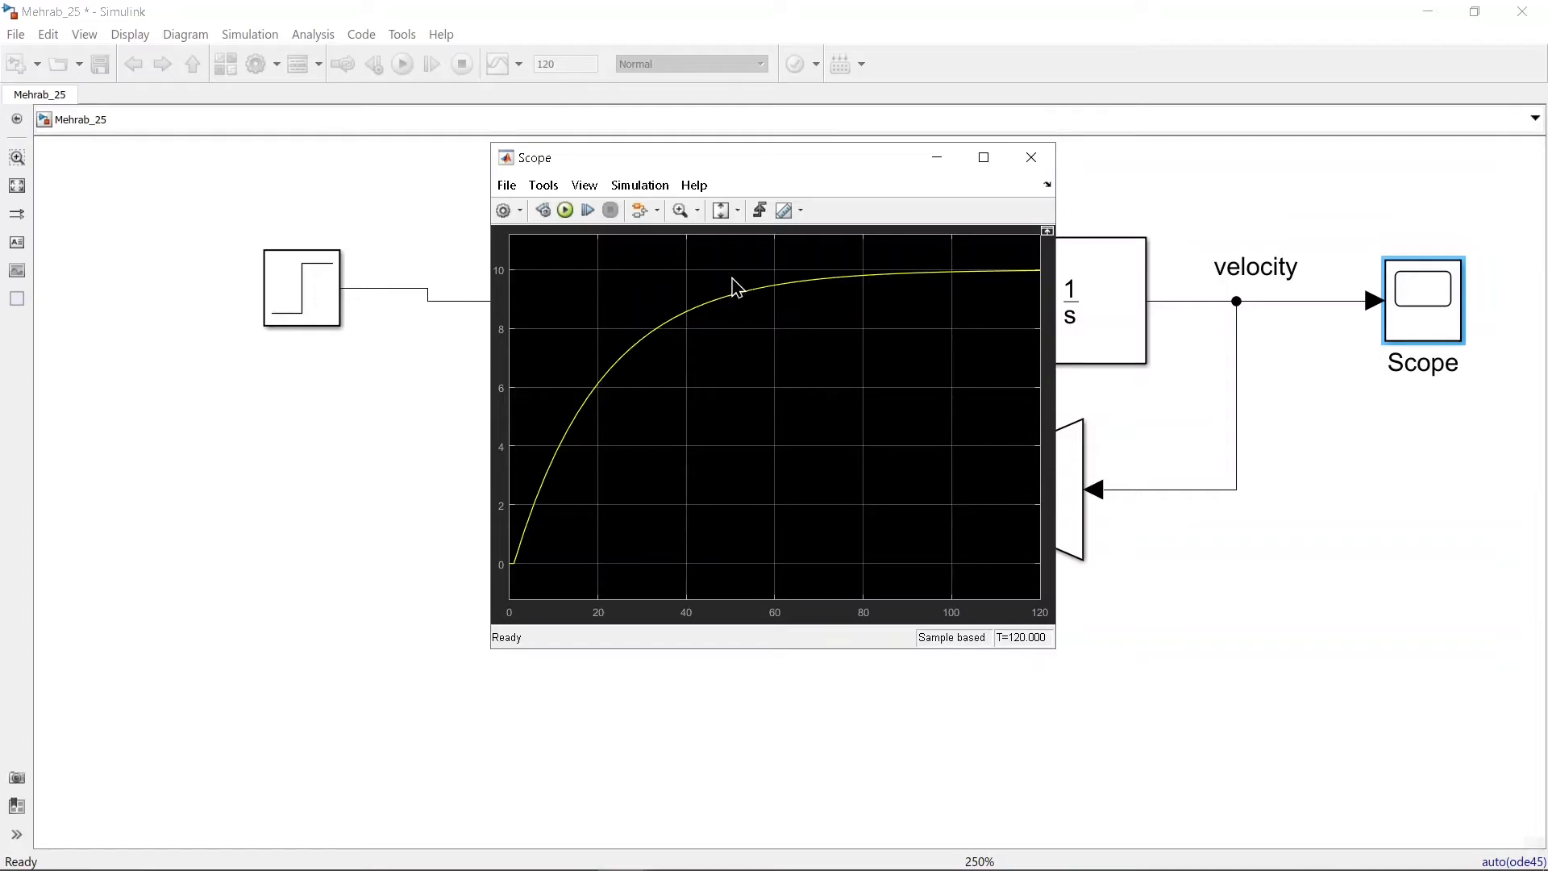
mouse_move(908, 284)
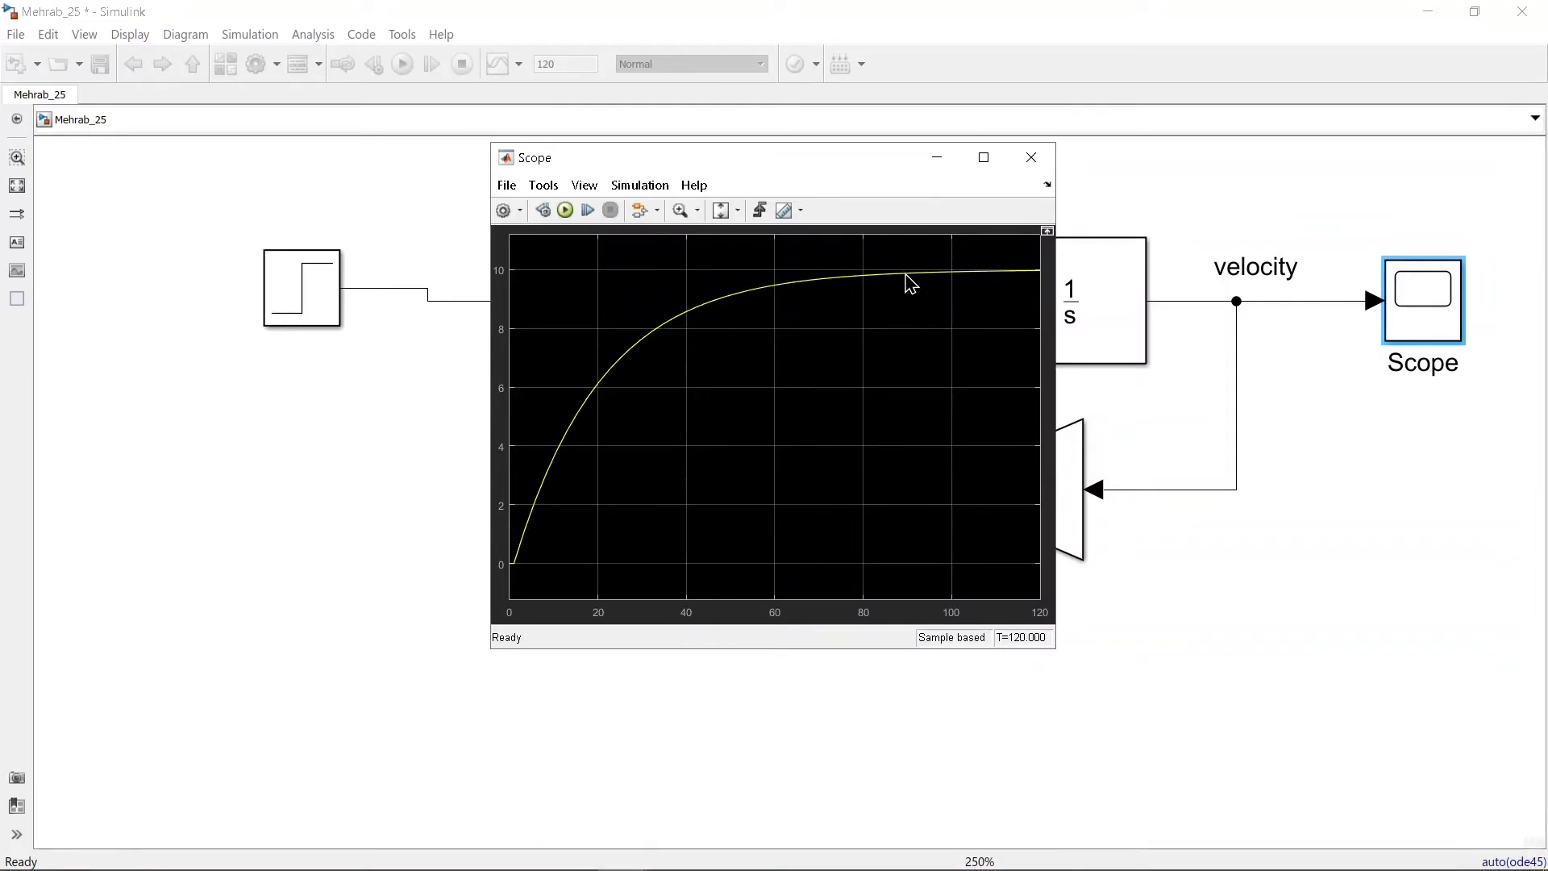
mouse_move(523, 281)
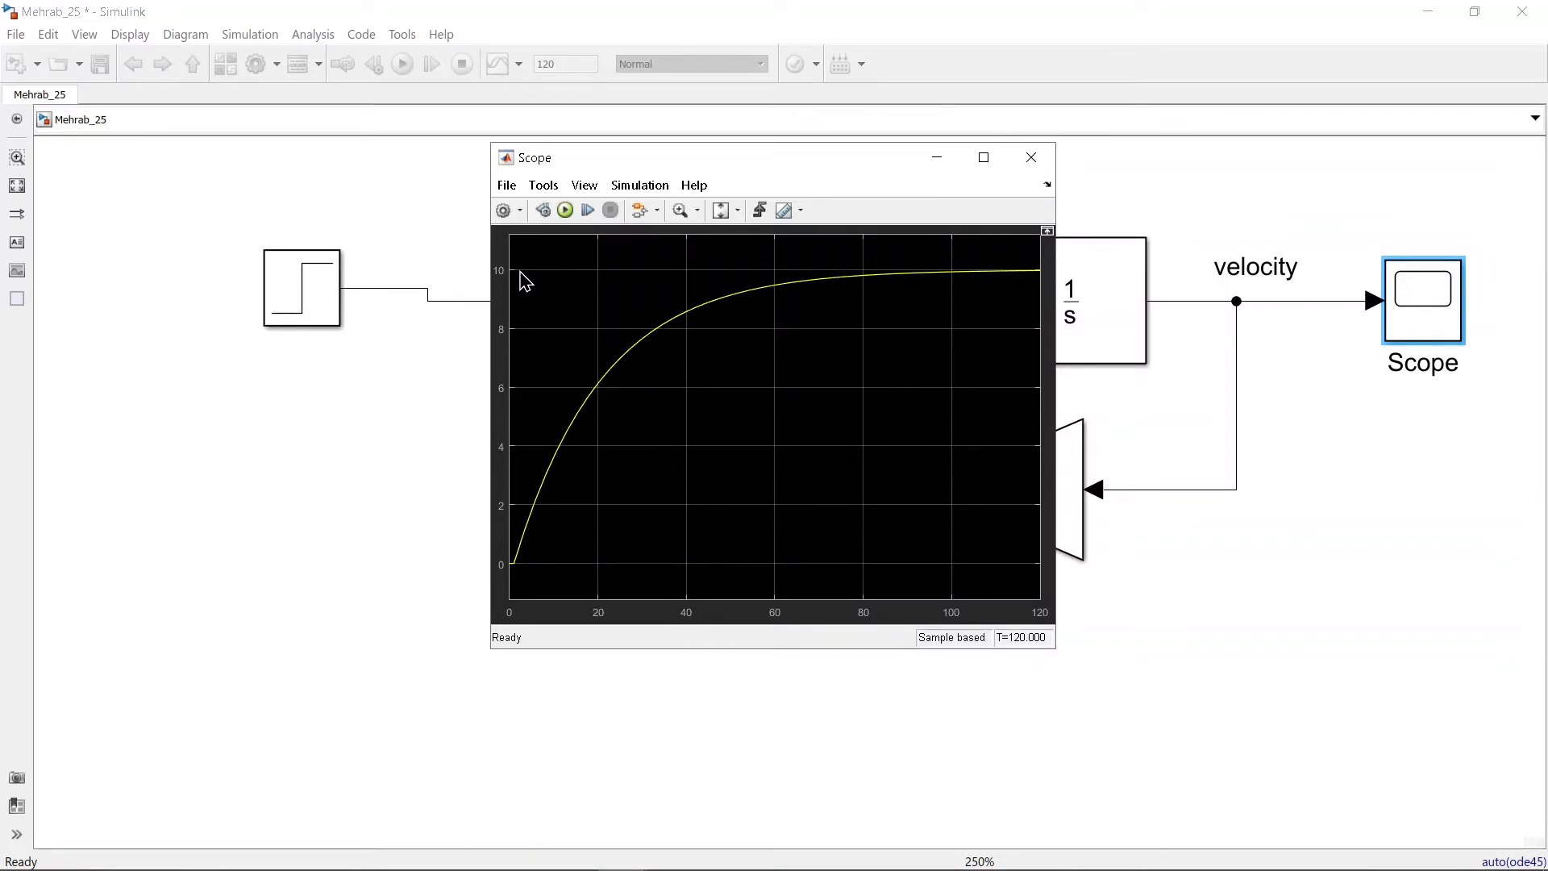
Set the step final value to 1000, rerun the simulation and close the scope plot
double_click(302, 289)
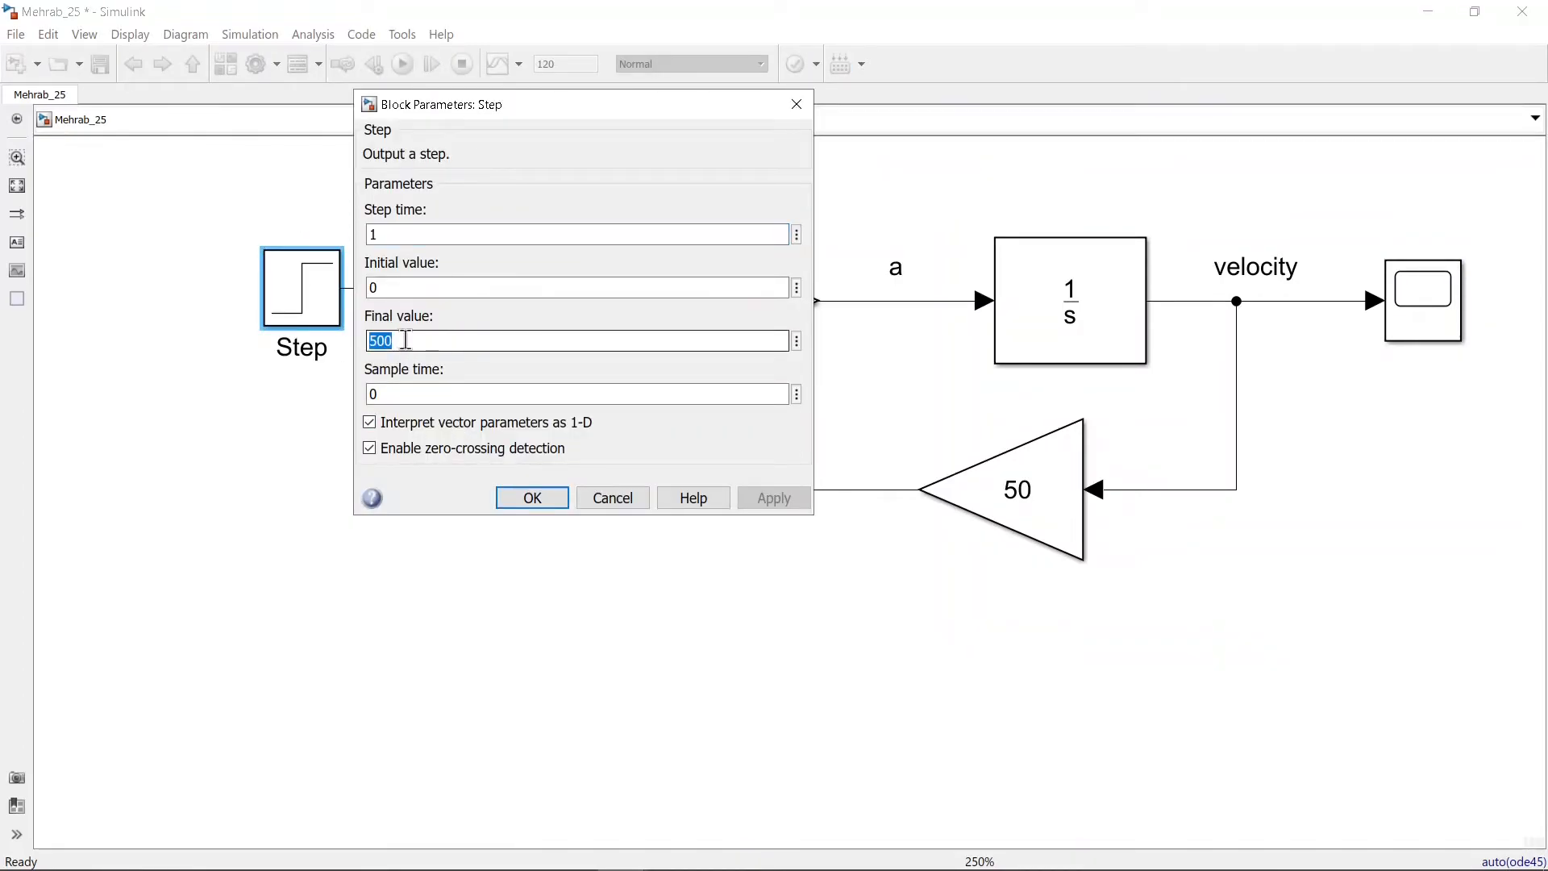
type("1000")
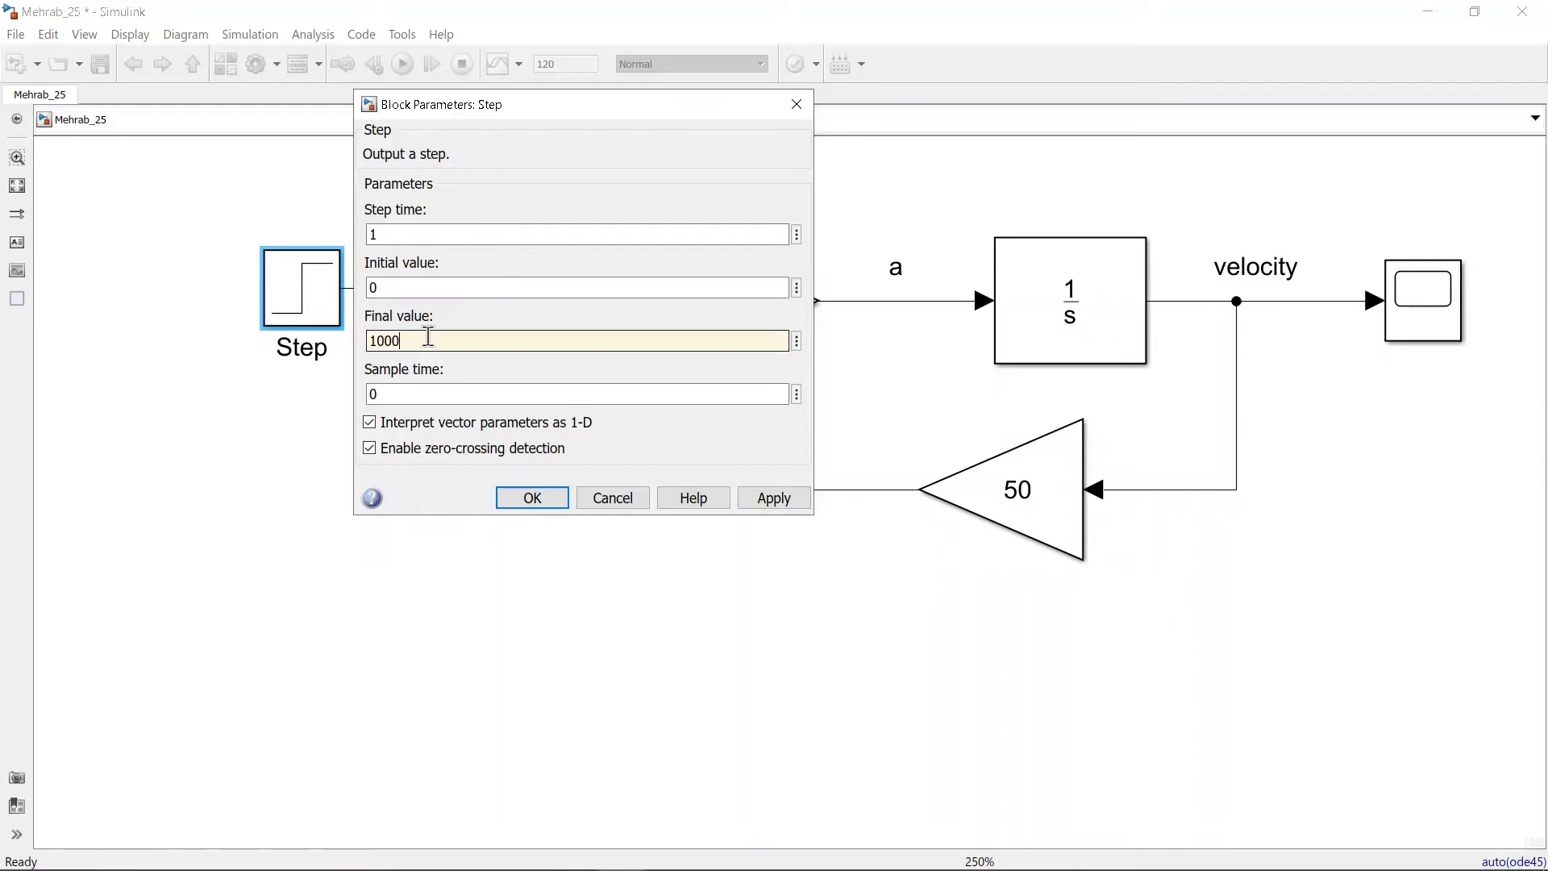
left_click(530, 498)
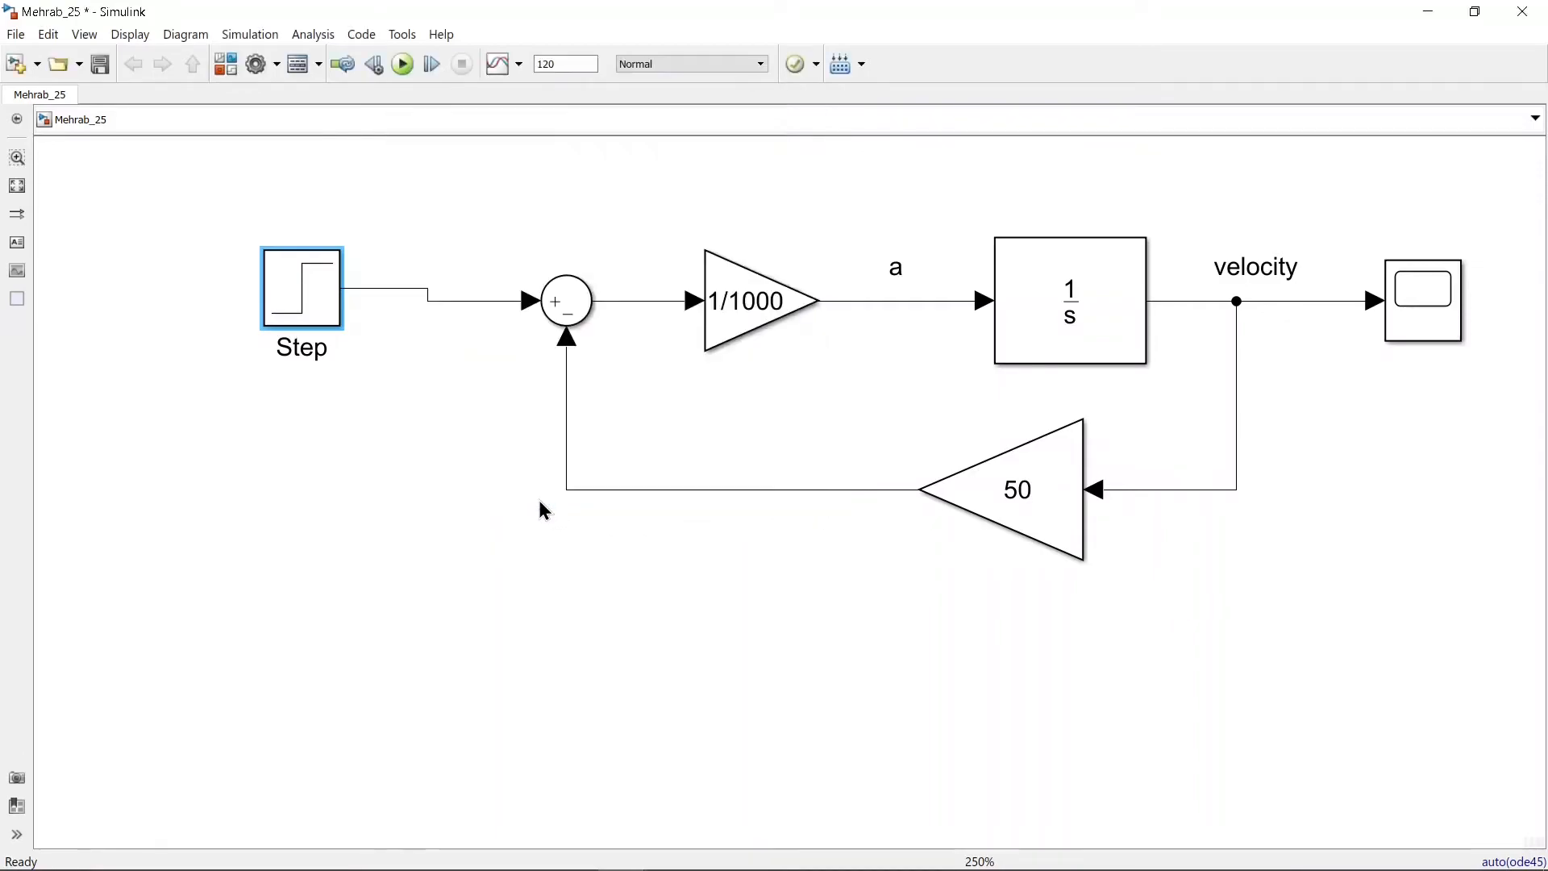
left_click(402, 63)
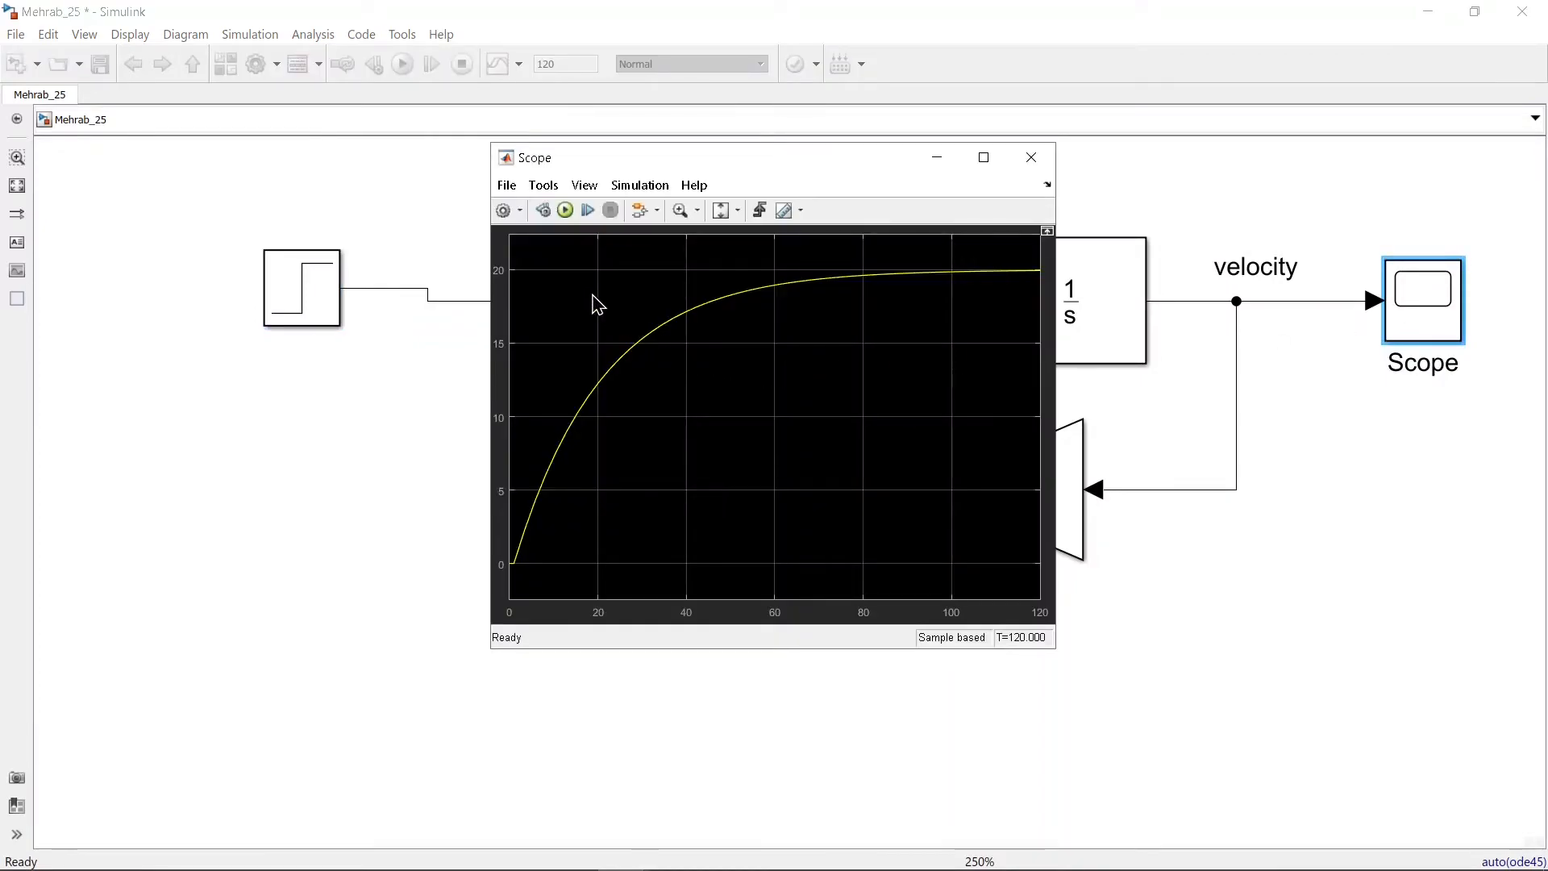
mouse_move(926, 284)
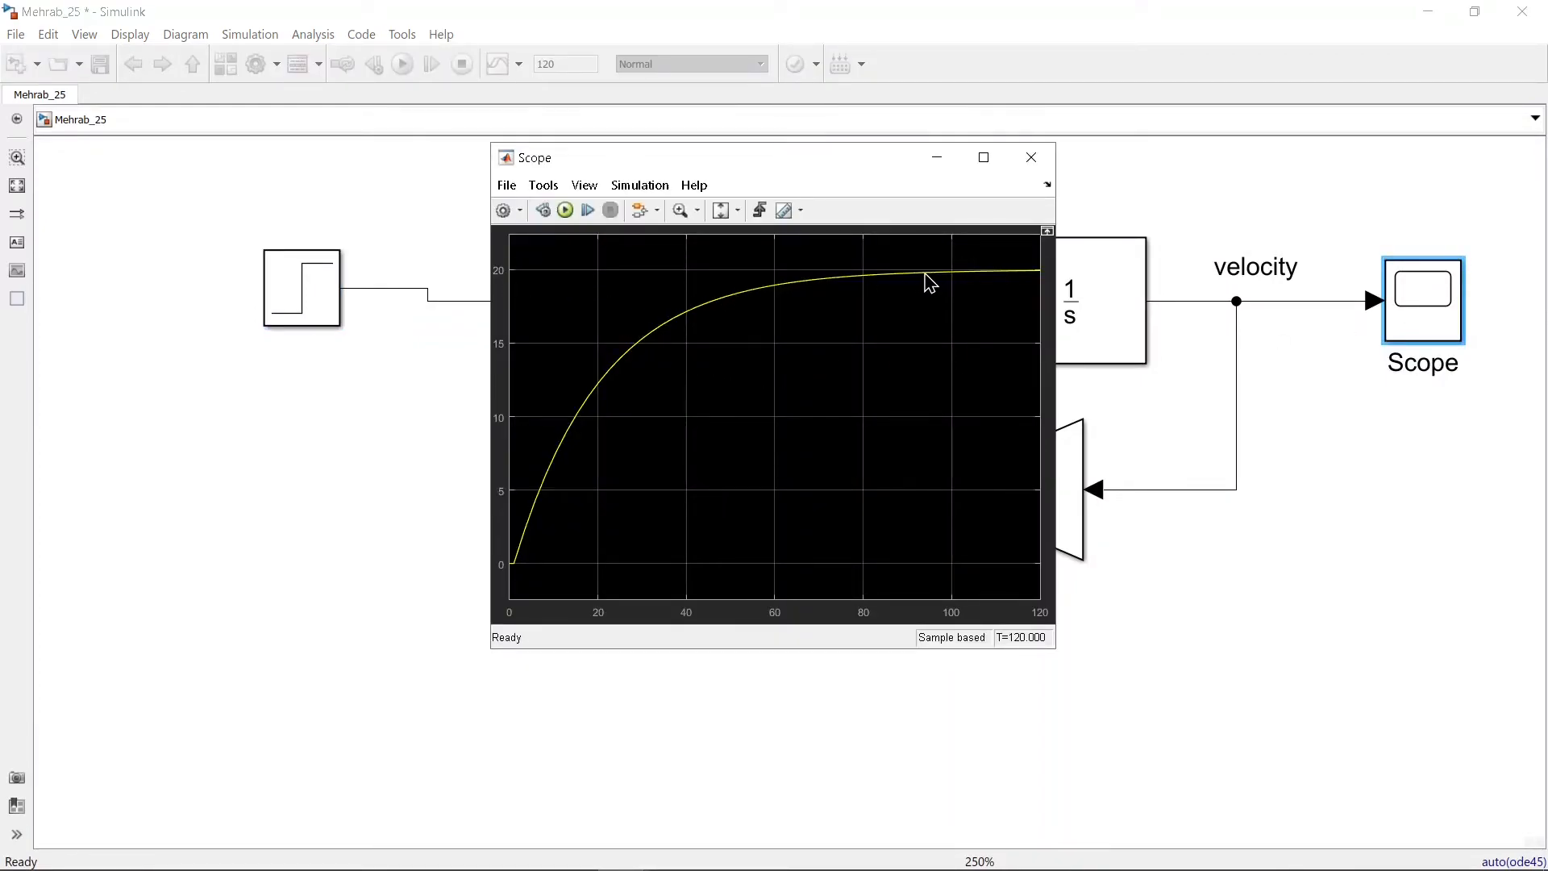
mouse_move(929, 152)
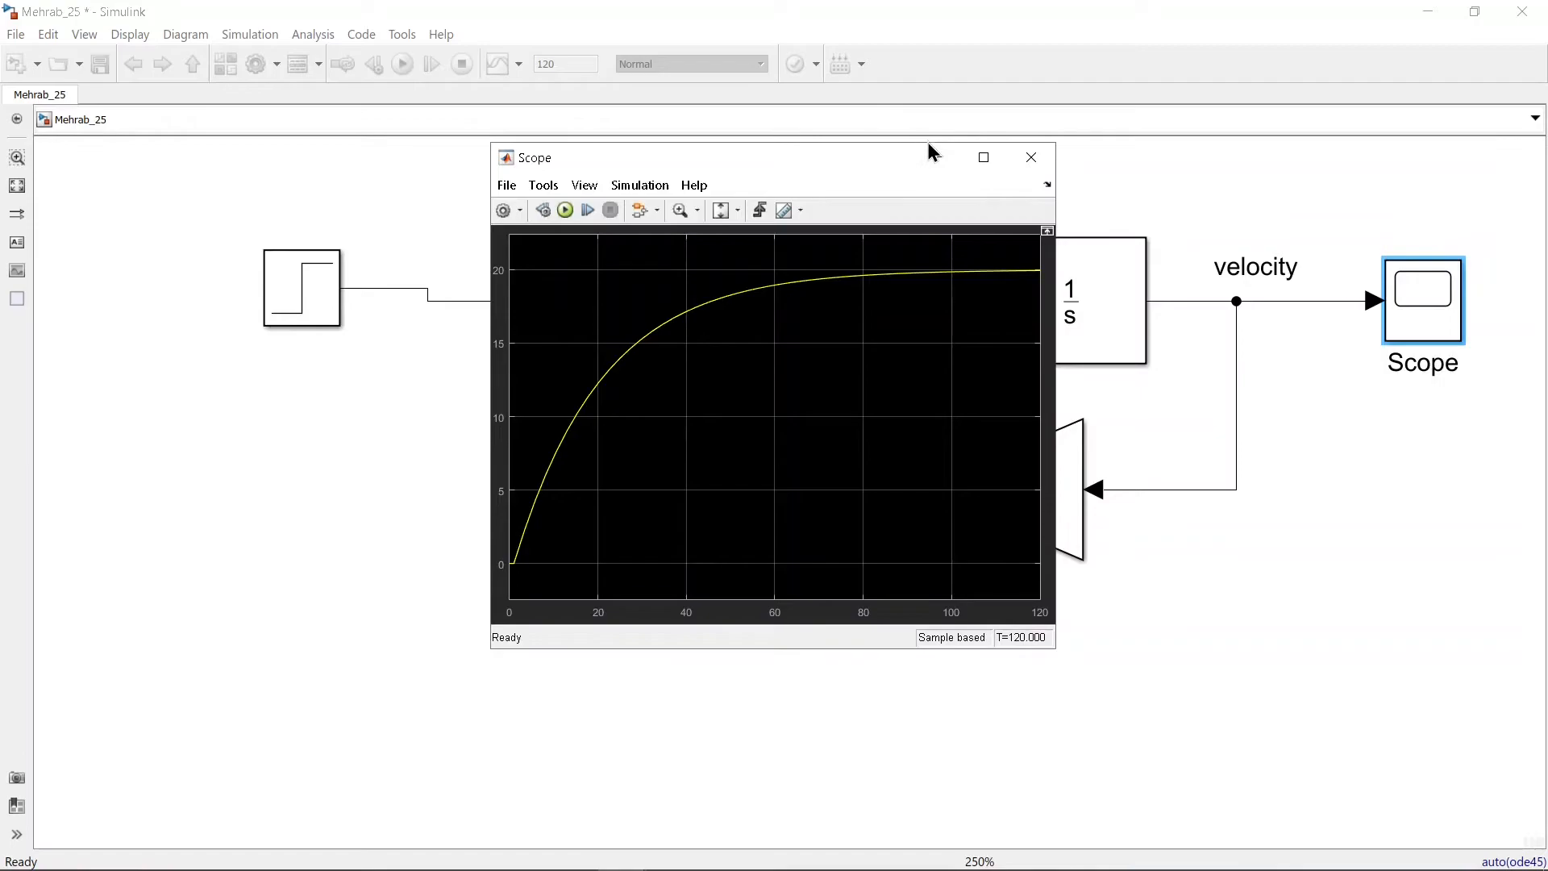
left_click(1030, 156)
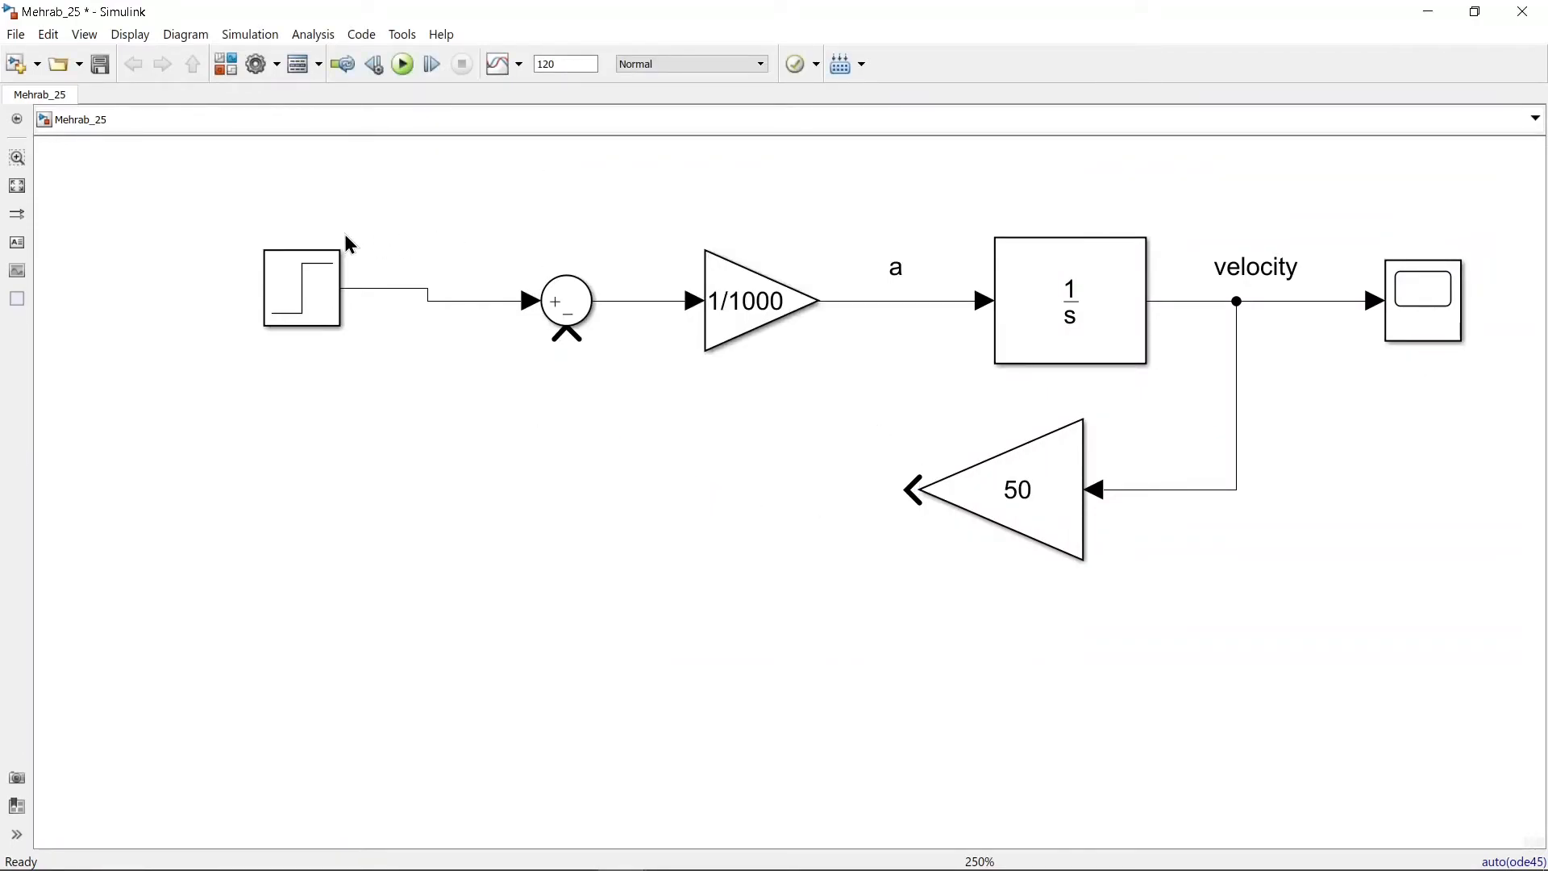
Inspect the friction gain and sum blocks, then search Quick Insert for a step block
left_click(997, 491)
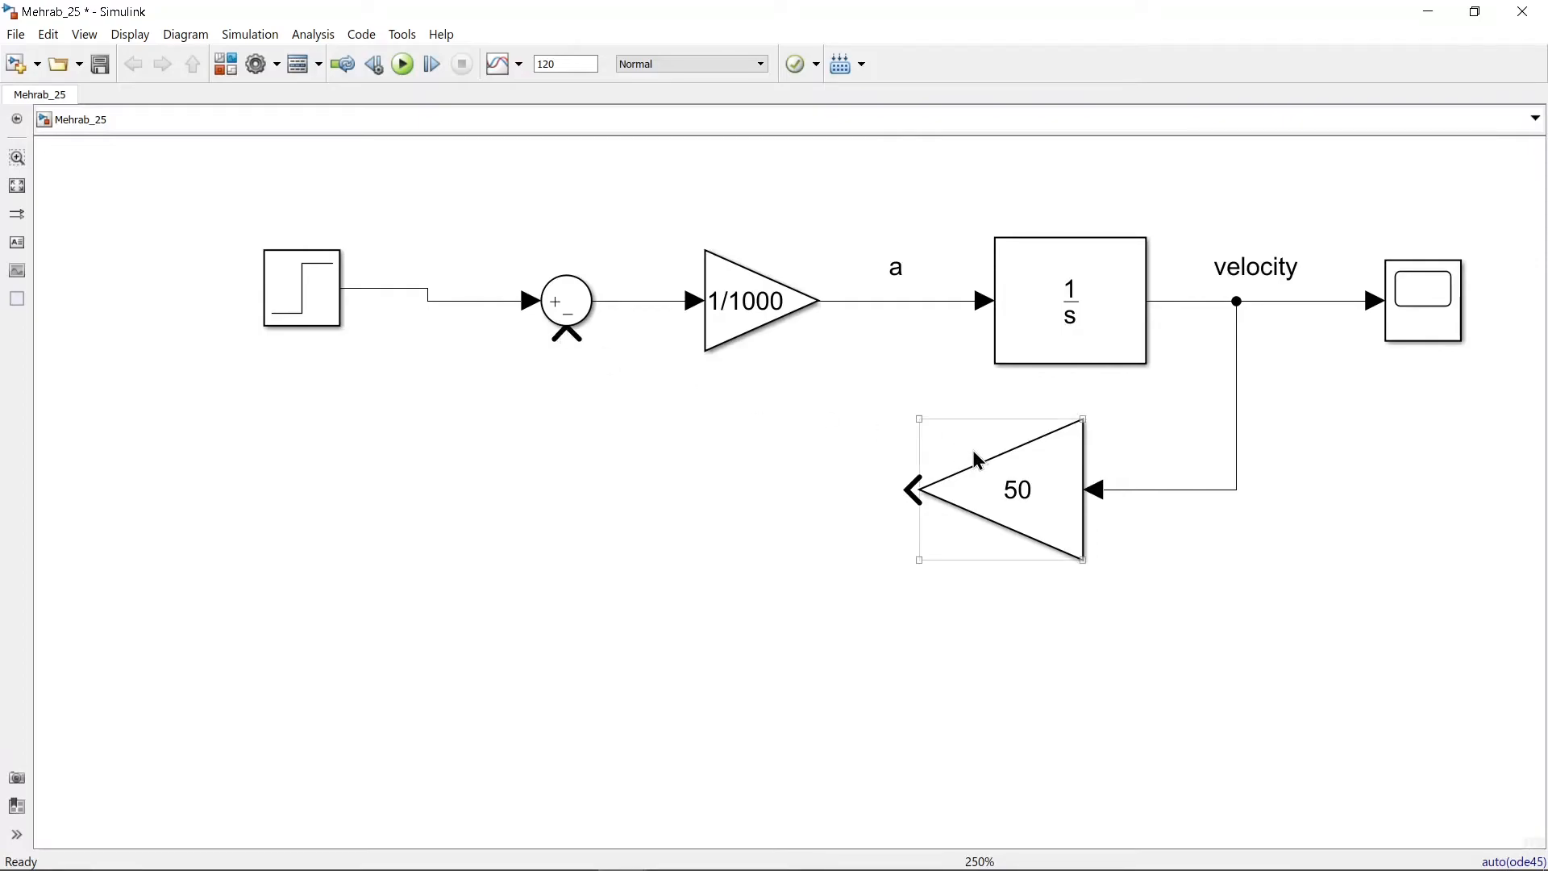
left_click(800, 475)
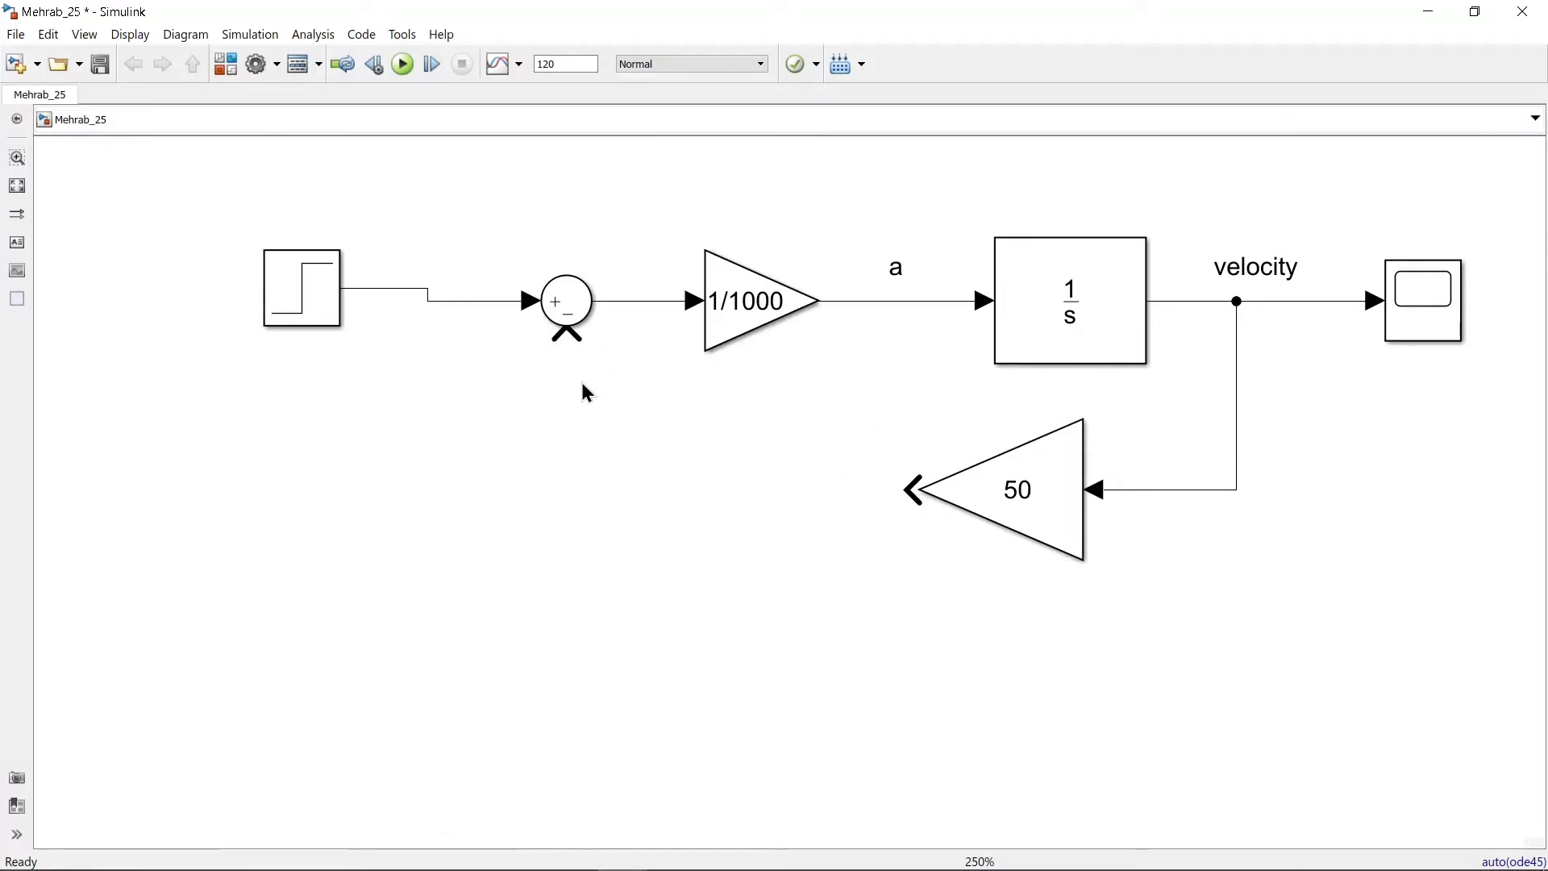
mouse_move(564, 336)
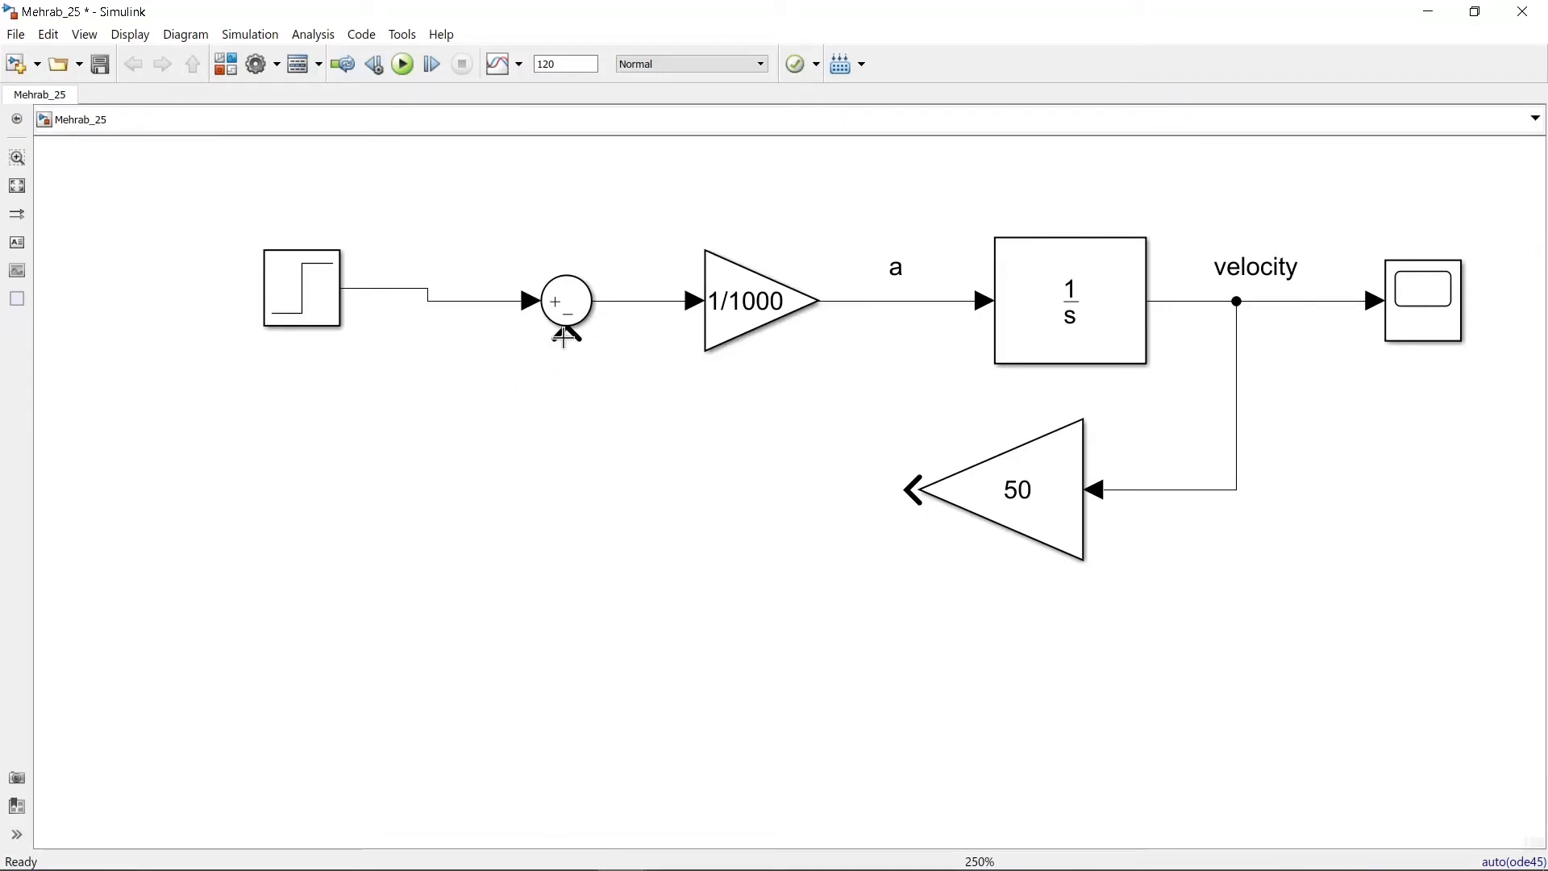
left_click(567, 302)
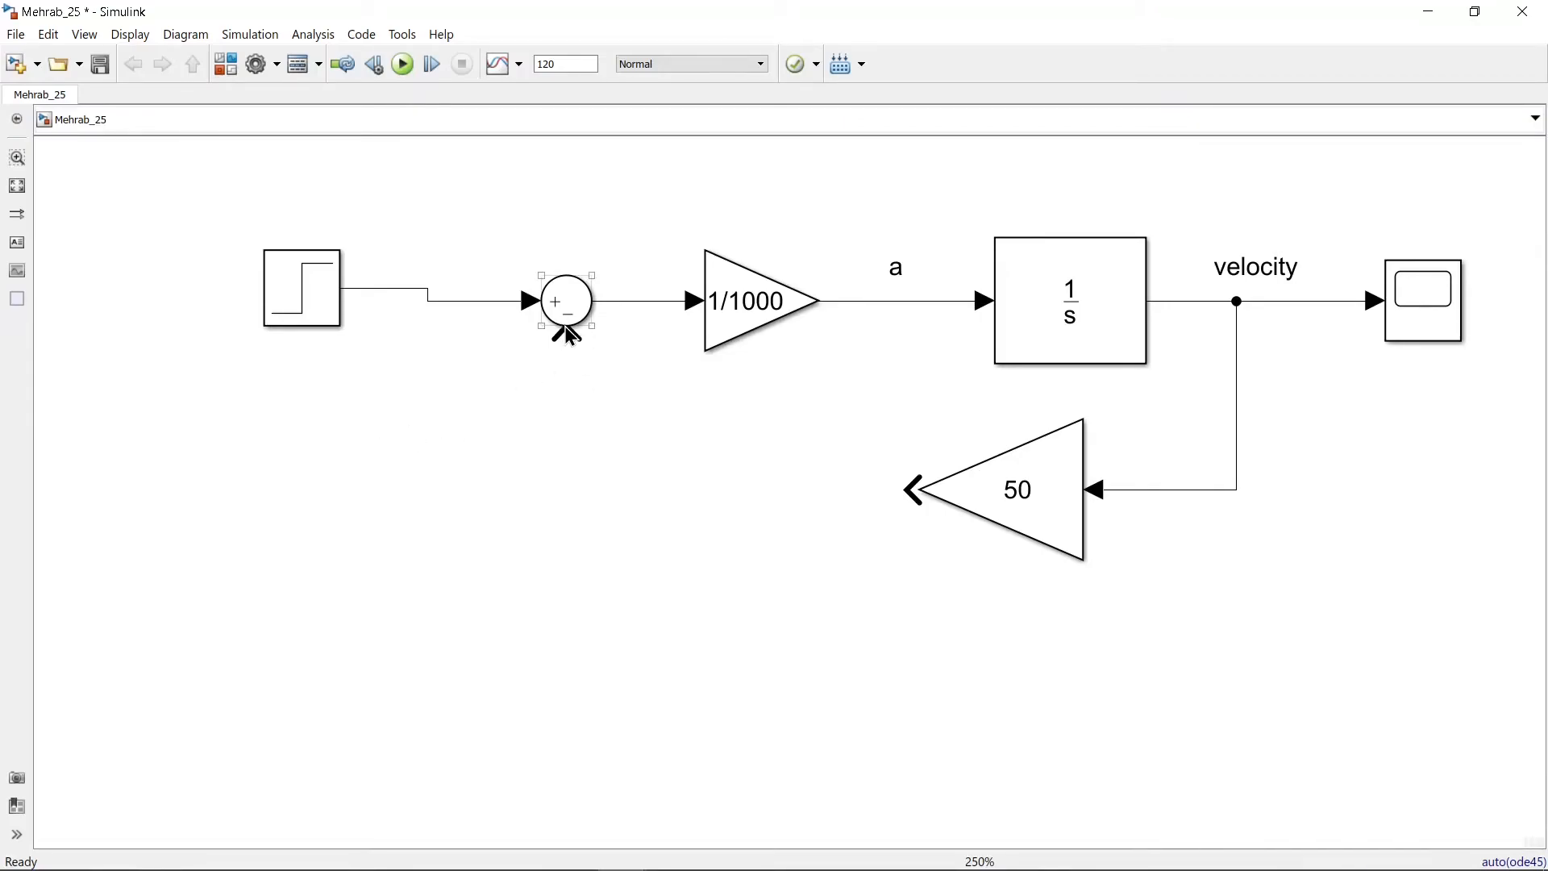
left_click(359, 493)
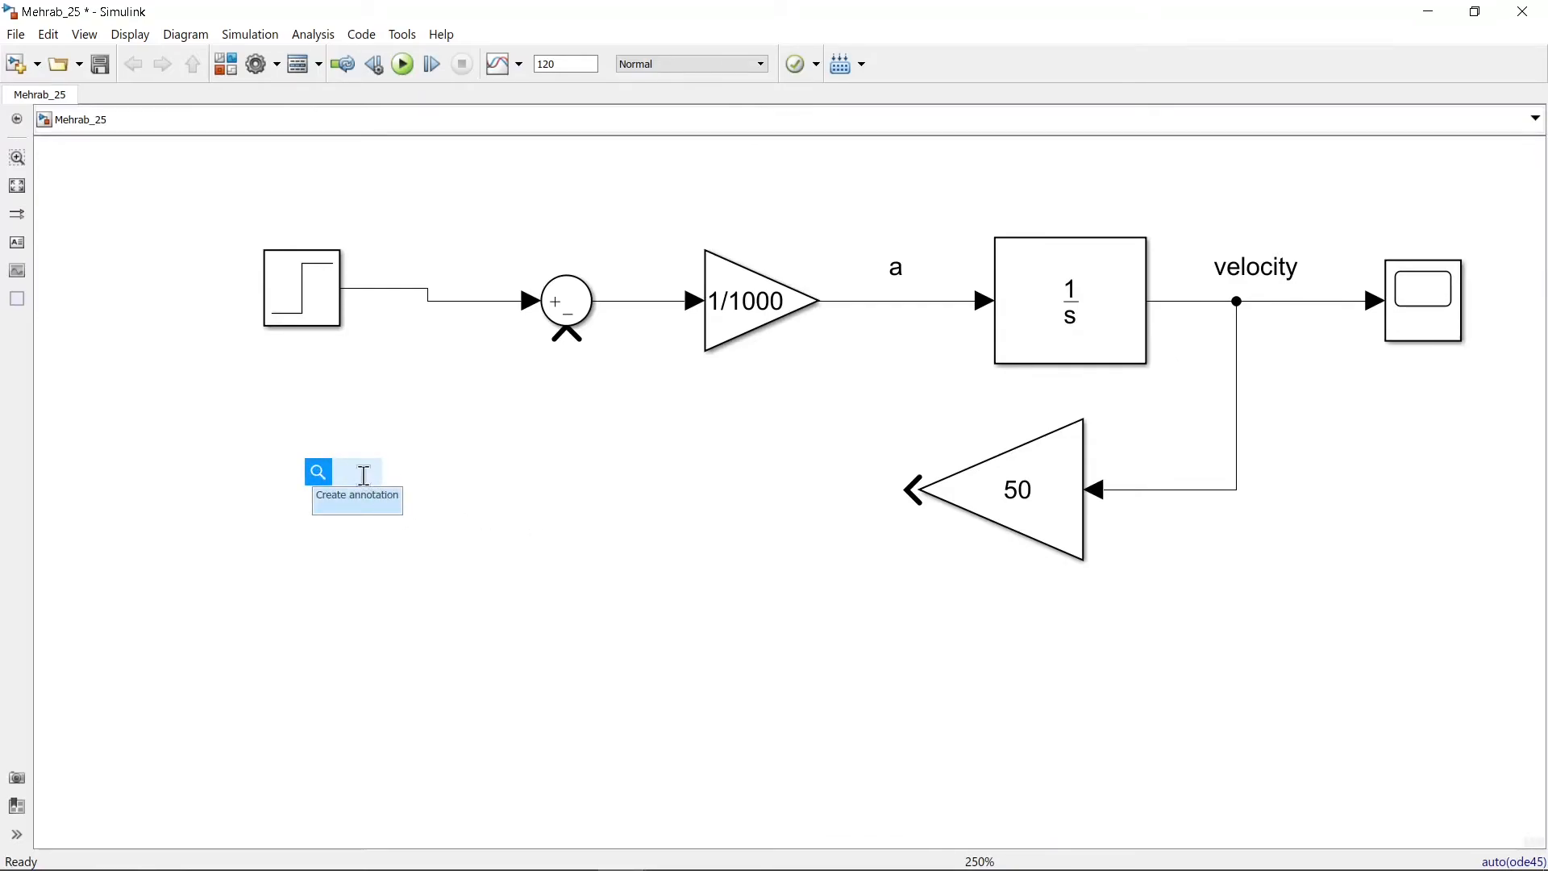
type("step")
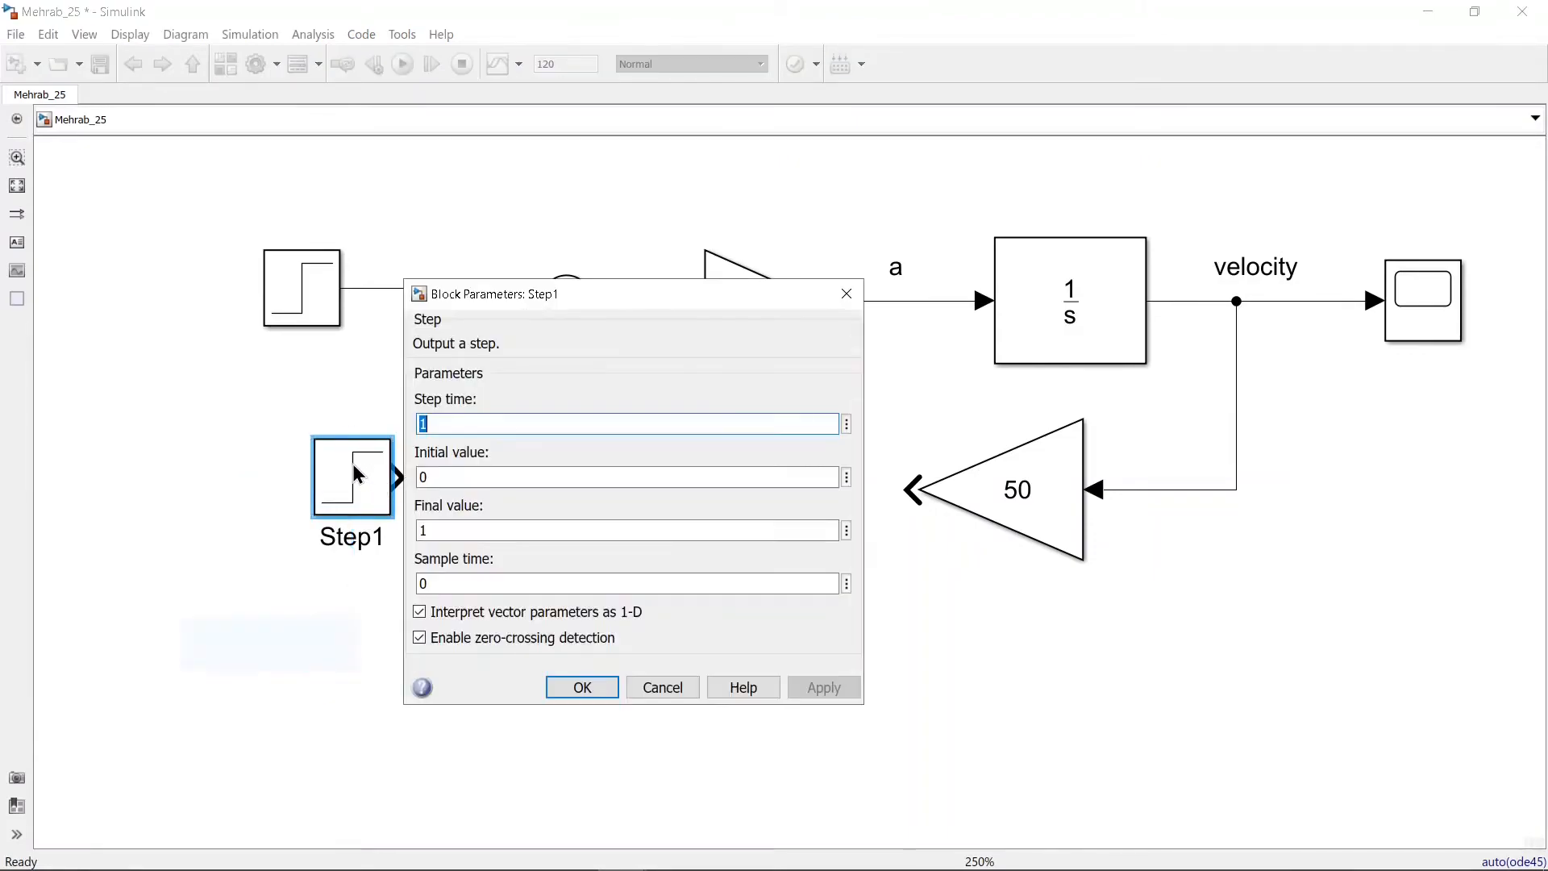
Set the second step block's final value to 50
left_click(627, 529)
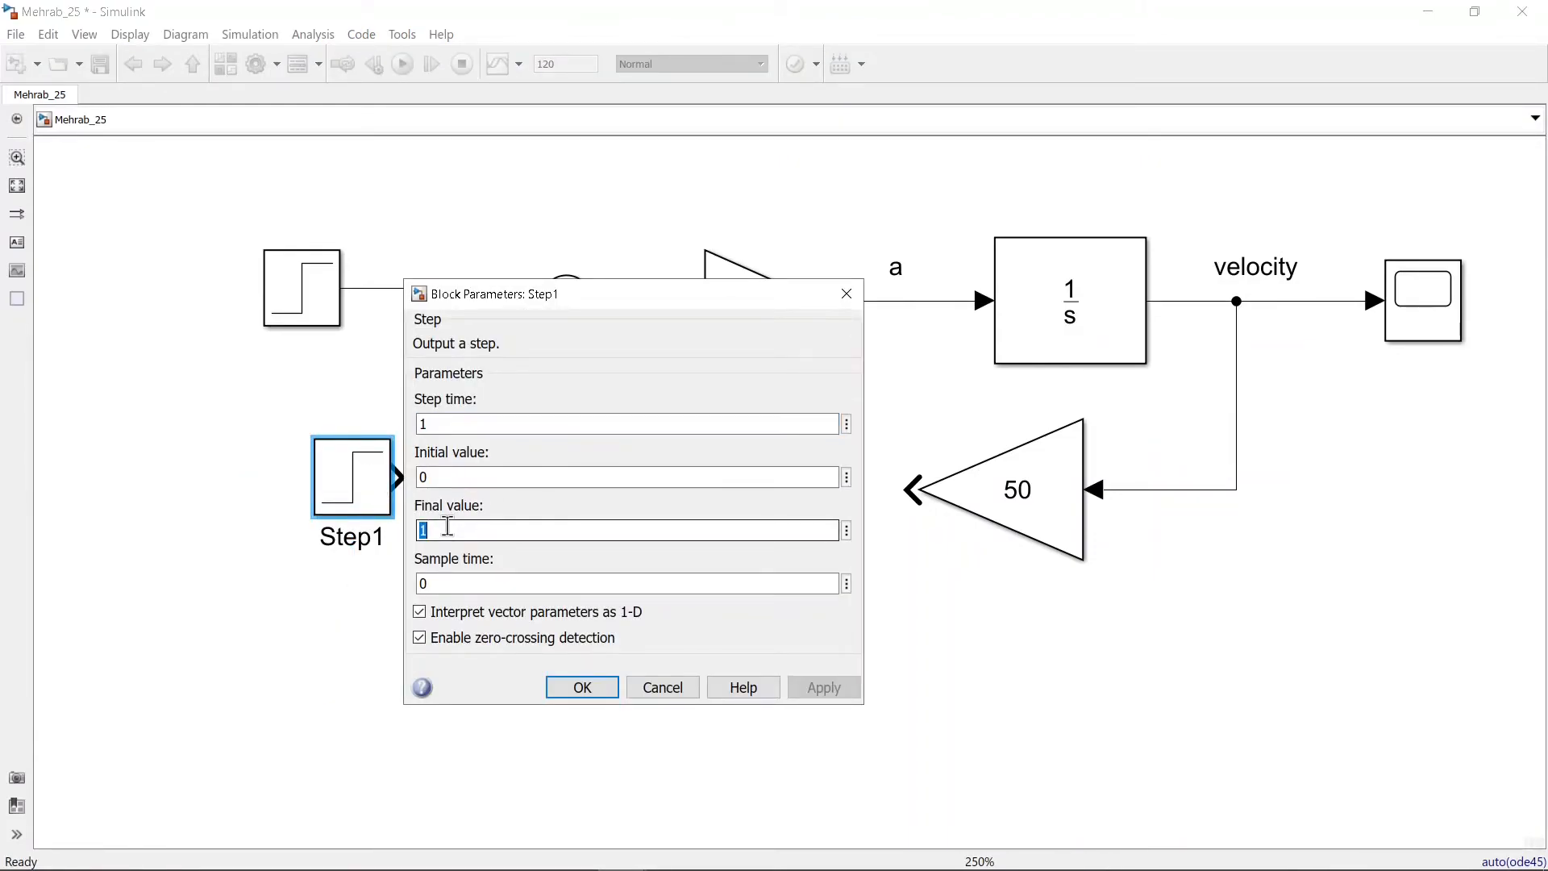
type("50")
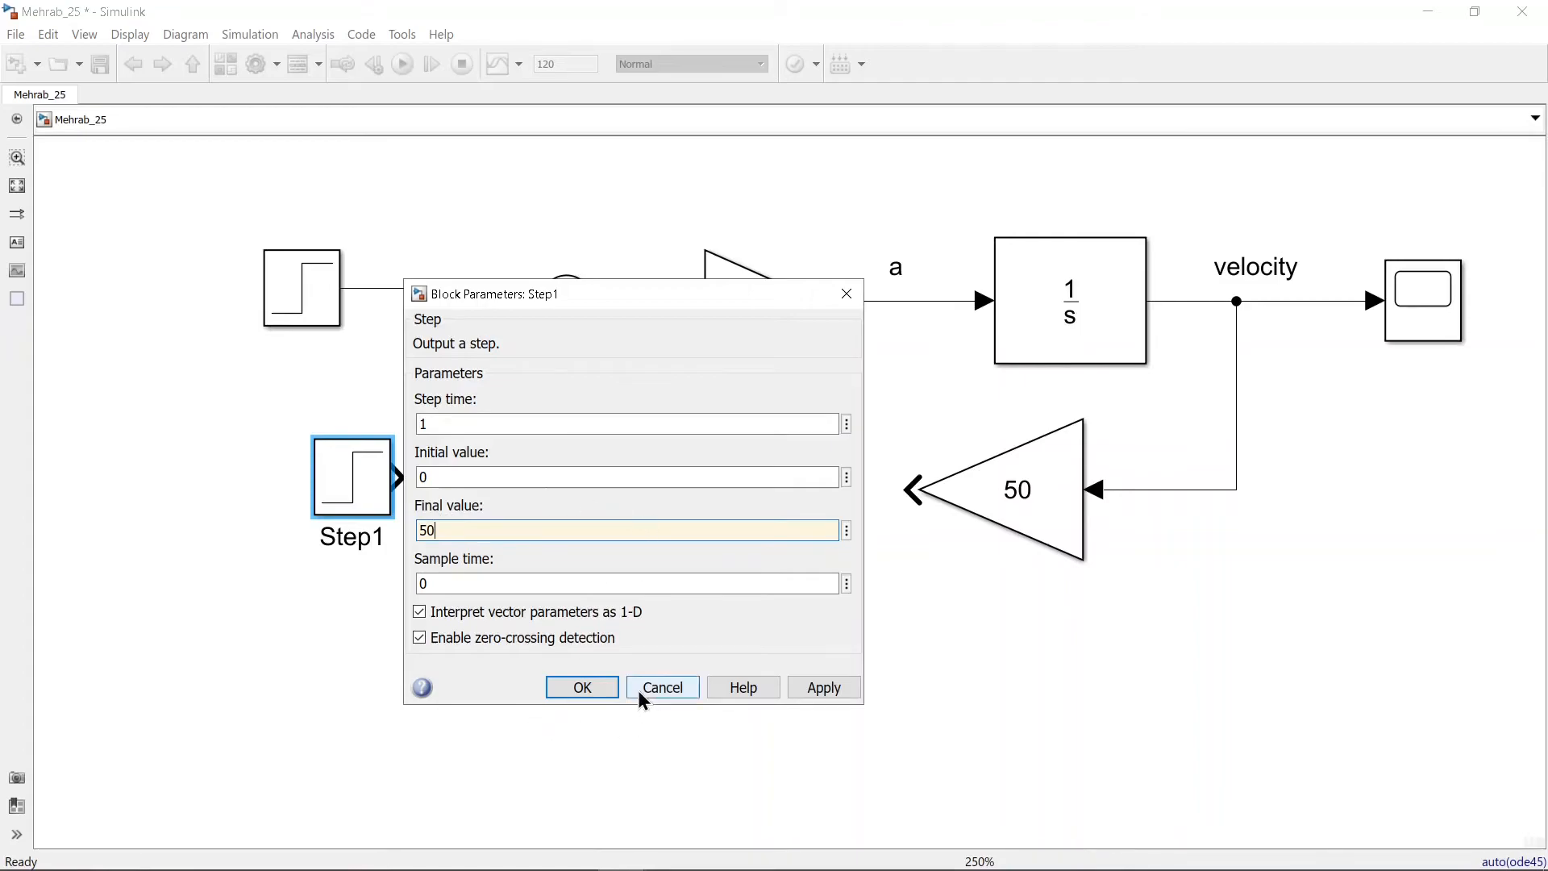
left_click(580, 687)
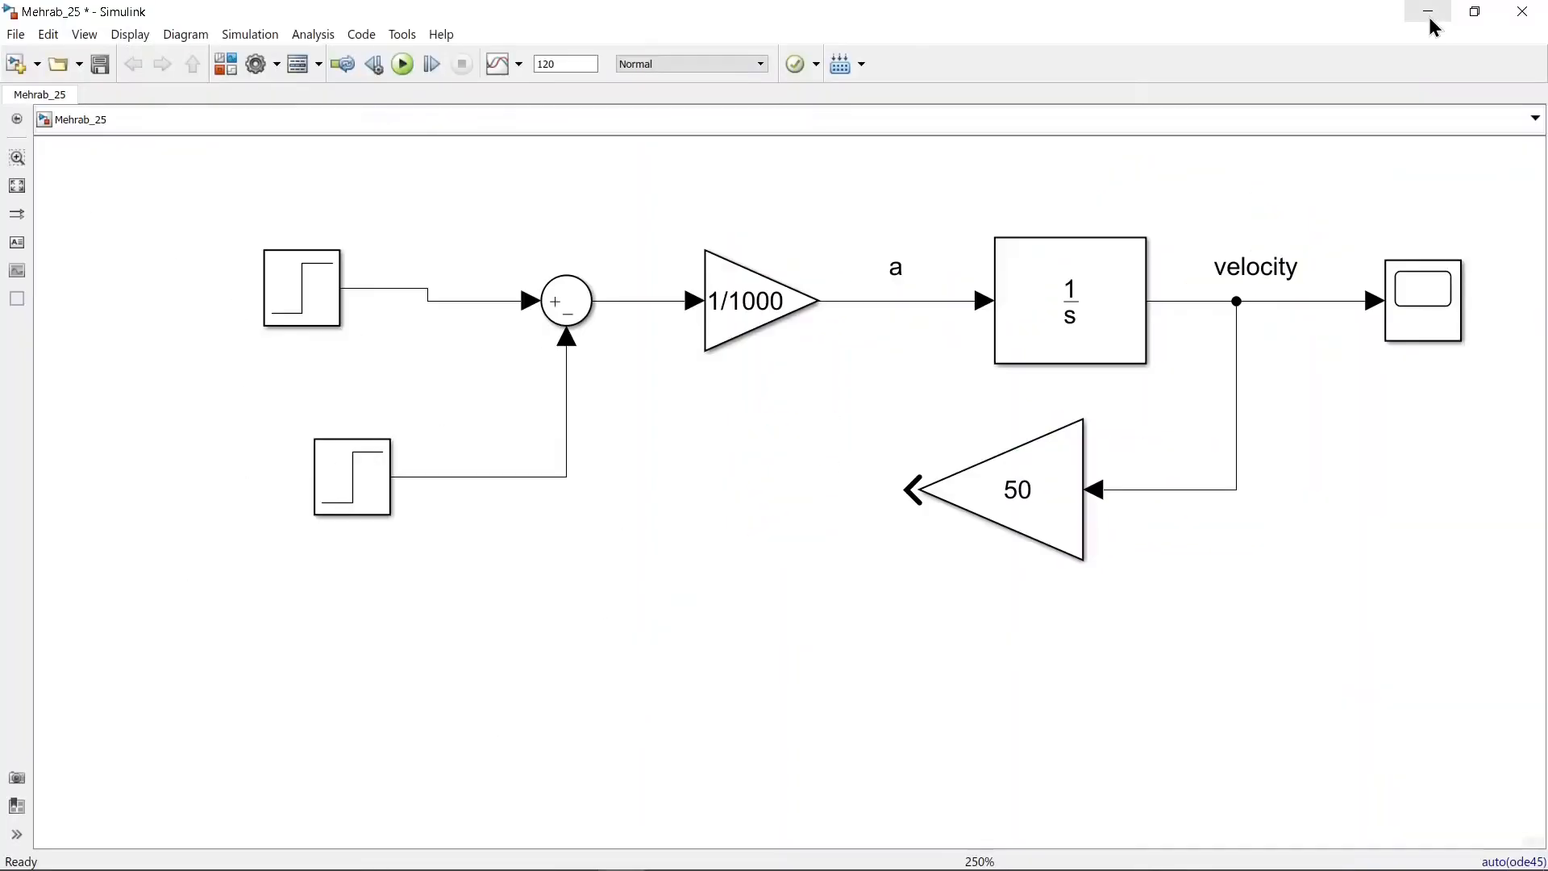
double_click(302, 289)
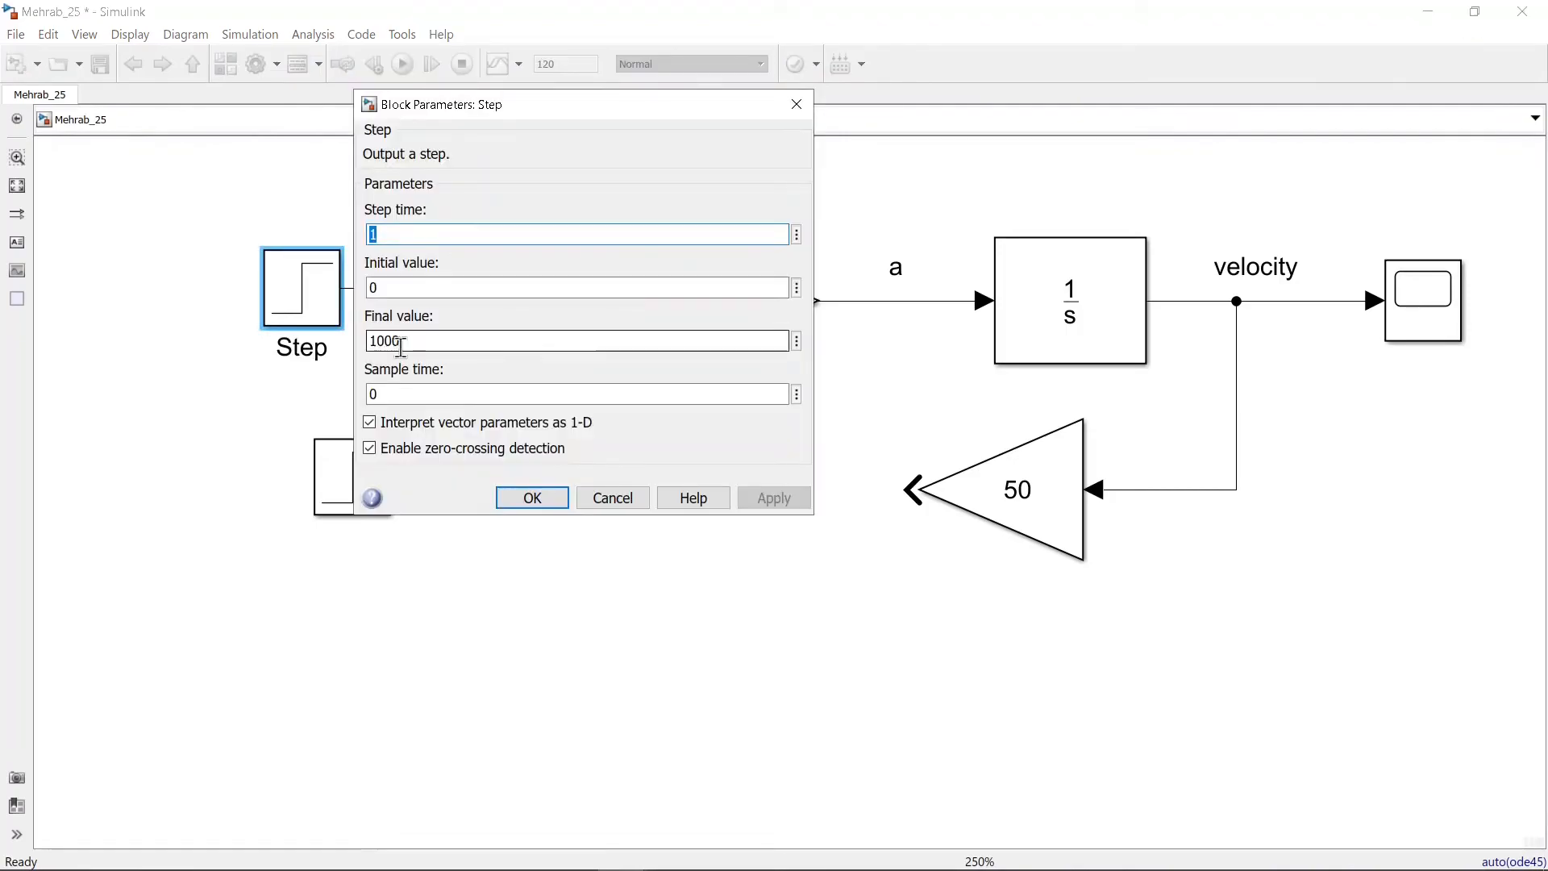
mouse_move(795, 105)
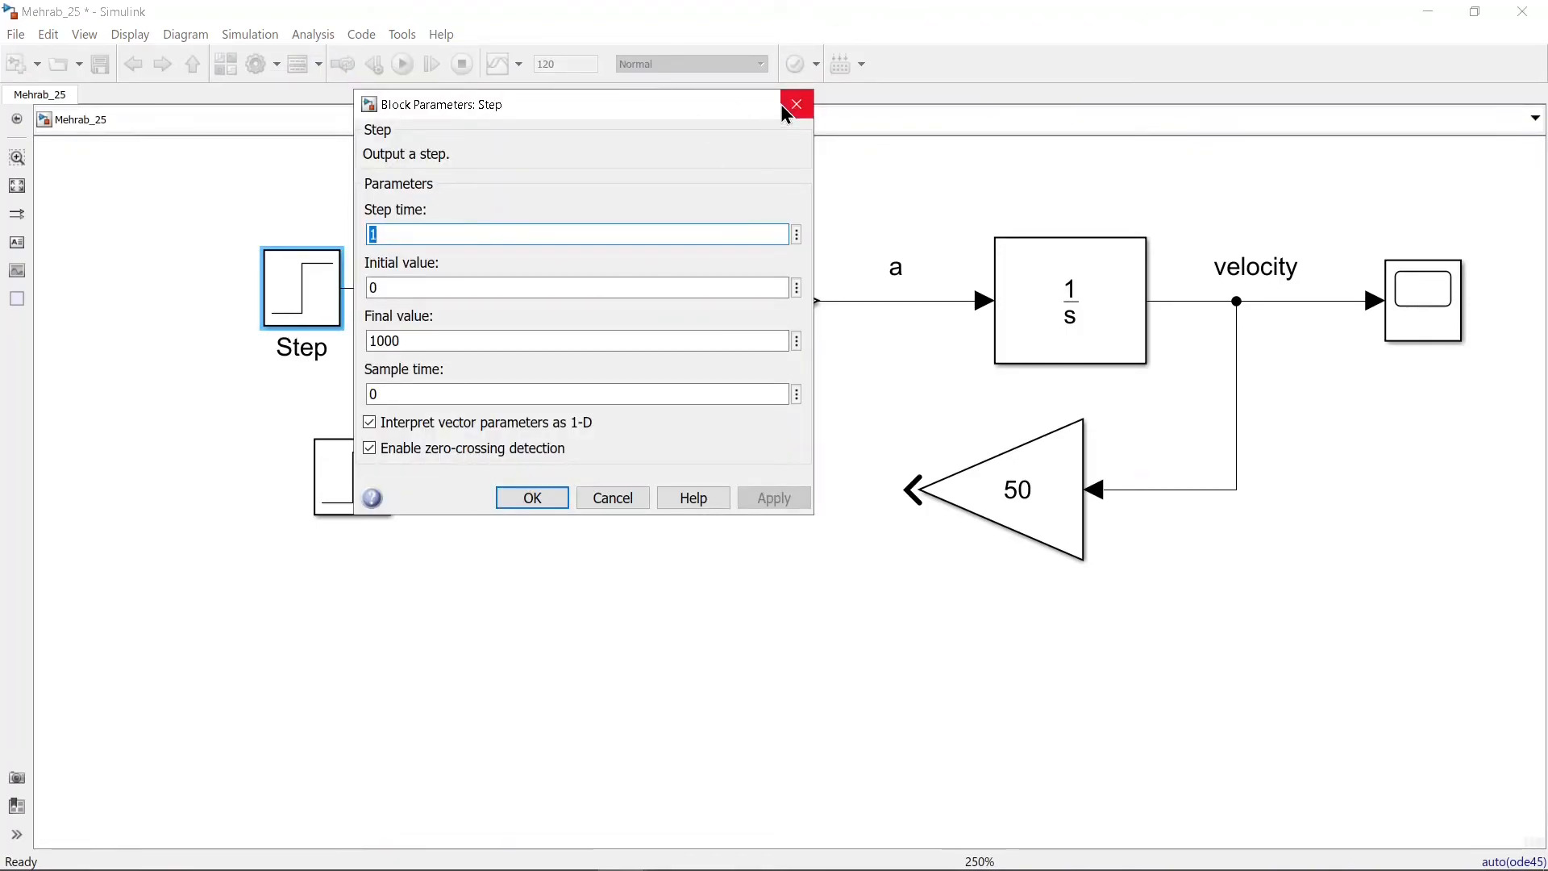
left_click(795, 104)
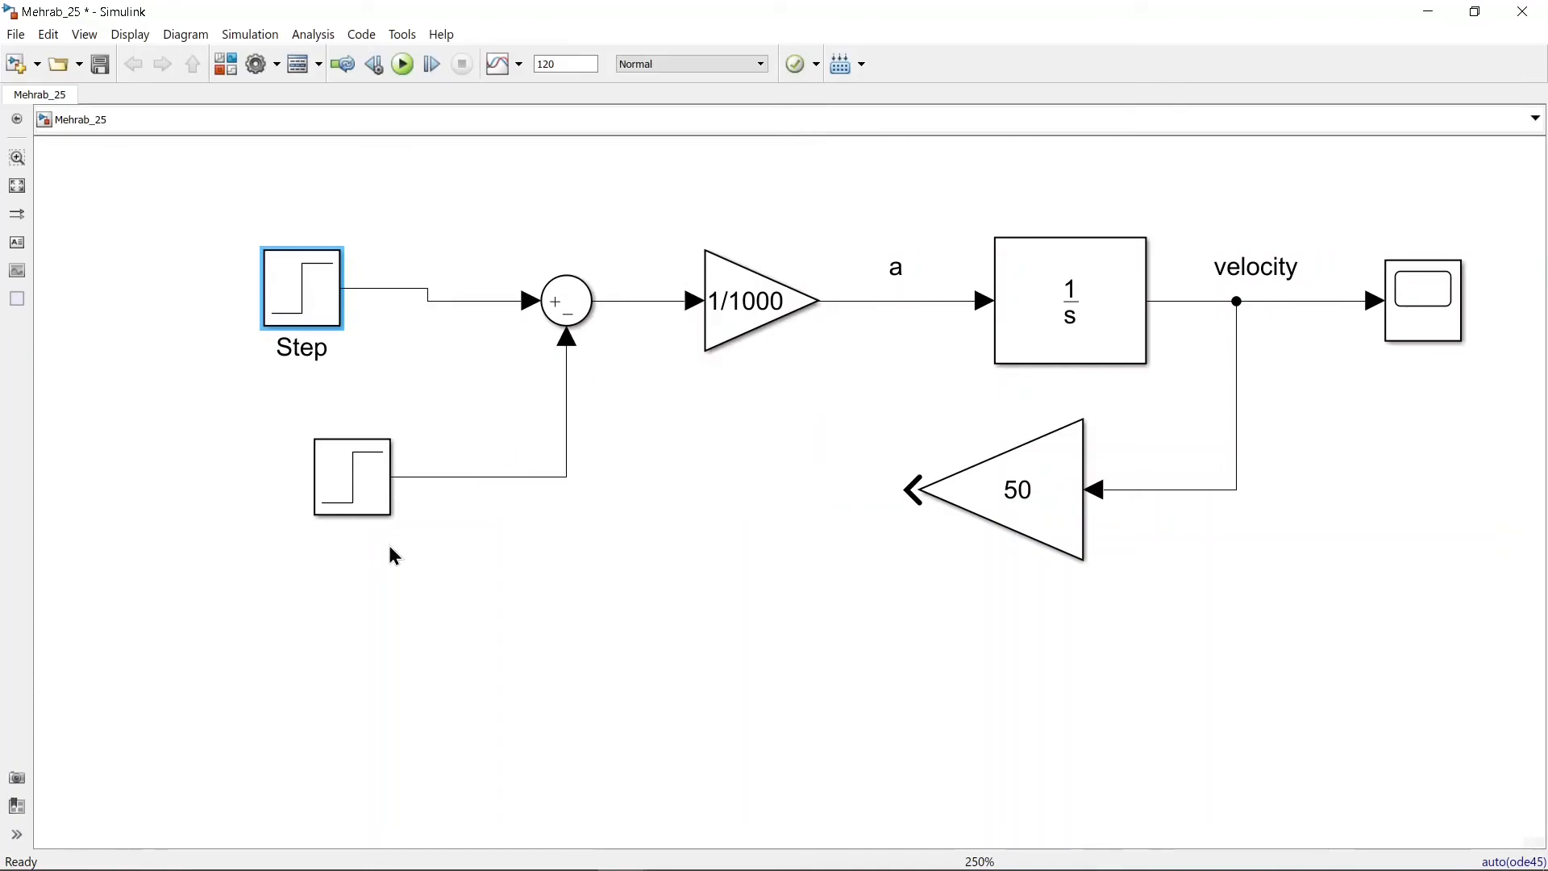
double_click(352, 477)
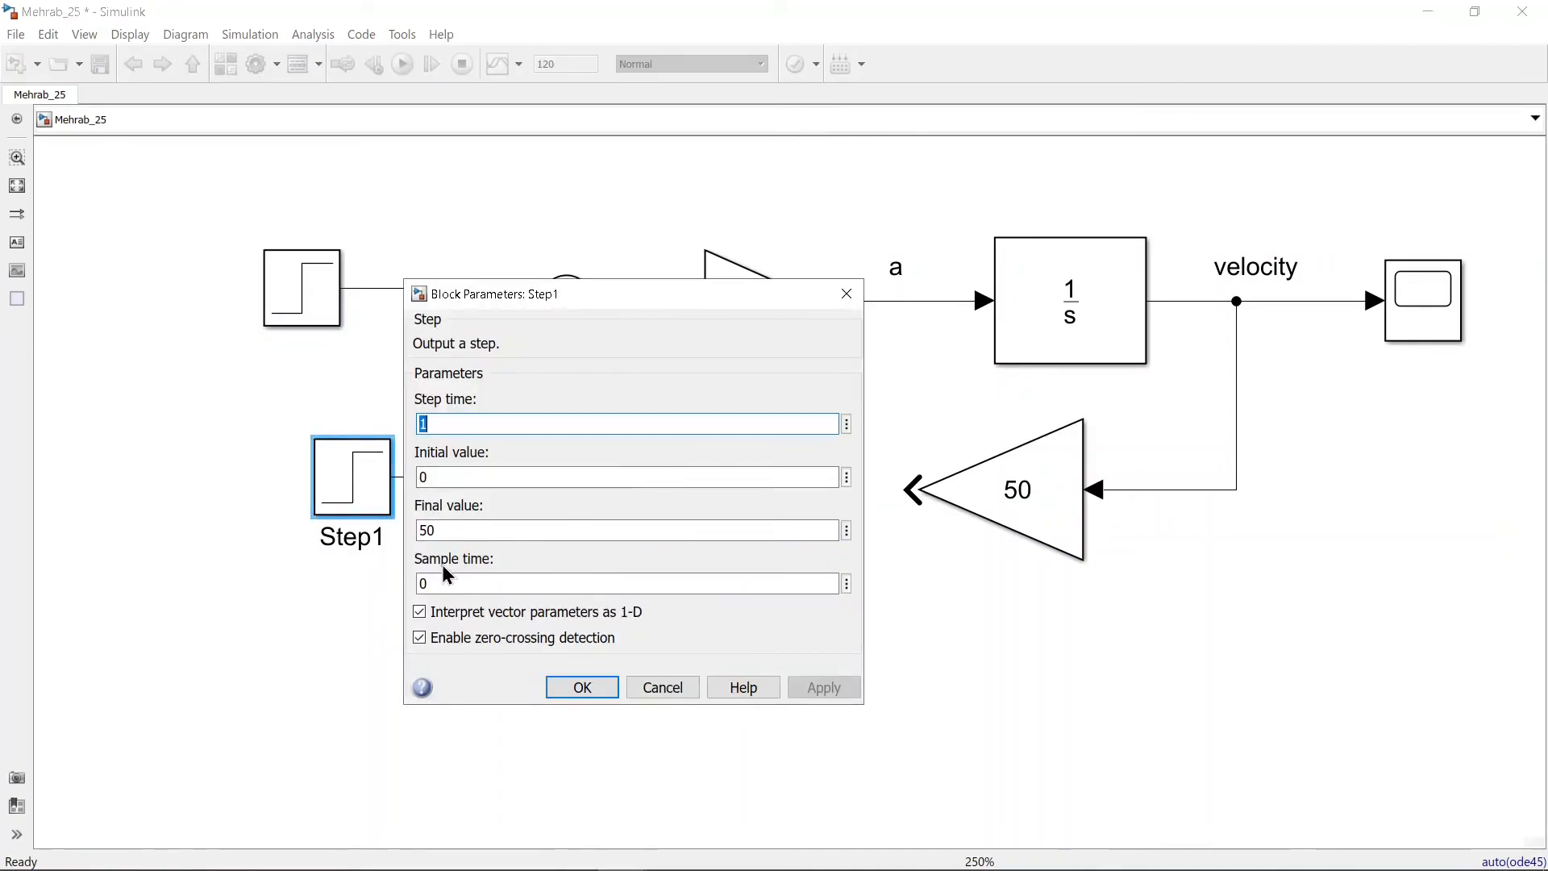
left_click(629, 531)
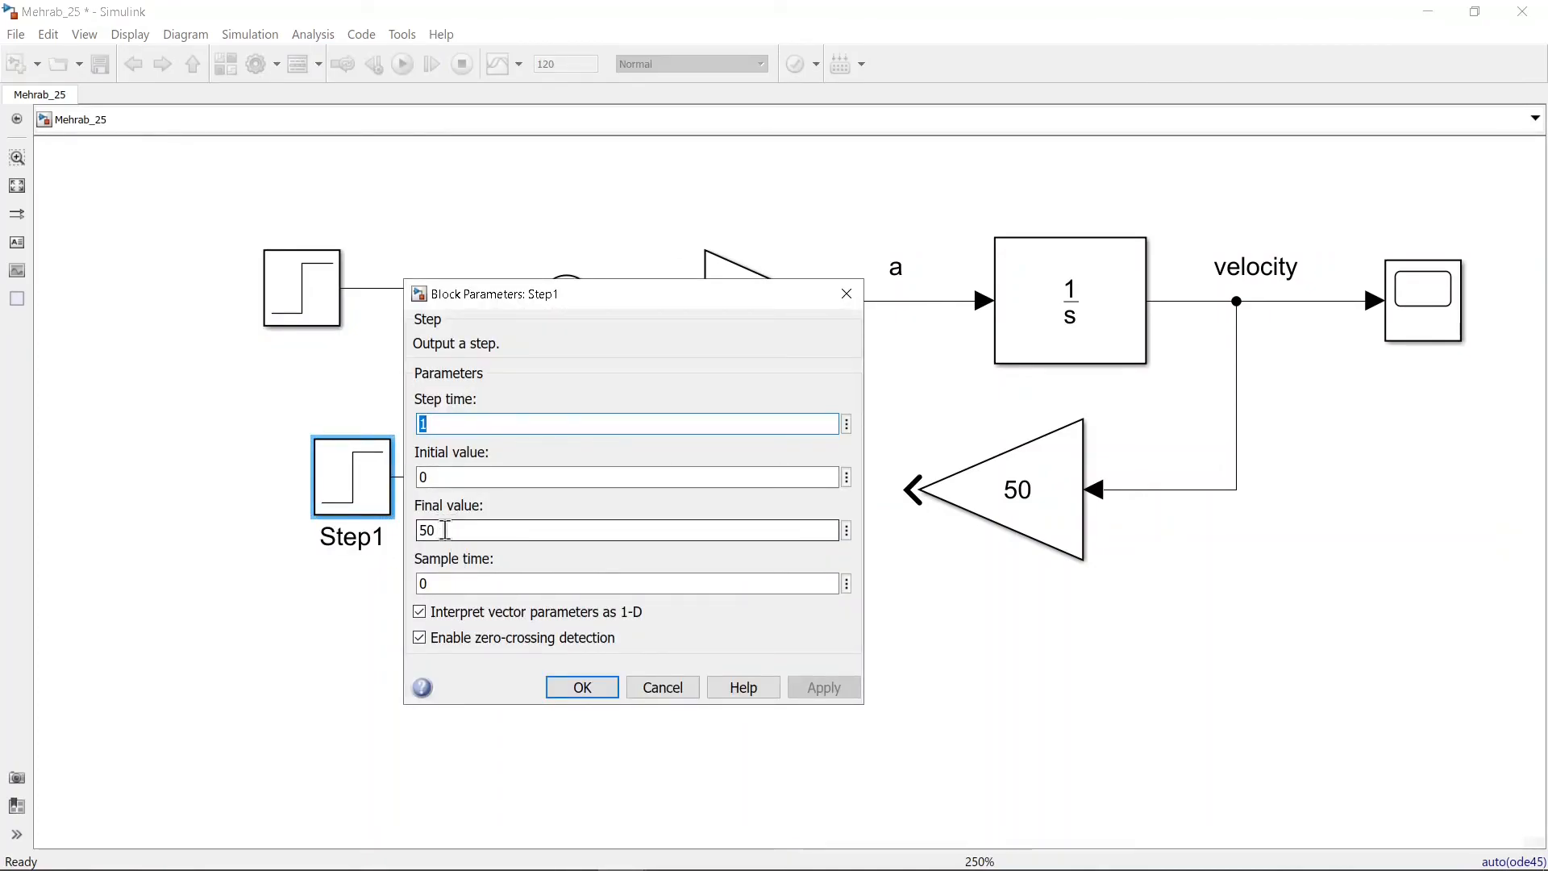
left_click(580, 687)
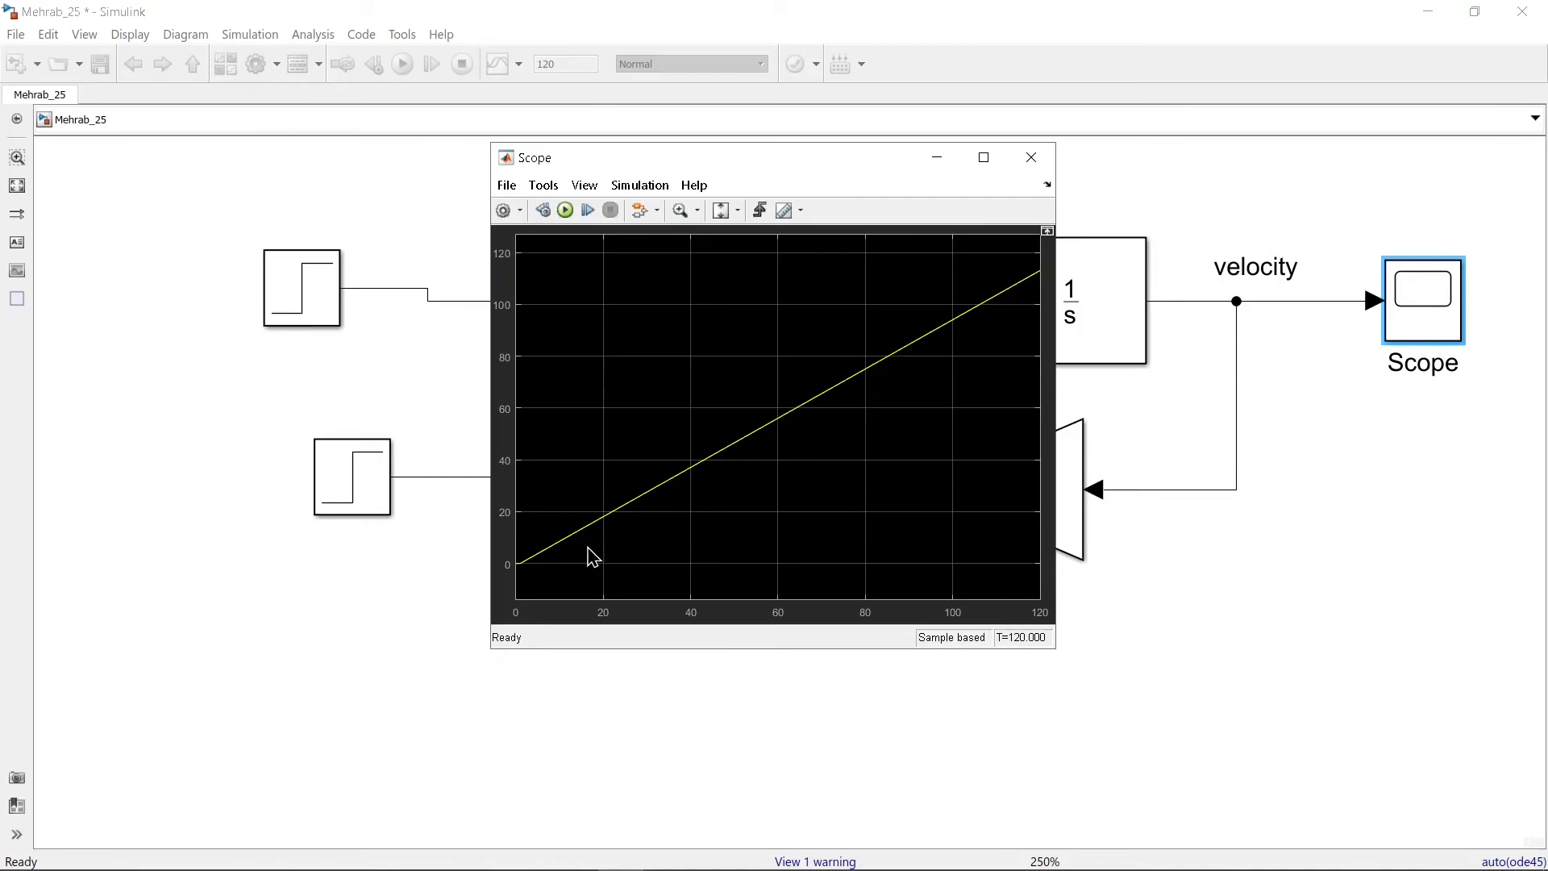
mouse_move(613, 518)
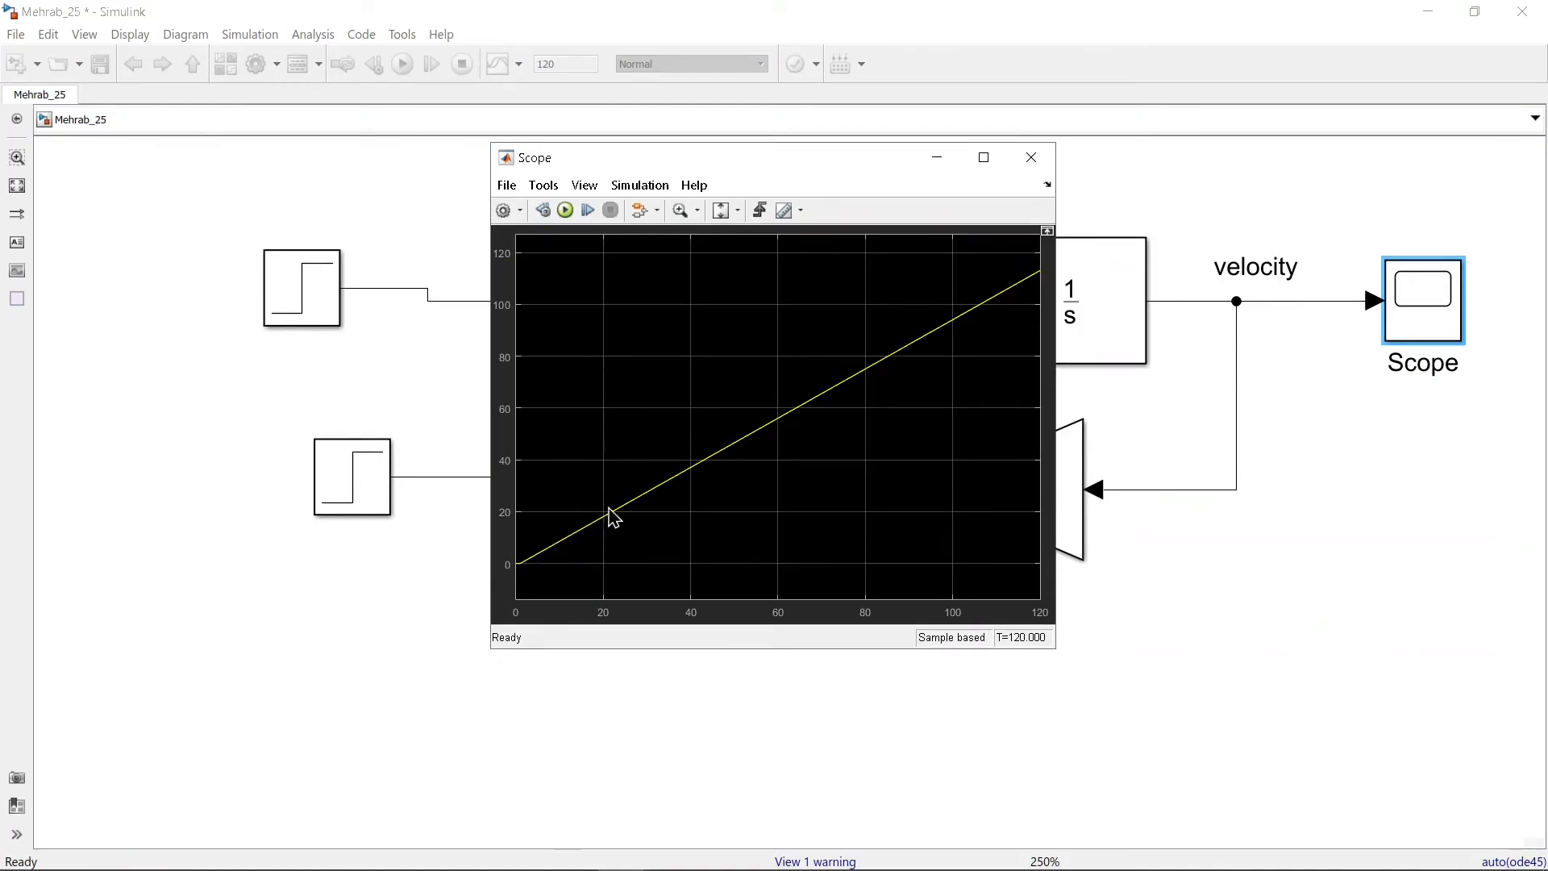
mouse_move(950, 355)
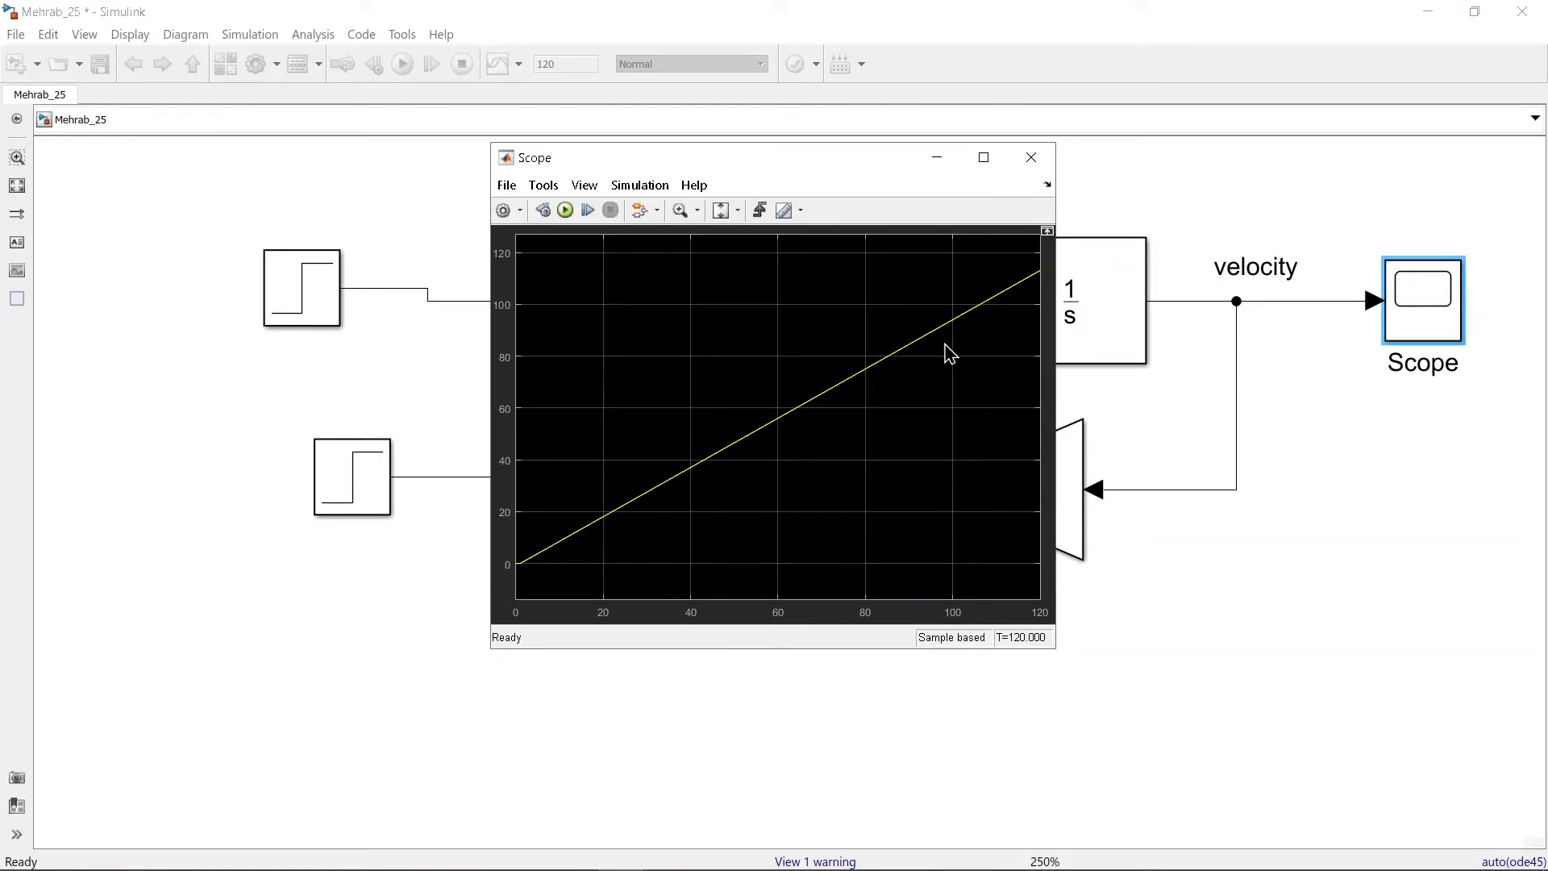
mouse_move(963, 311)
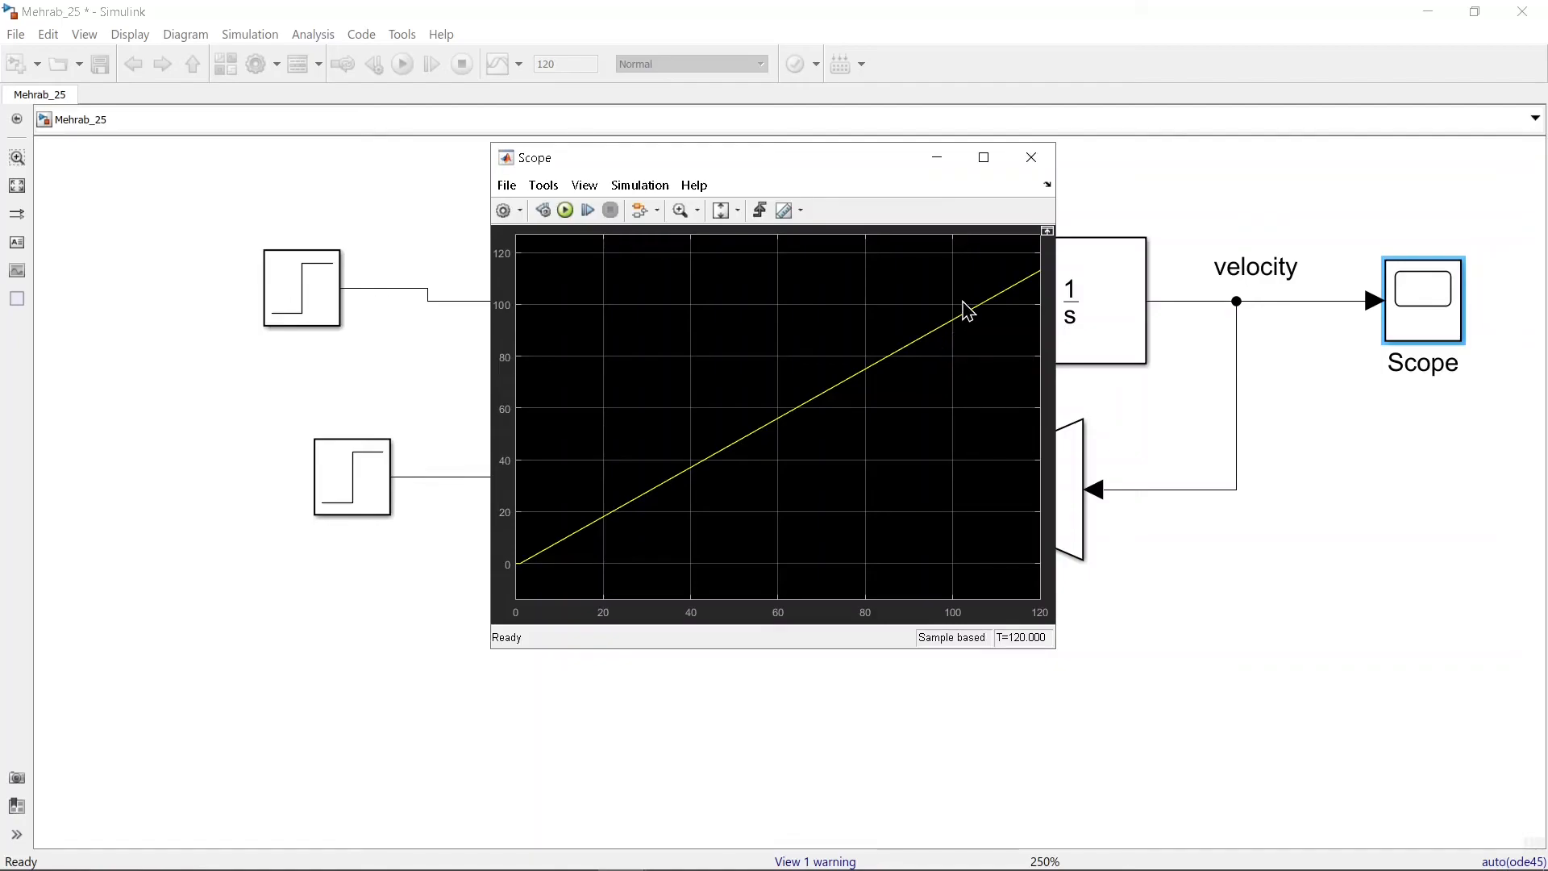
mouse_move(995, 307)
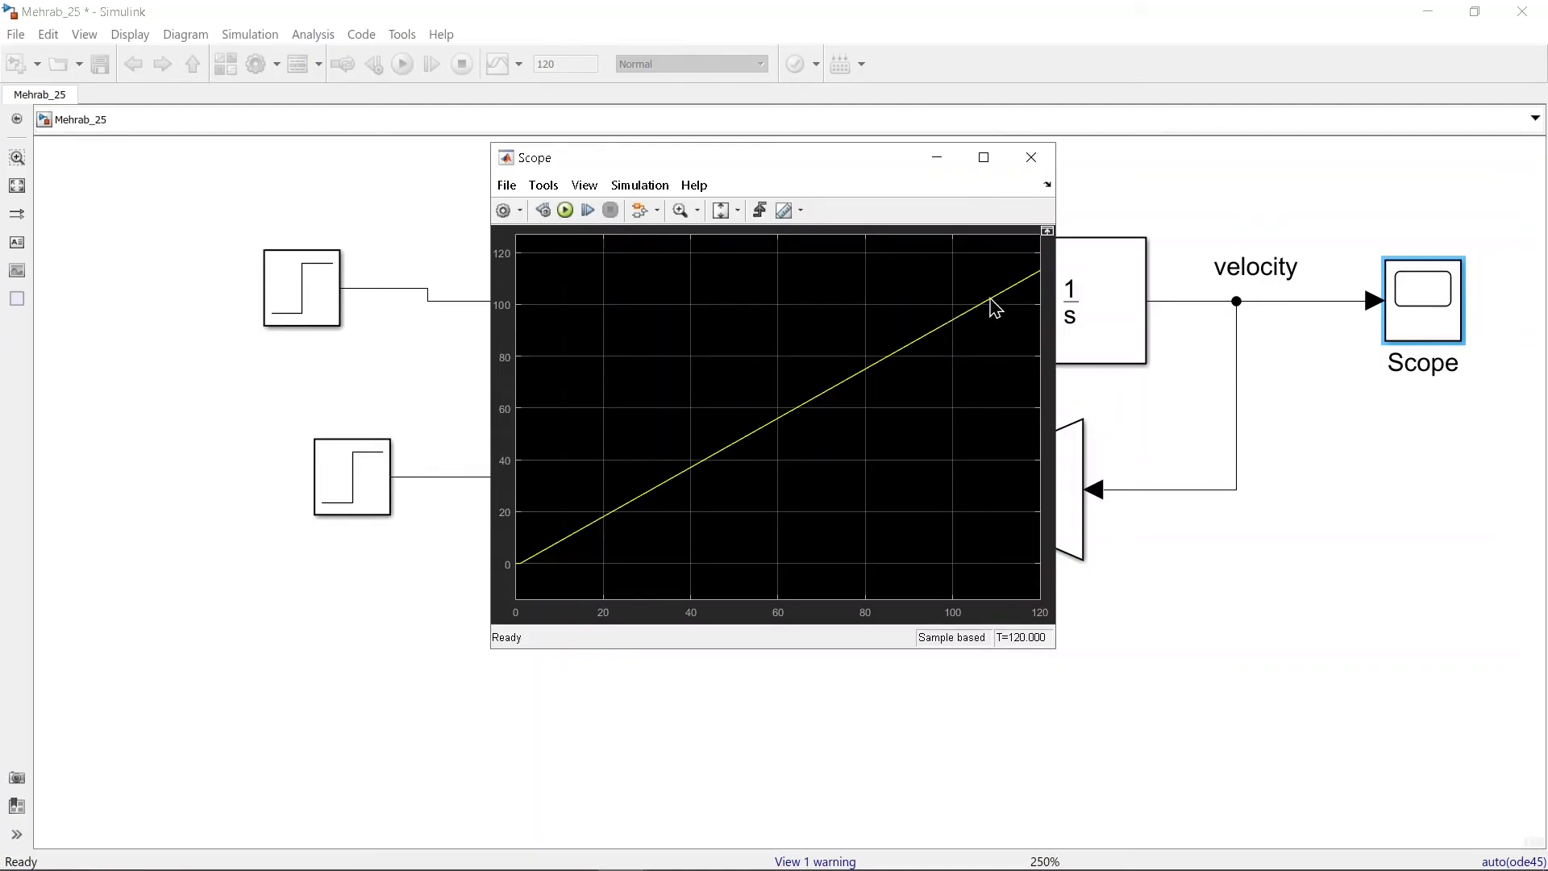
Close the scope window after reviewing the velocity ramp past 100
left_click(1031, 156)
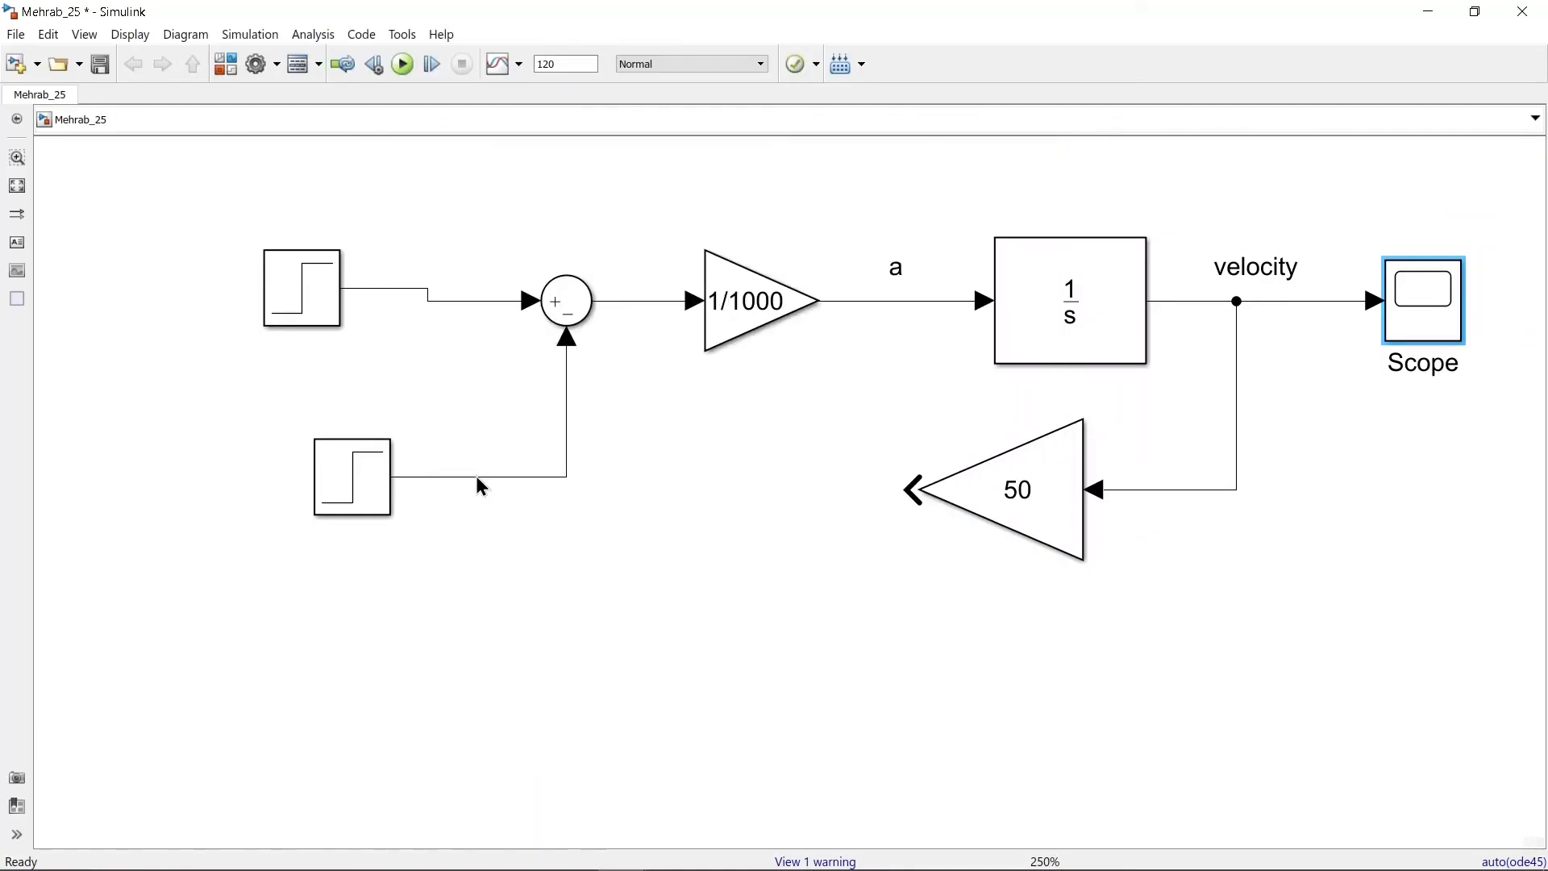
Remove Step1, feed the friction gain 50 into the Sum's minus port, and view the scope
left_click(350, 477)
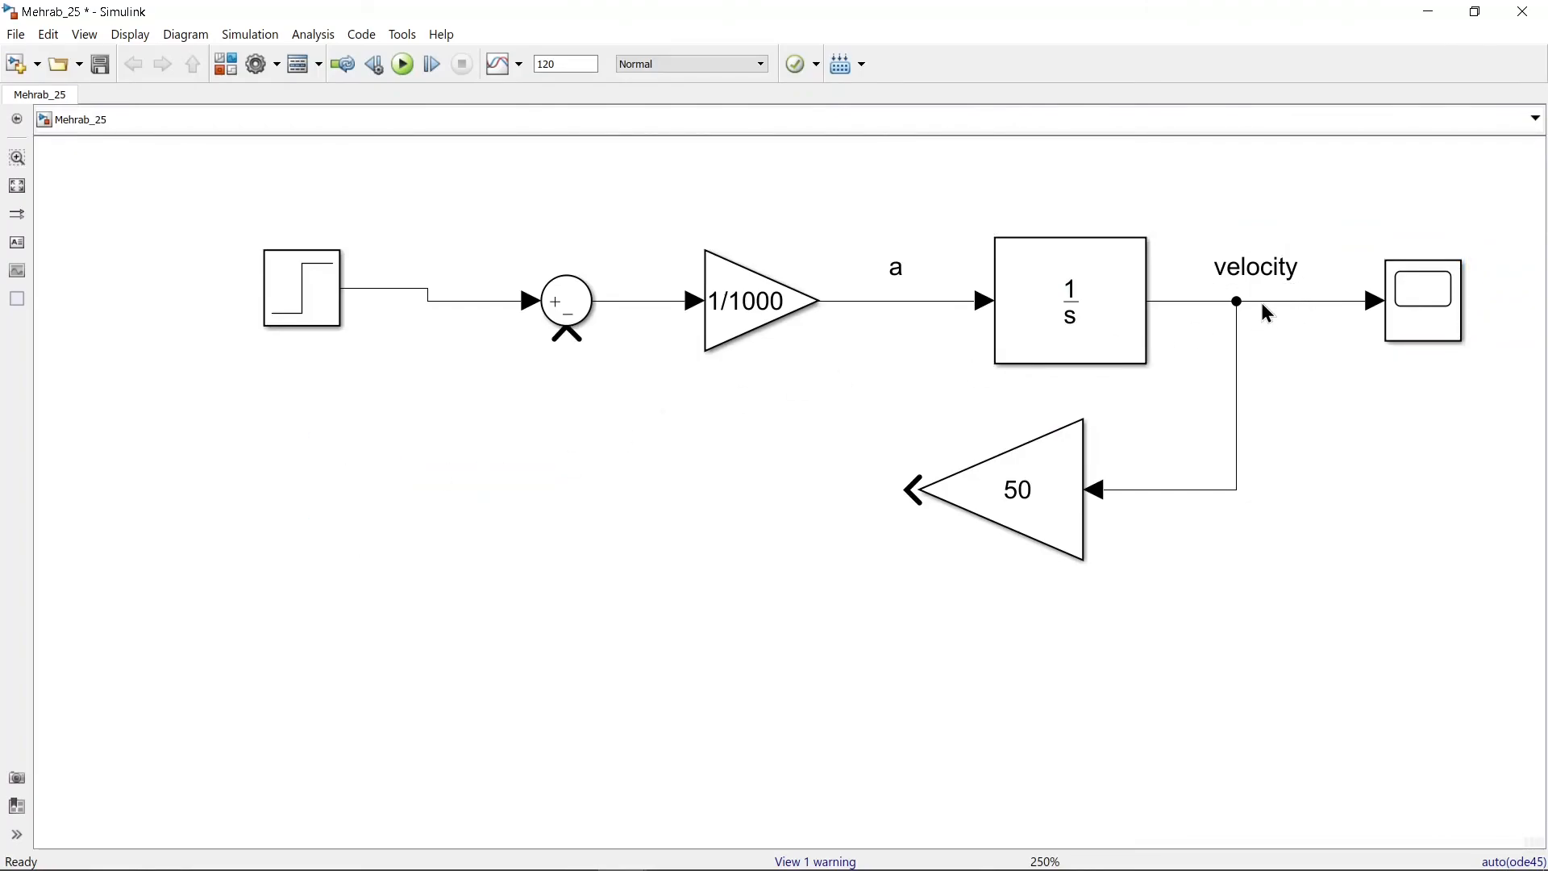
left_click(997, 490)
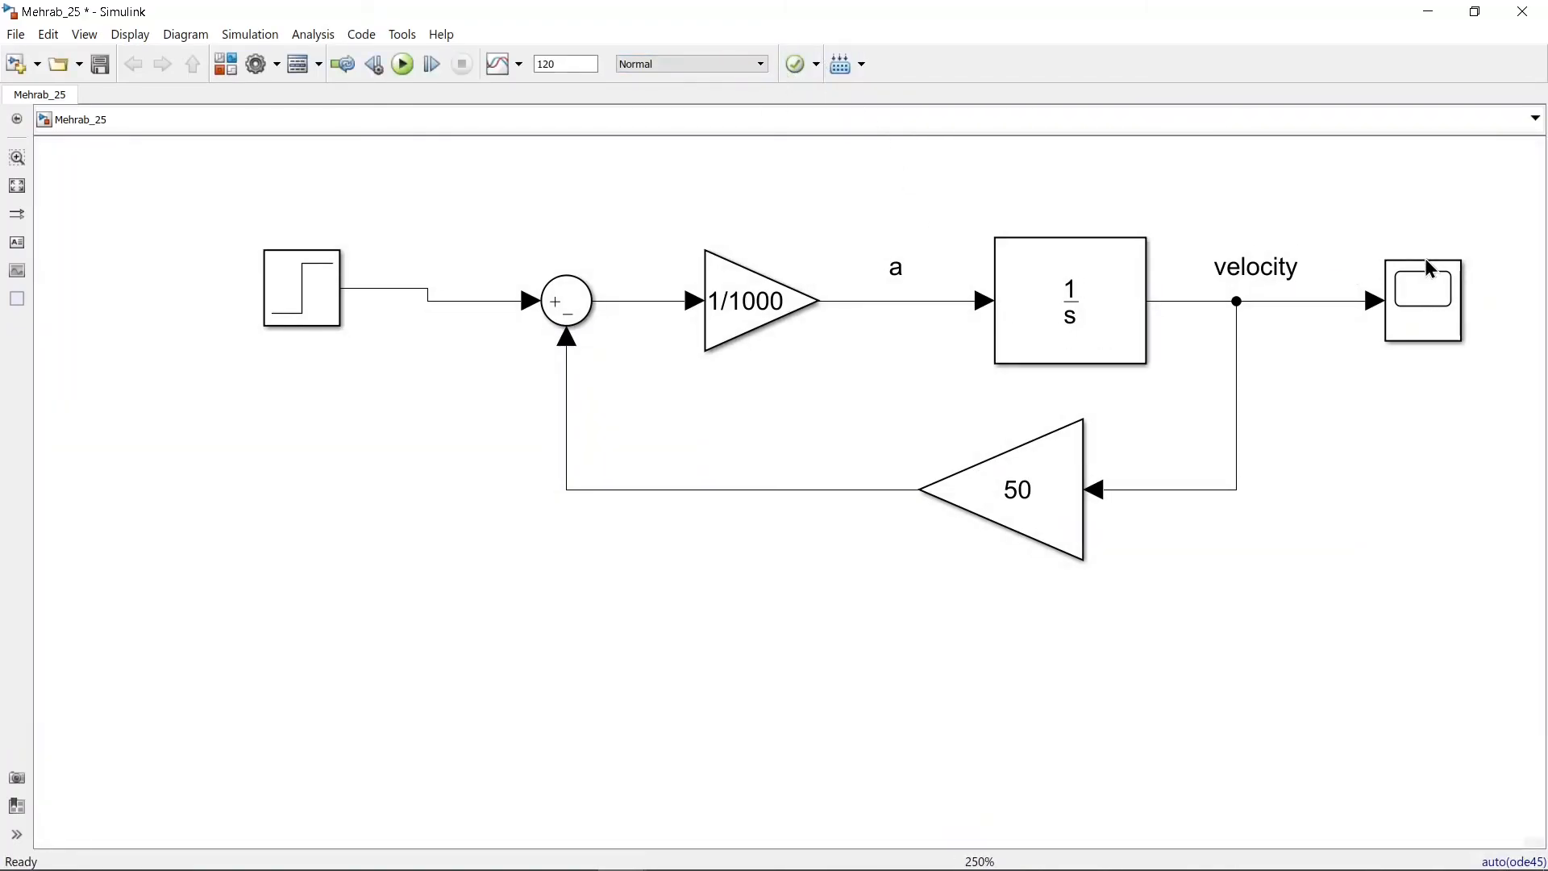
double_click(1422, 302)
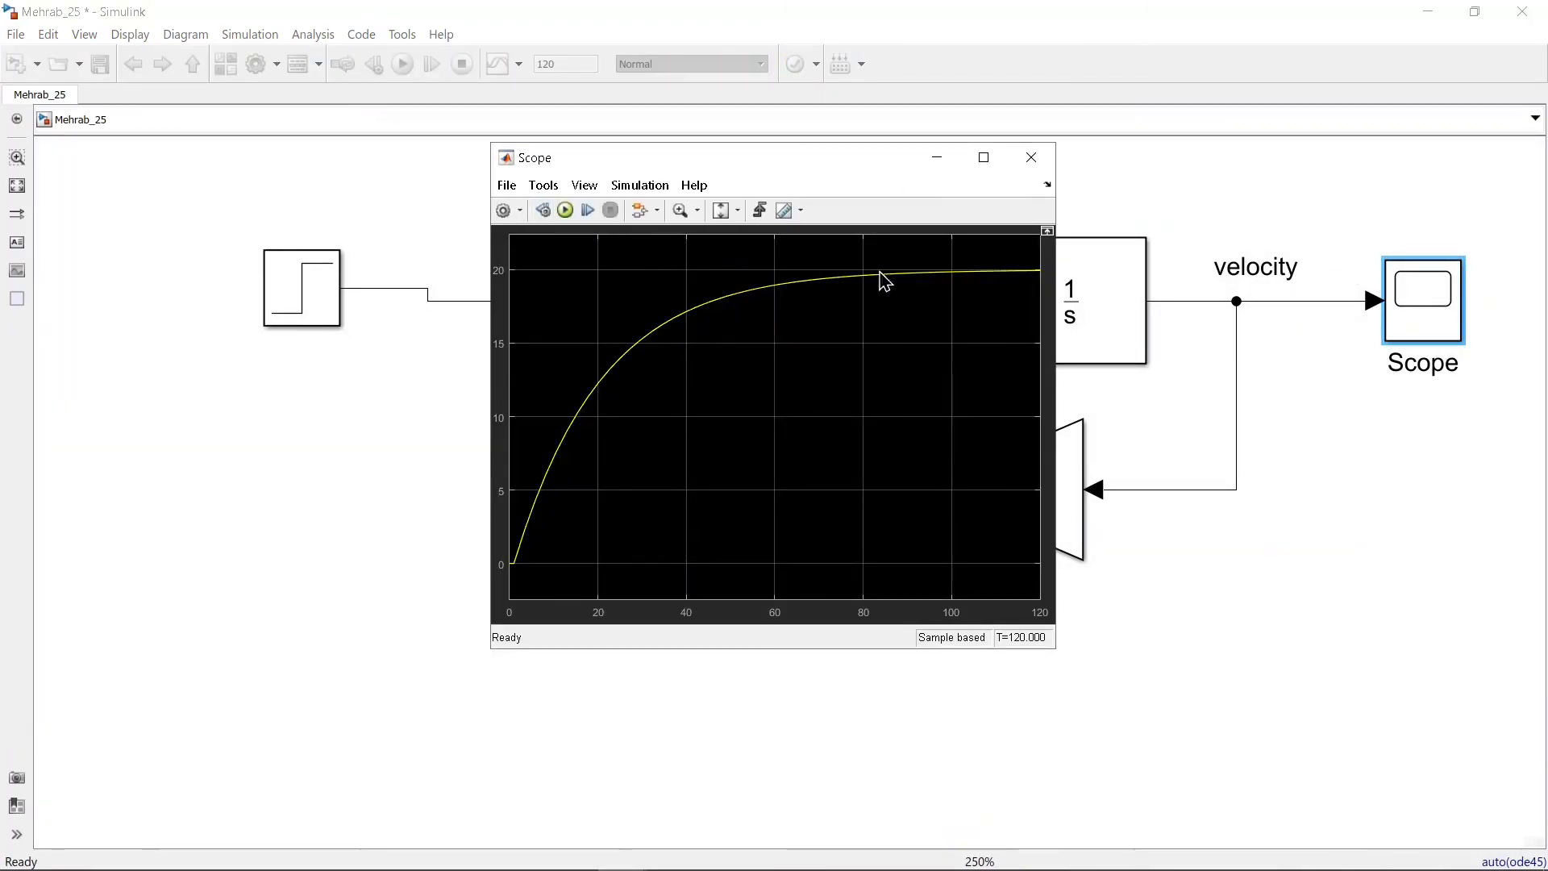
mouse_move(958, 276)
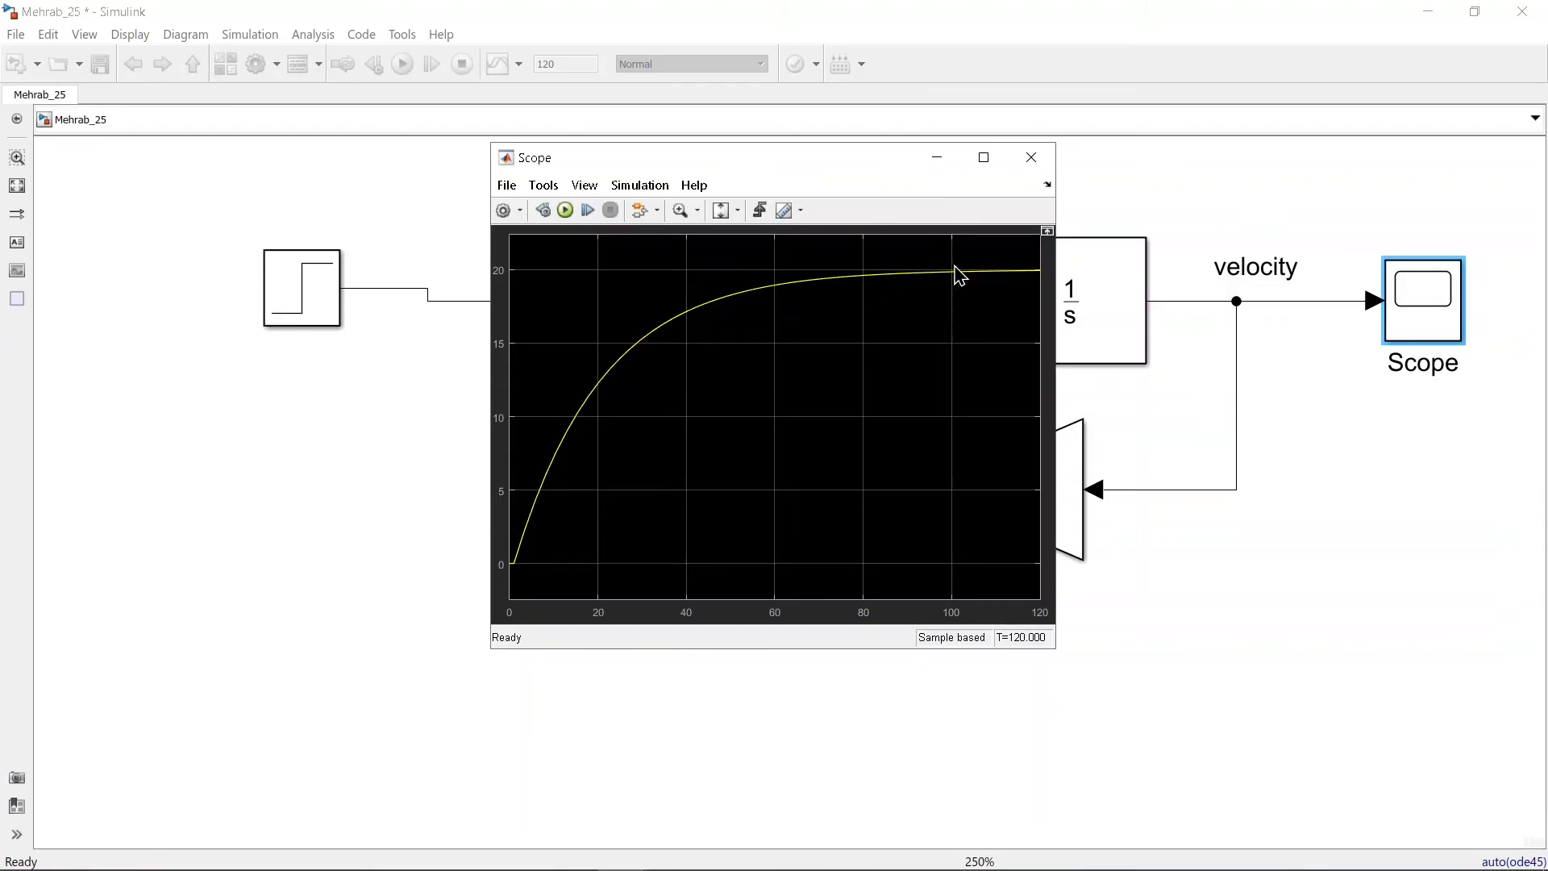
mouse_move(1030, 158)
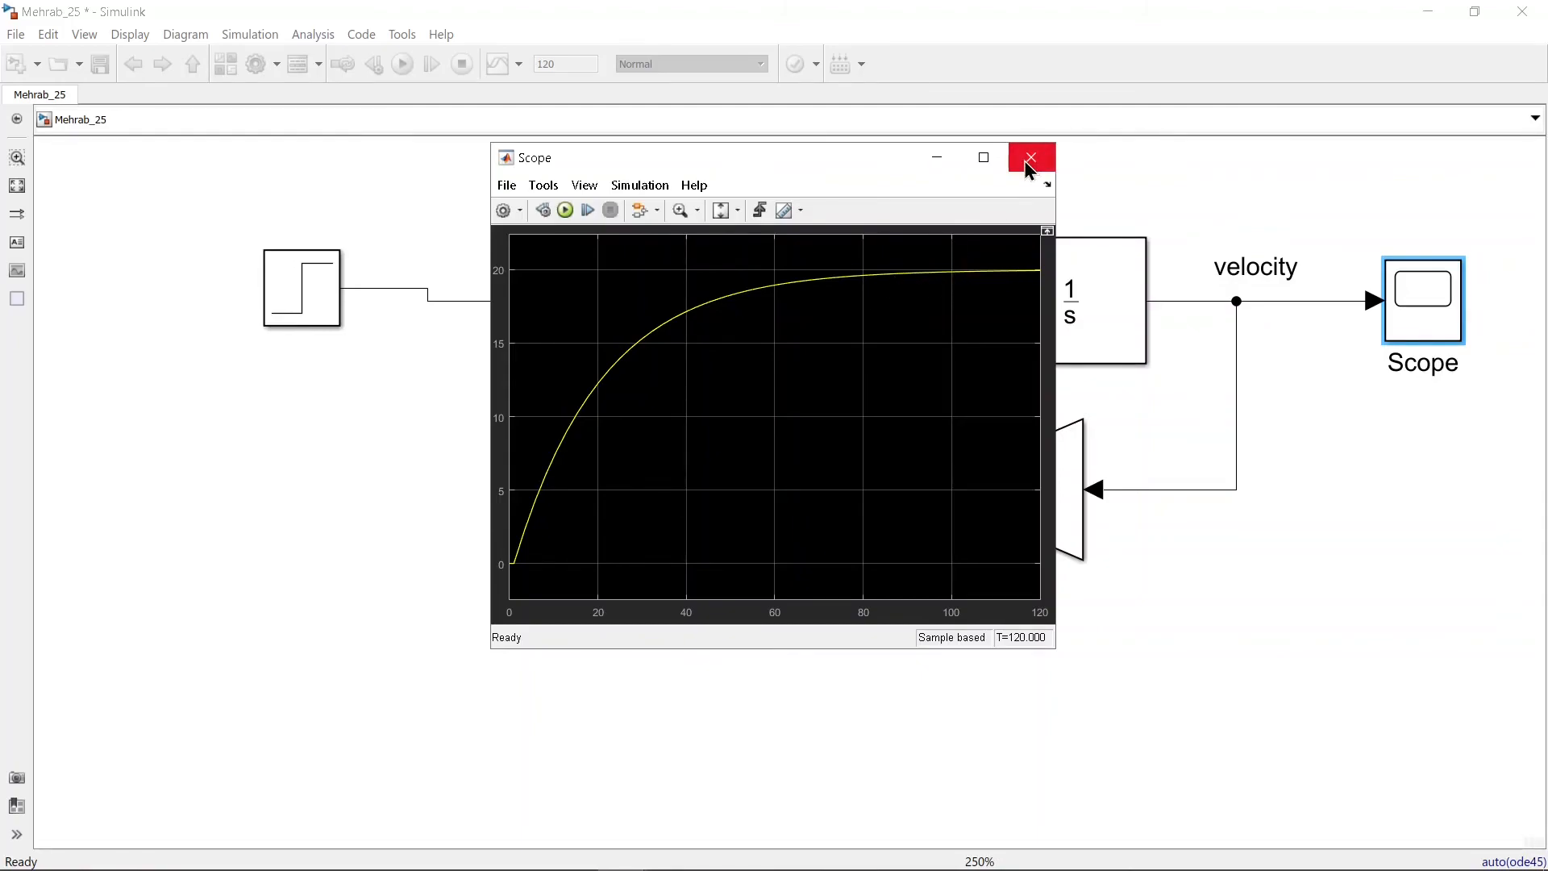
mouse_move(1031, 158)
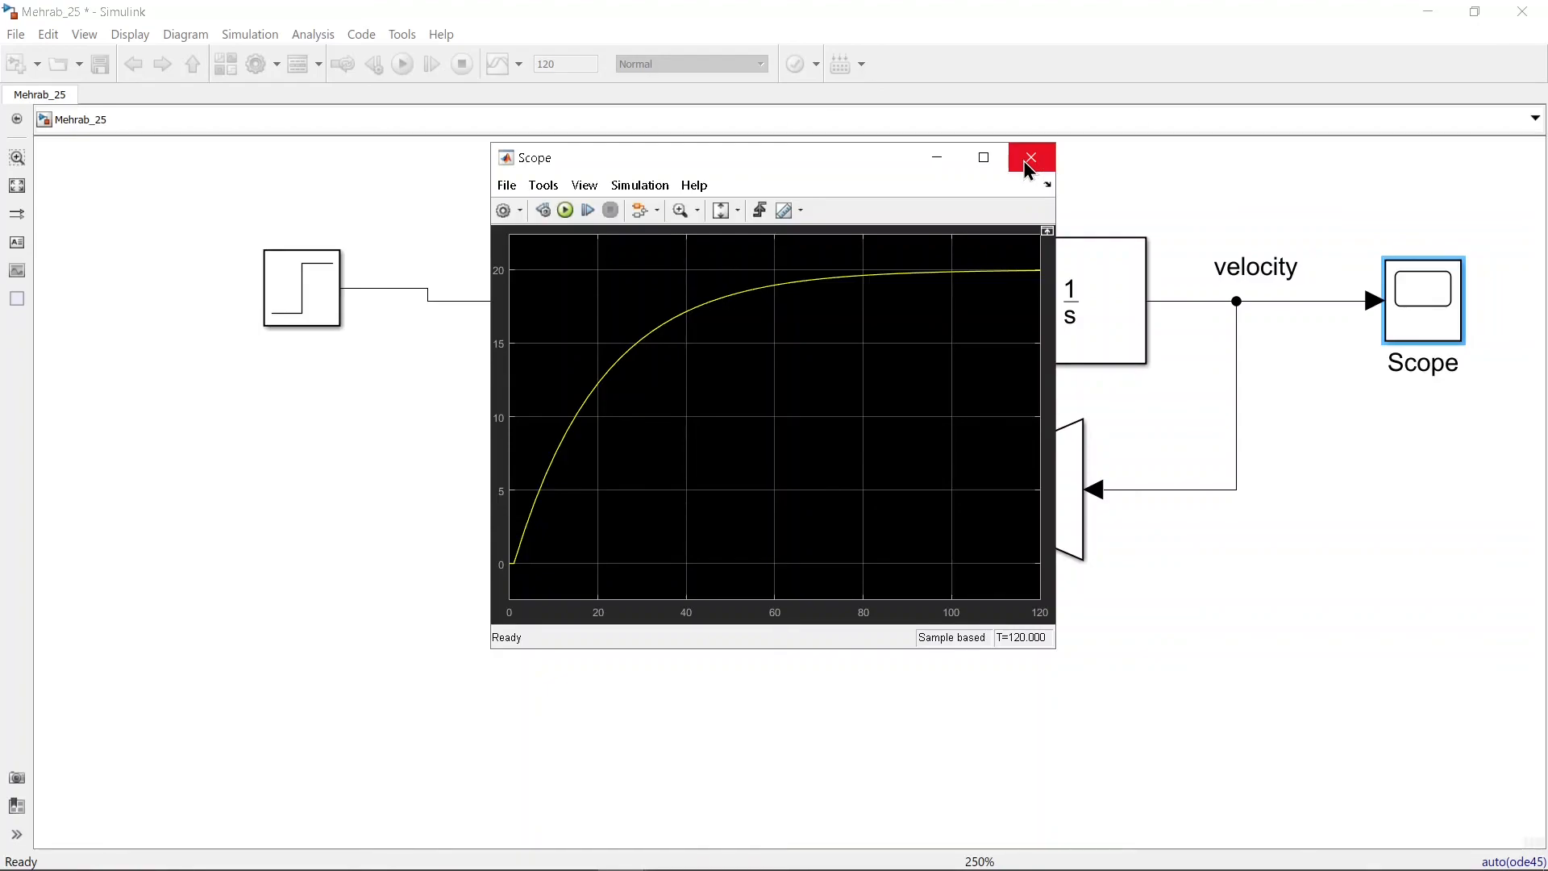
mouse_move(852, 179)
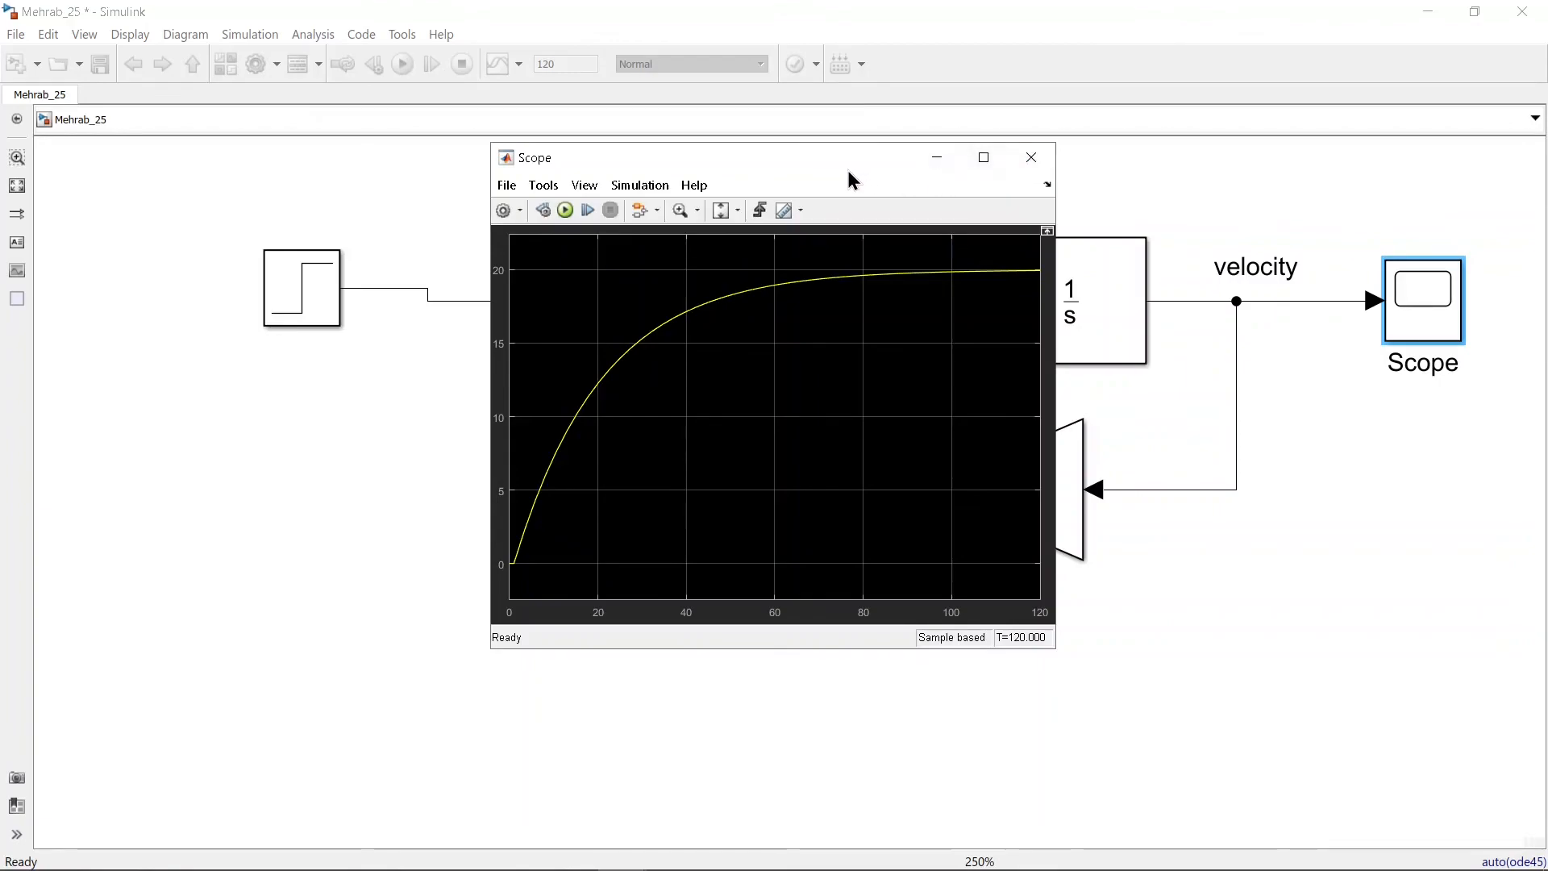
mouse_move(826, 175)
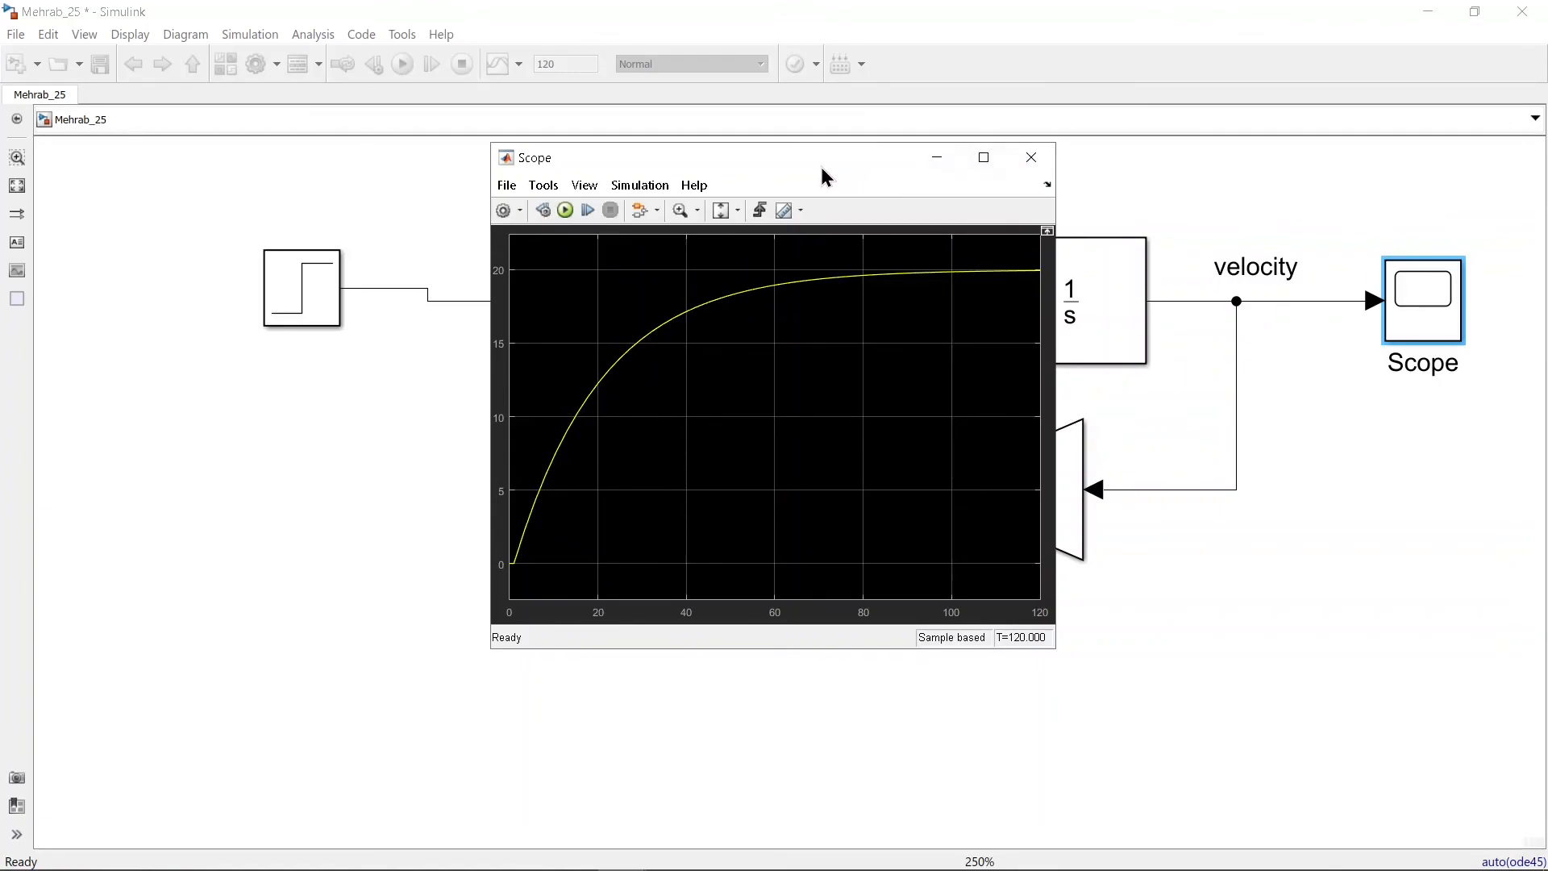